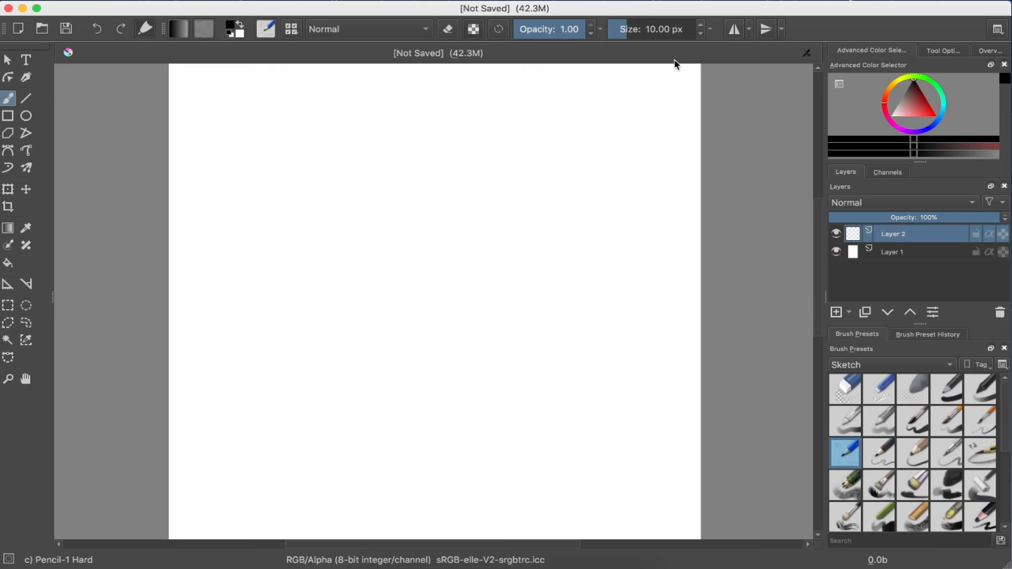
{"action": "mouse_move", "coordinate": [528, 329]}
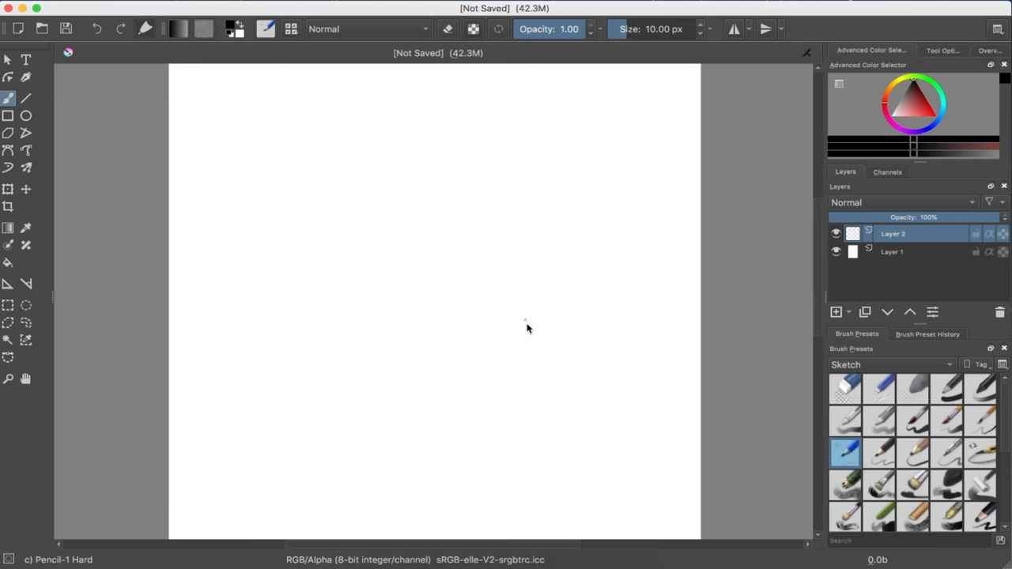
{"action": "mouse_move", "coordinate": [588, 285]}
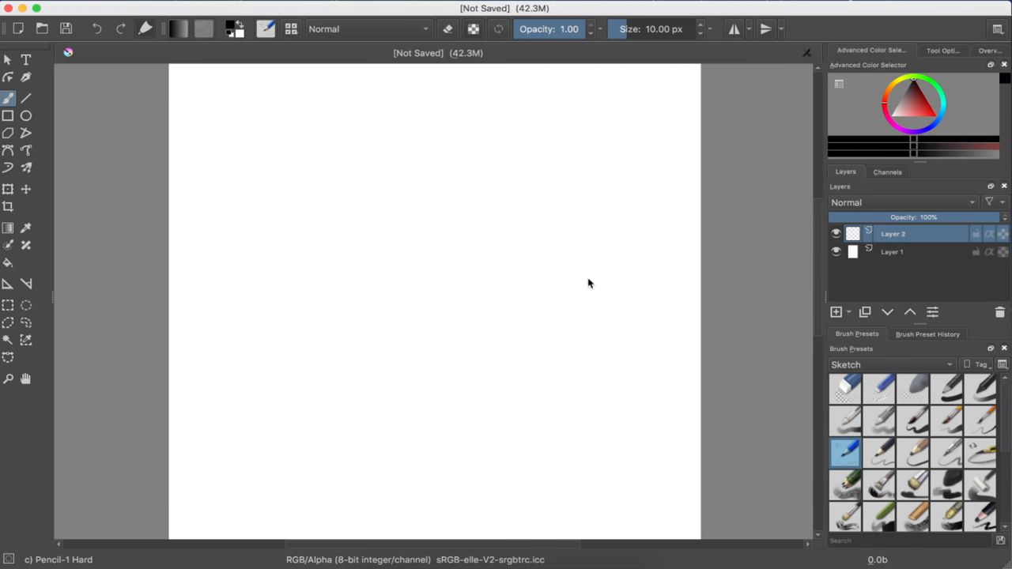
{"action": "mouse_move", "coordinate": [519, 310]}
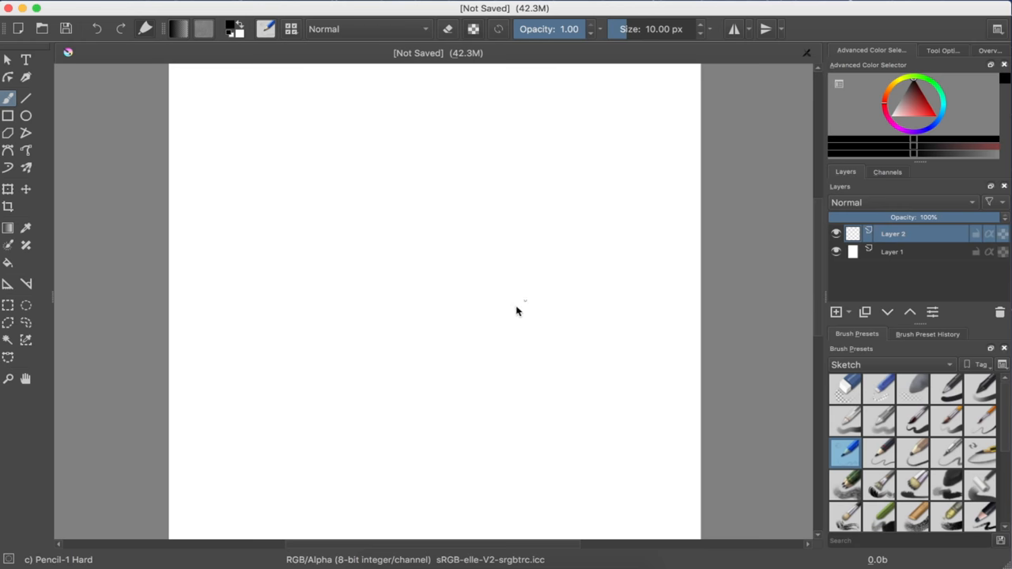
{"action": "mouse_move", "coordinate": [512, 338]}
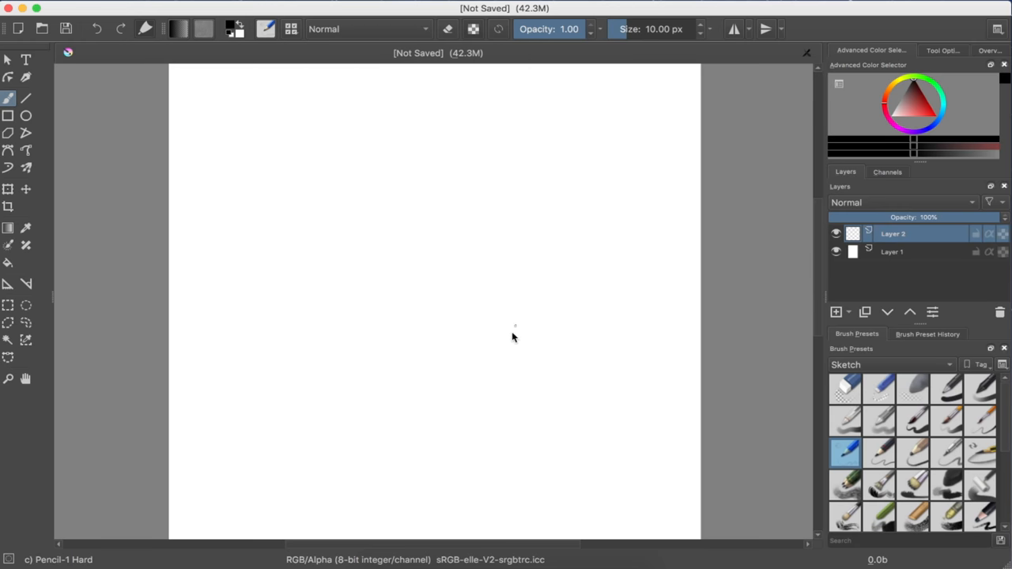
{"action": "mouse_move", "coordinate": [354, 374]}
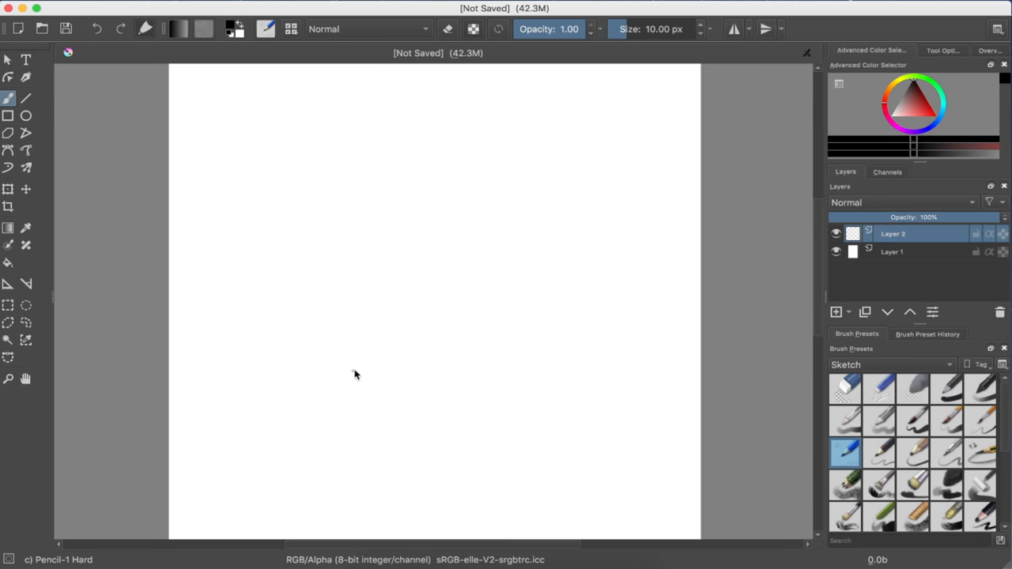
{"action": "mouse_move", "coordinate": [357, 386]}
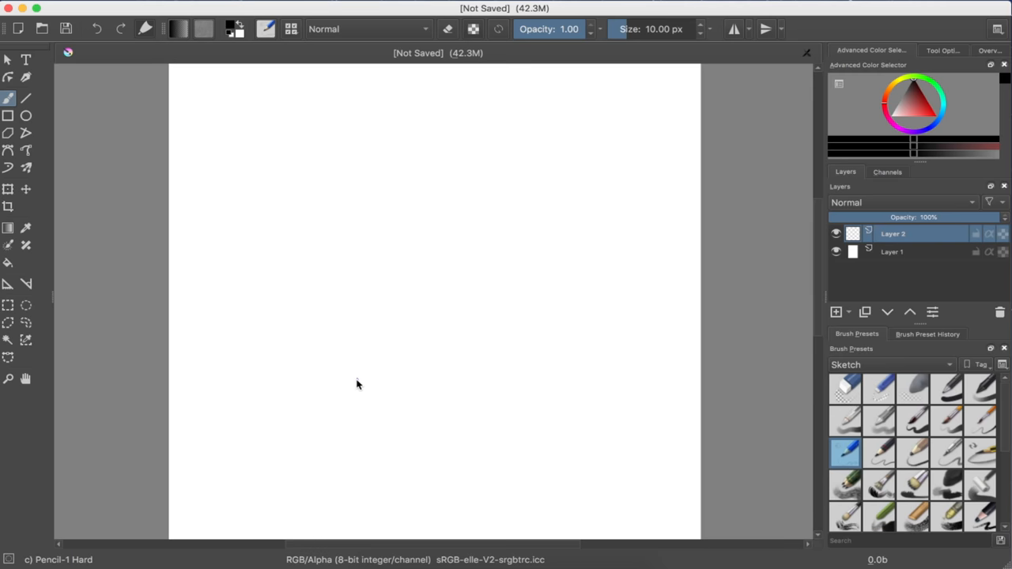
{"action": "mouse_move", "coordinate": [310, 430]}
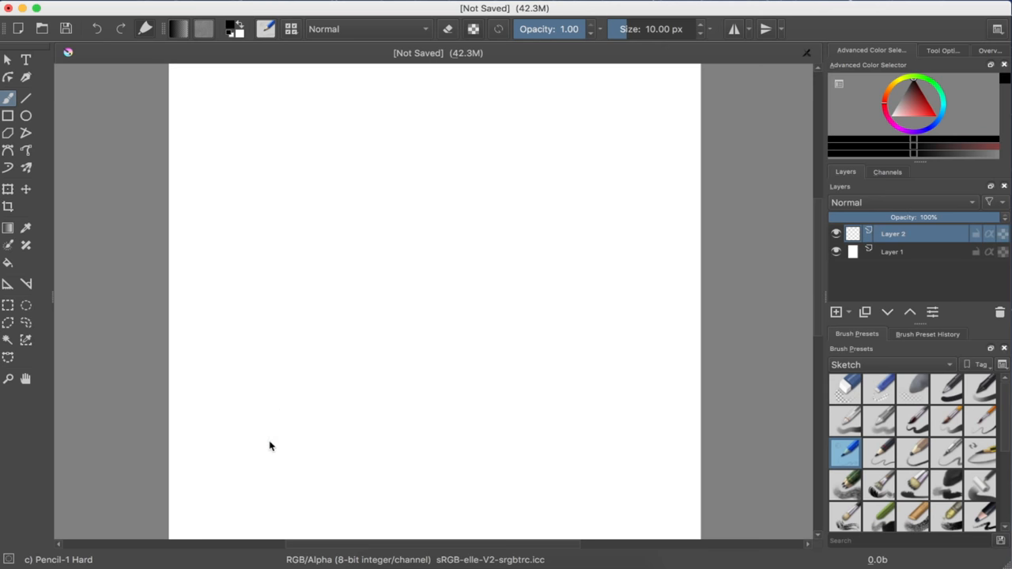
Step: Sketch the pyramid's left and right edges from the base corners up to the apex
{"action": "left_click_drag", "start_coordinate": [272, 443], "coordinate": [304, 324]}
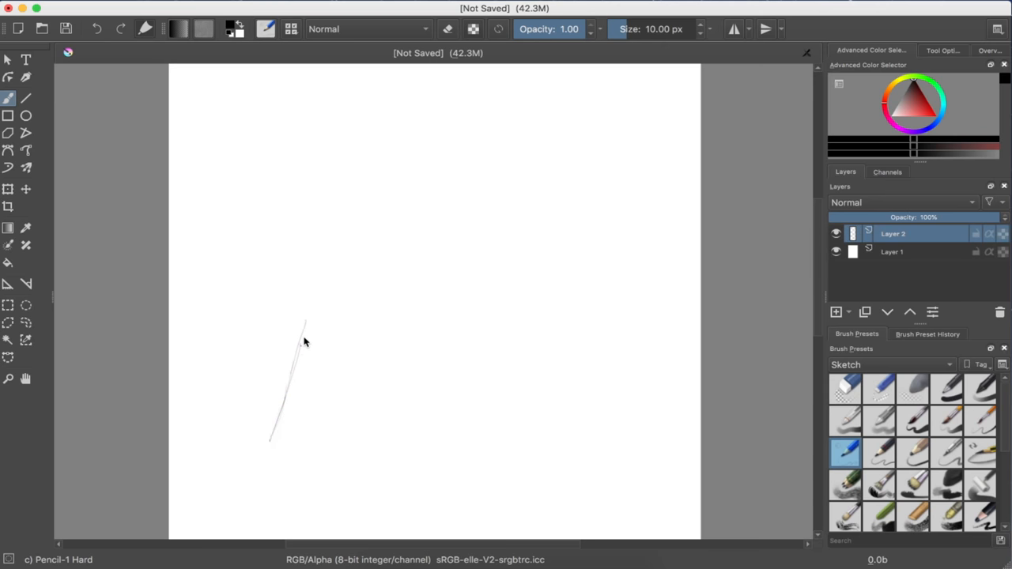
{"action": "left_click_drag", "start_coordinate": [304, 340], "coordinate": [340, 224]}
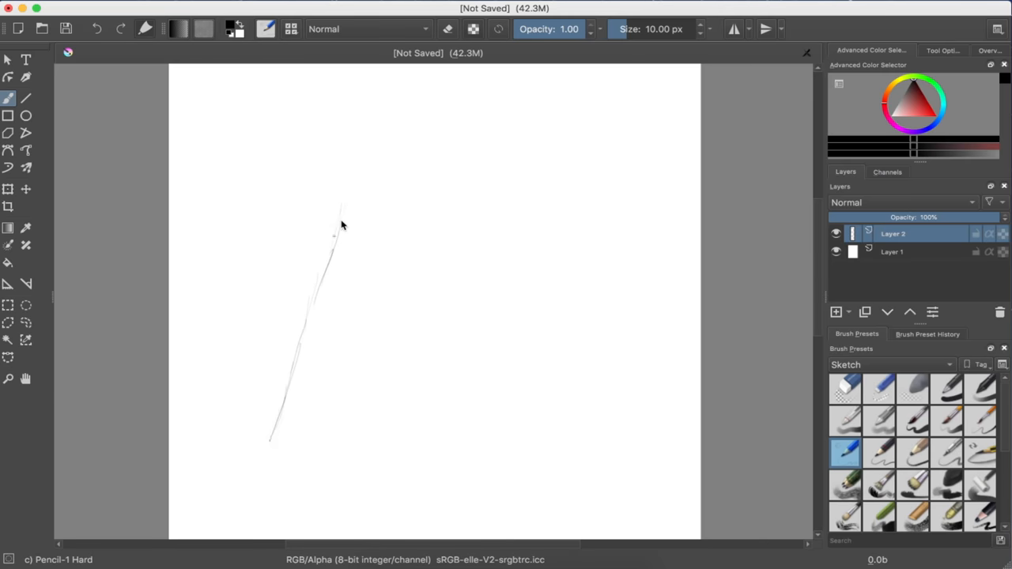
{"action": "left_click_drag", "start_coordinate": [345, 230], "coordinate": [377, 129]}
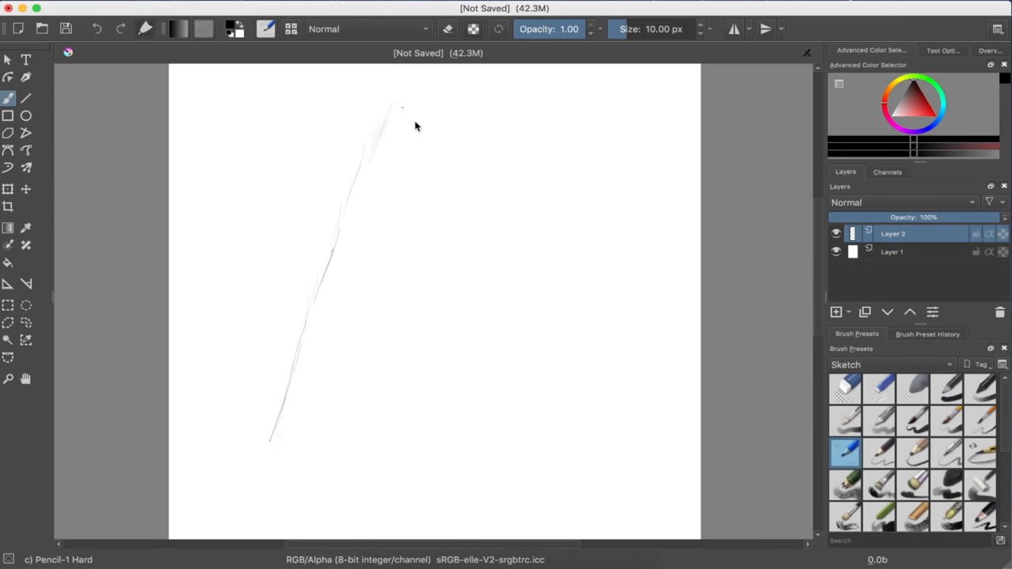
{"action": "left_click_drag", "start_coordinate": [403, 108], "coordinate": [443, 166]}
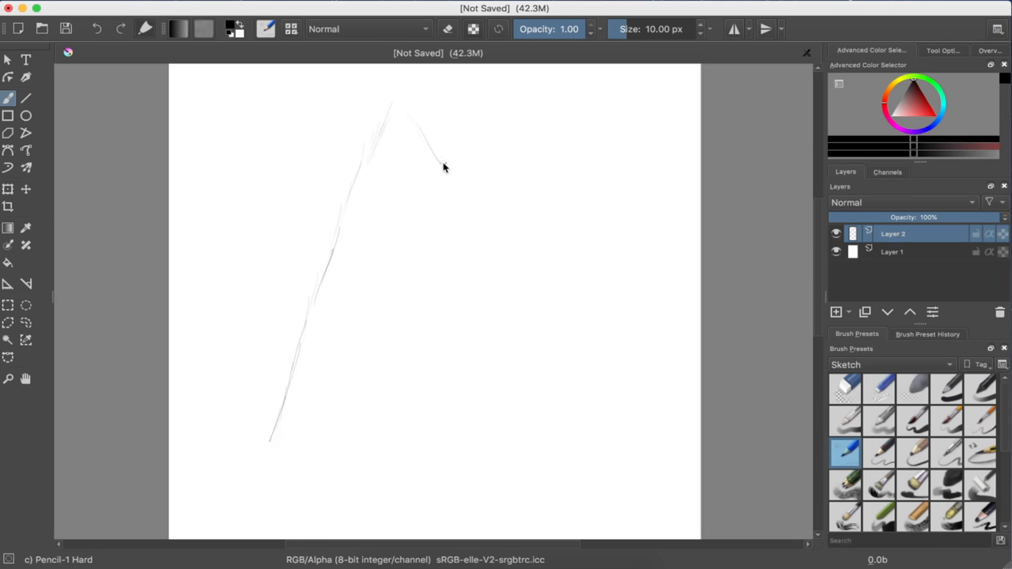
{"action": "left_click_drag", "start_coordinate": [443, 166], "coordinate": [483, 237]}
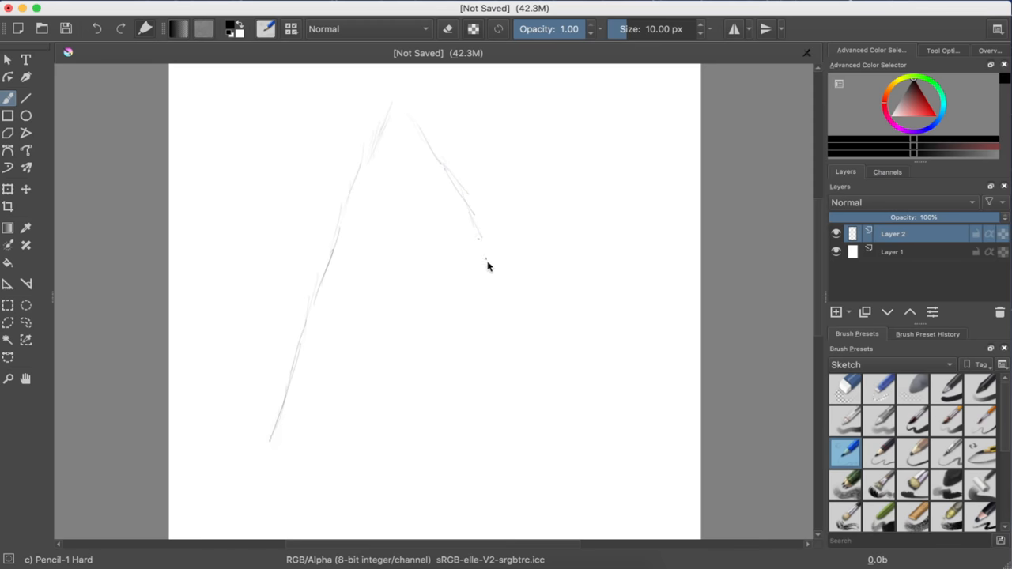
{"action": "left_click_drag", "start_coordinate": [475, 237], "coordinate": [519, 363]}
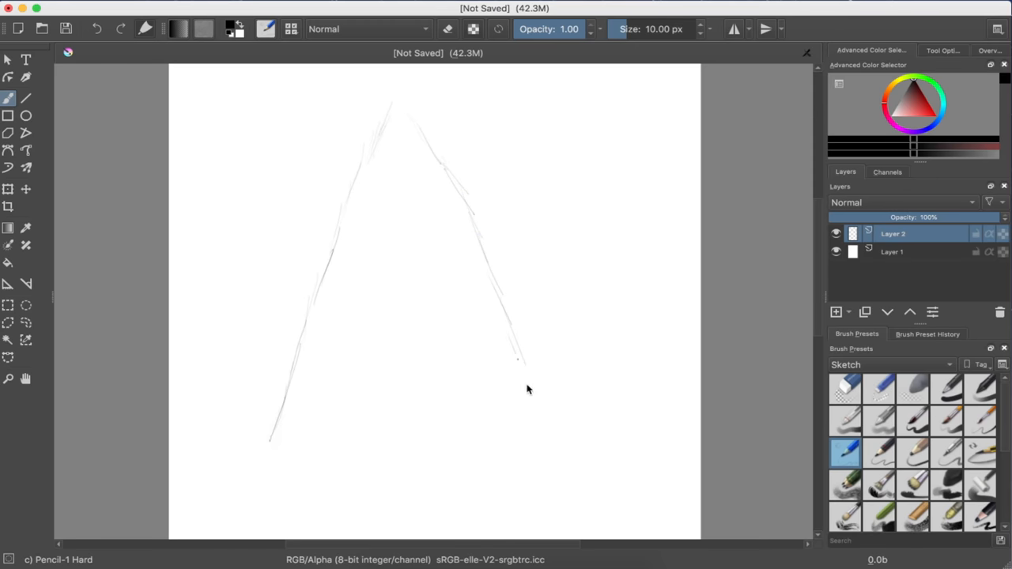
{"action": "left_click_drag", "start_coordinate": [518, 356], "coordinate": [541, 403]}
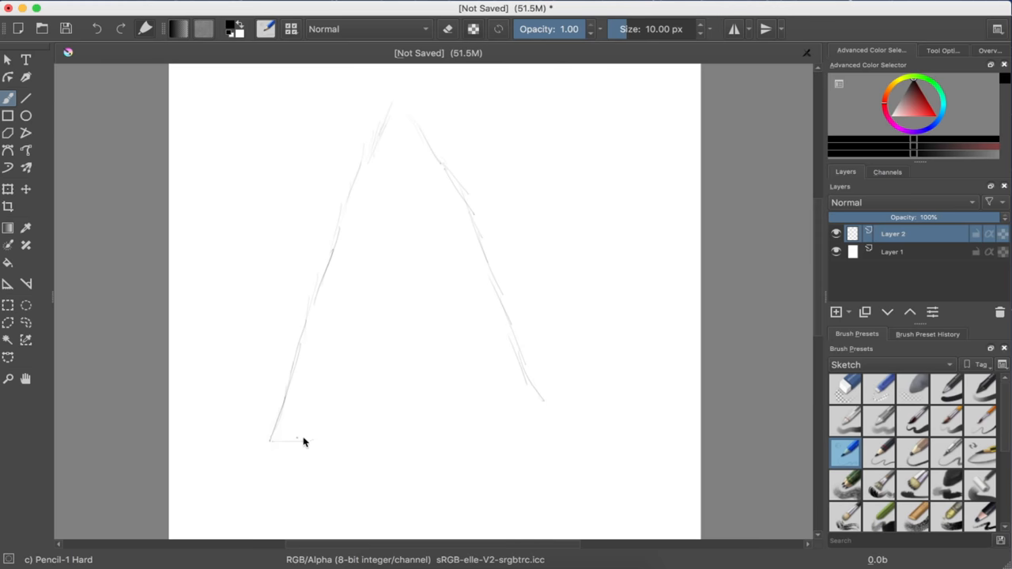
Step: Draw the base line, then the side face's outer edge running down-right from the apex
{"action": "left_click_drag", "start_coordinate": [272, 442], "coordinate": [388, 424]}
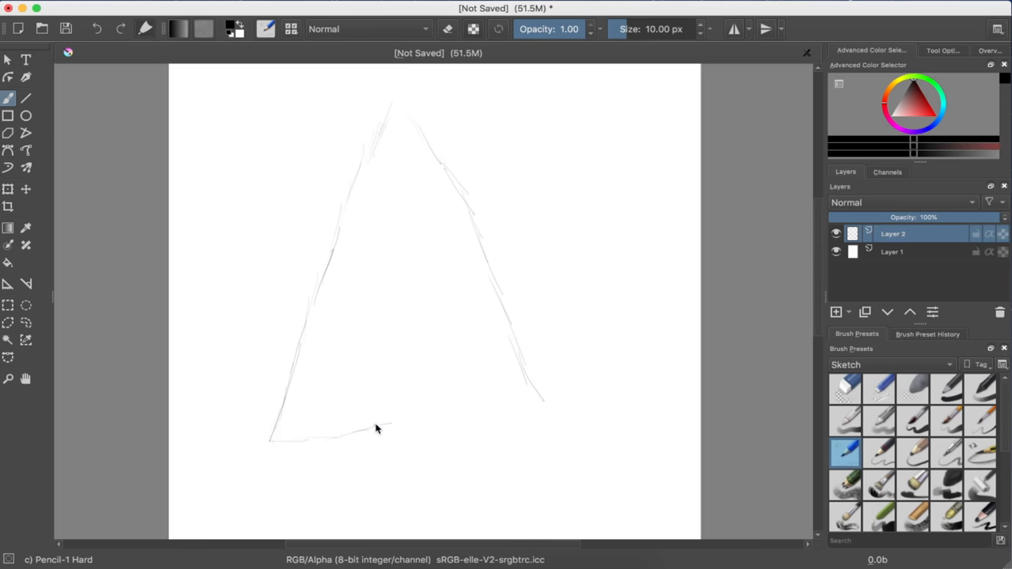
{"action": "left_click_drag", "start_coordinate": [379, 430], "coordinate": [446, 419]}
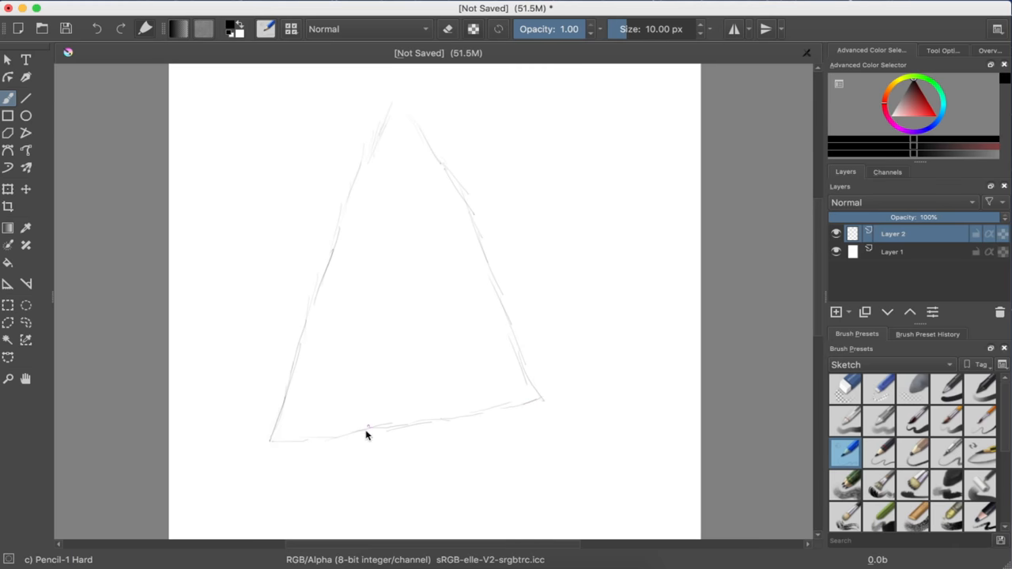
{"action": "mouse_move", "coordinate": [308, 446]}
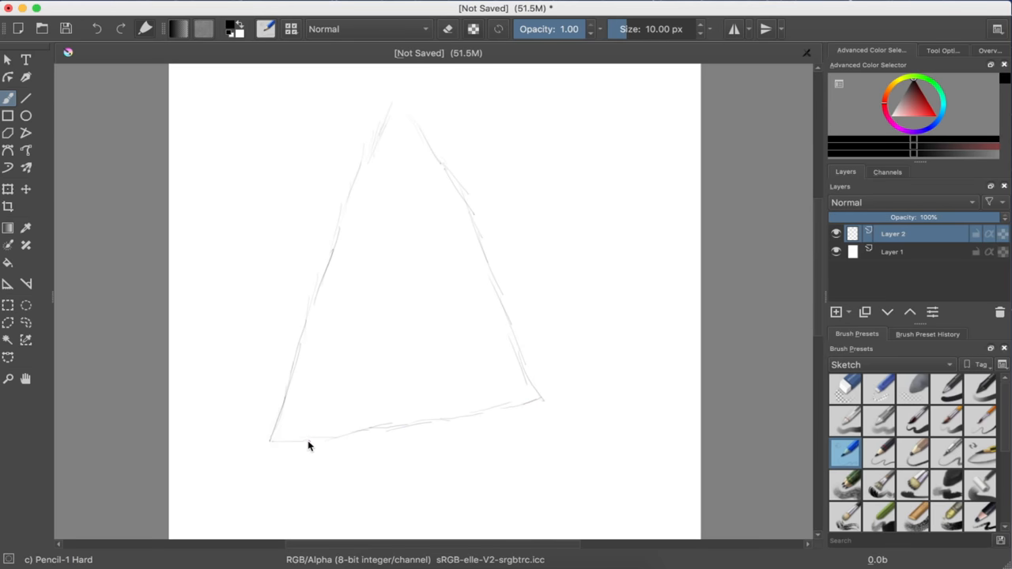
{"action": "mouse_move", "coordinate": [401, 114]}
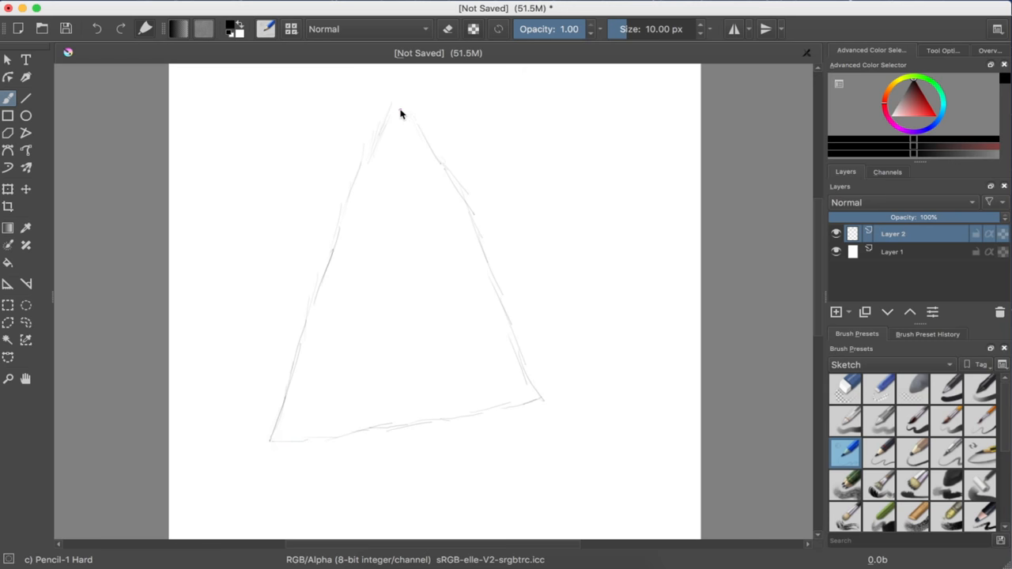
{"action": "mouse_move", "coordinate": [440, 130]}
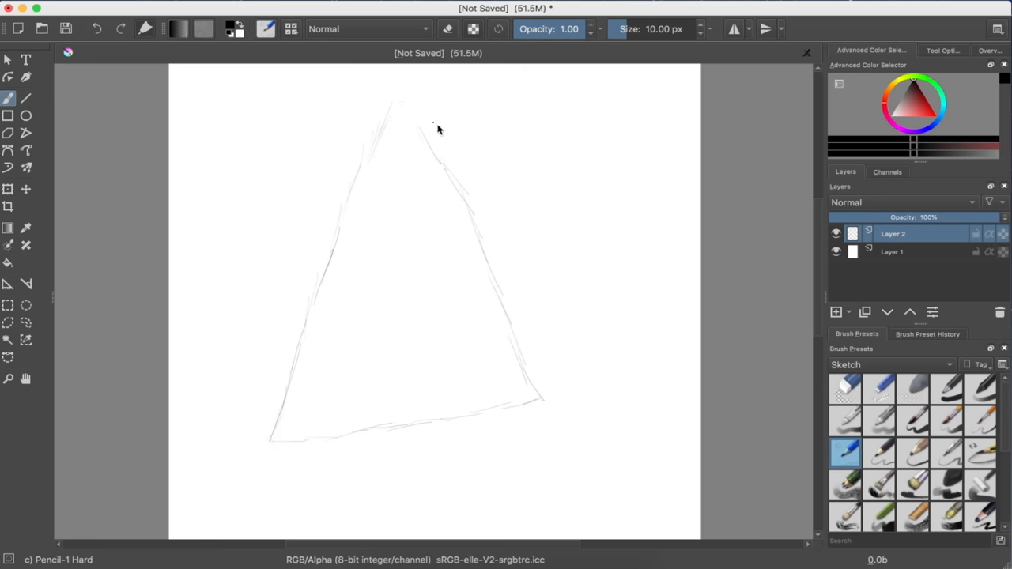
{"action": "left_click_drag", "start_coordinate": [419, 119], "coordinate": [529, 207]}
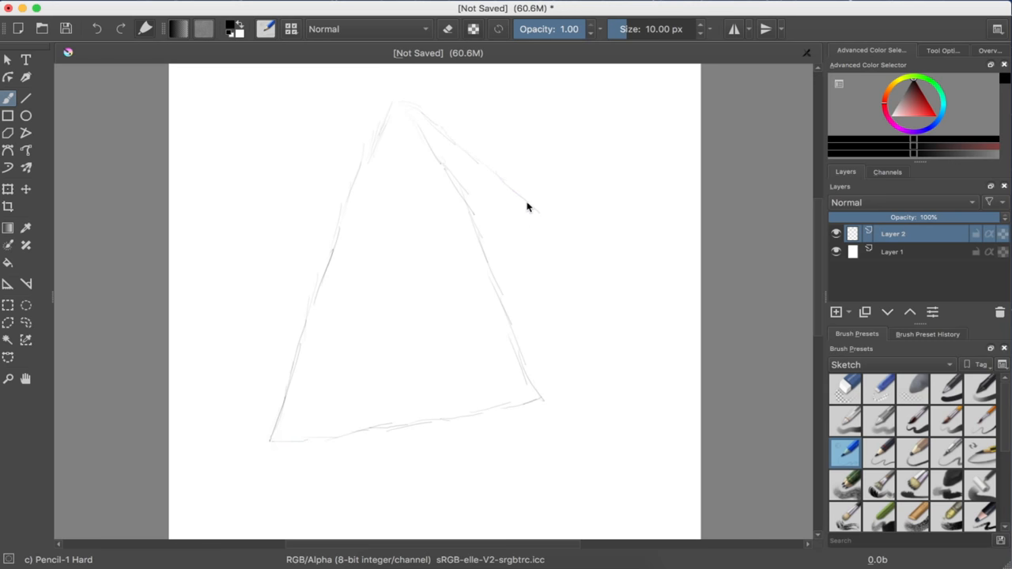
{"action": "left_click_drag", "start_coordinate": [528, 209], "coordinate": [629, 309]}
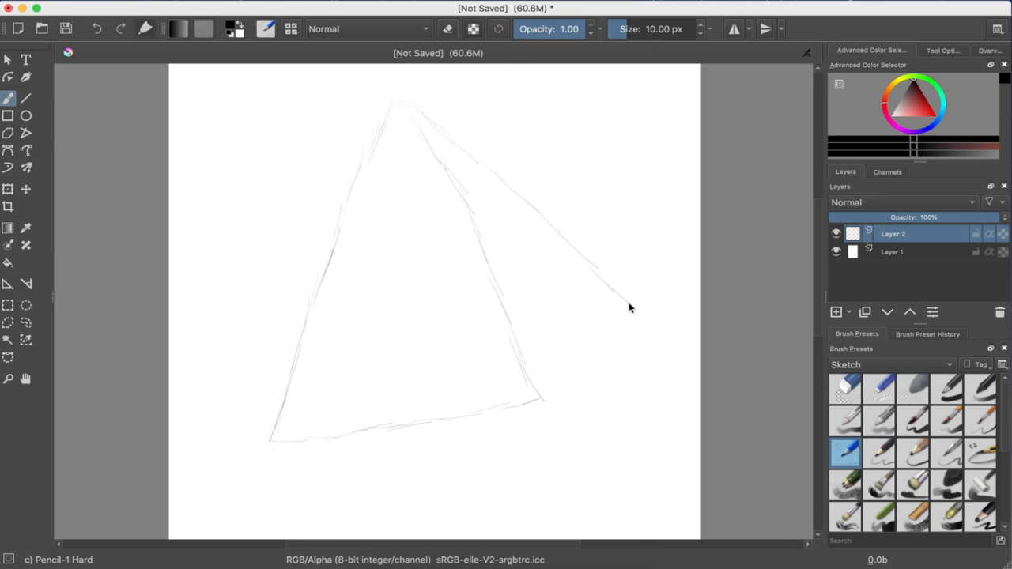
{"action": "left_click_drag", "start_coordinate": [630, 309], "coordinate": [673, 338]}
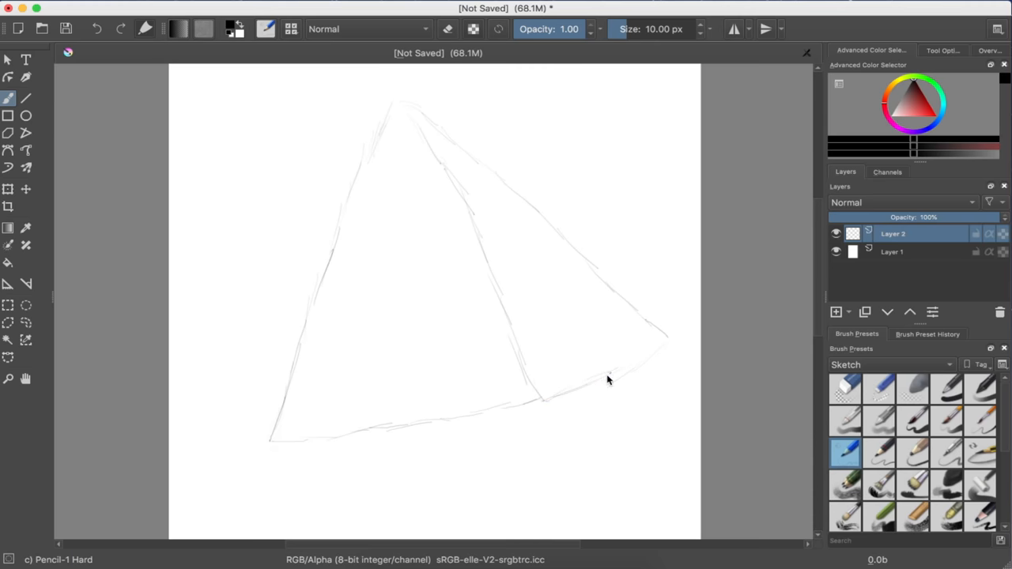
{"action": "mouse_move", "coordinate": [601, 367]}
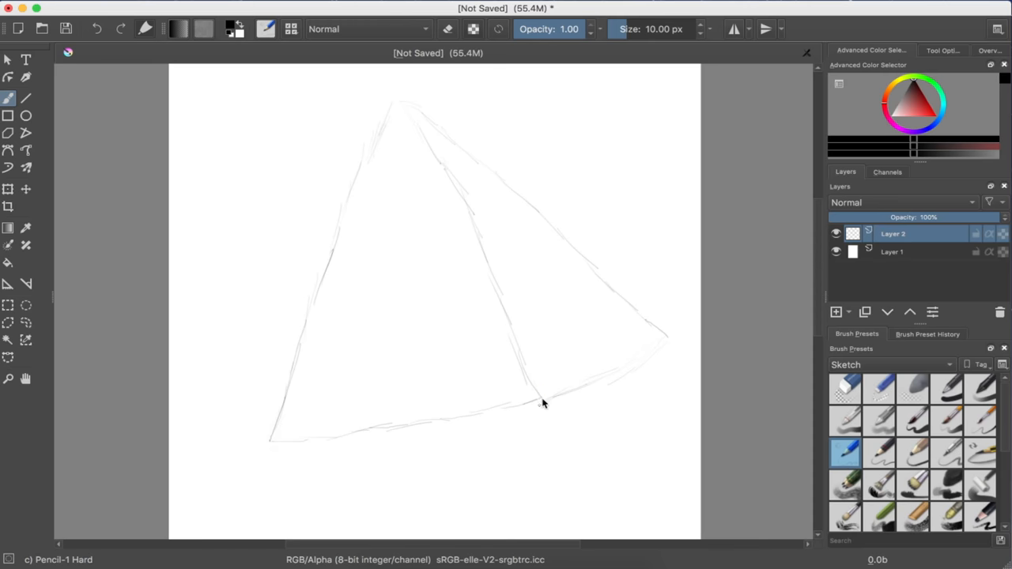
{"action": "mouse_move", "coordinate": [535, 417]}
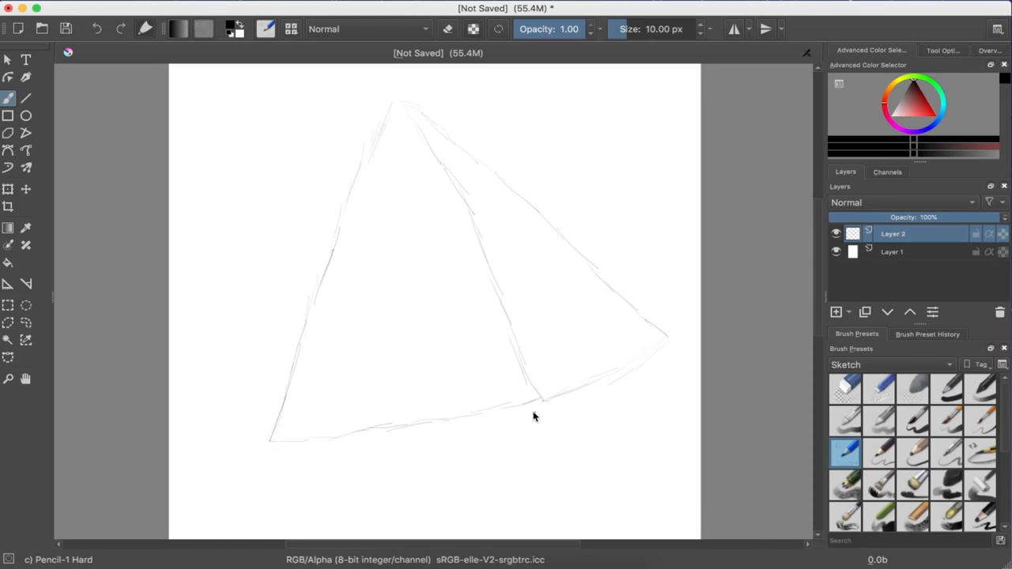
{"action": "mouse_move", "coordinate": [528, 408]}
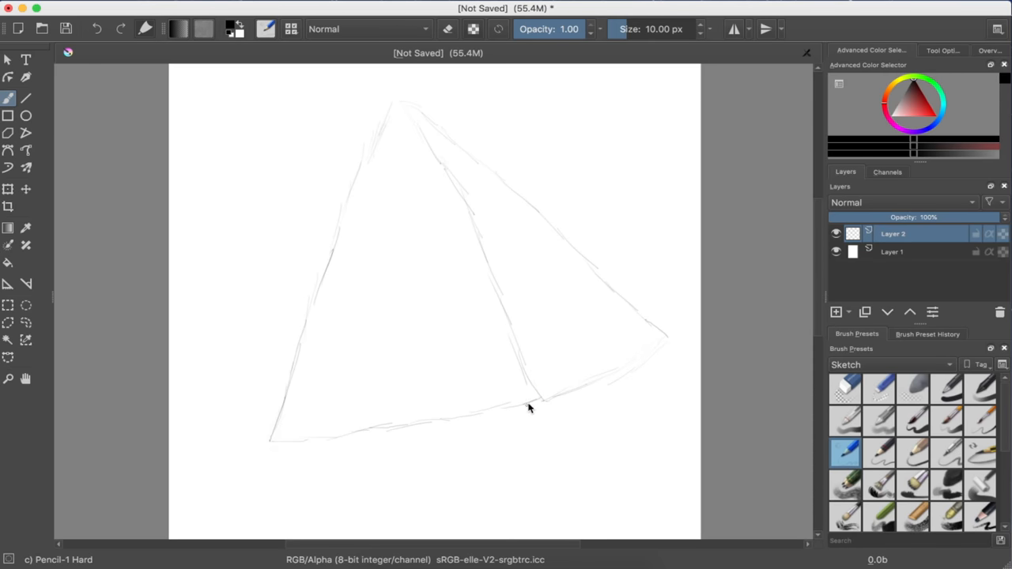
{"action": "mouse_move", "coordinate": [427, 120]}
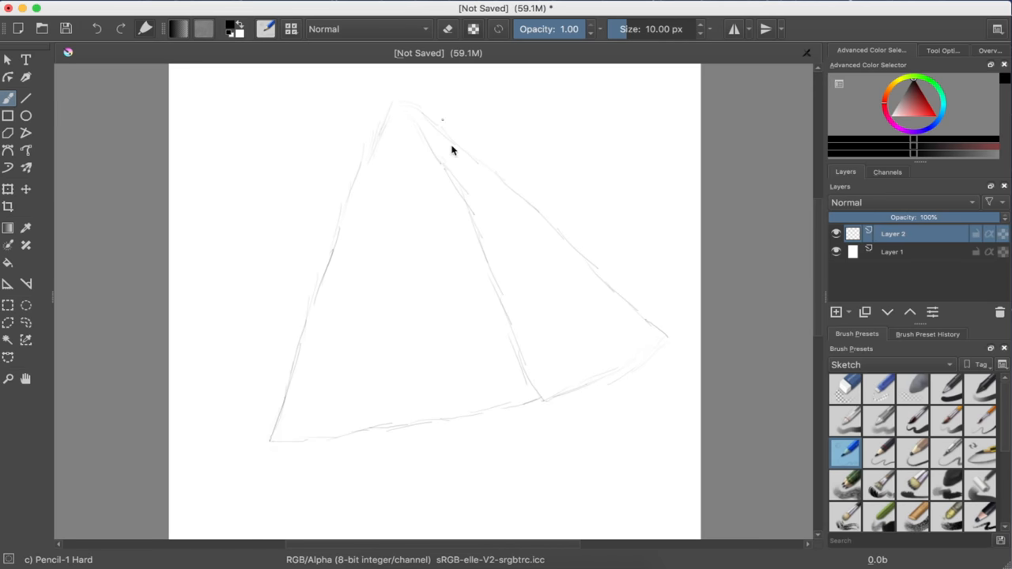
{"action": "mouse_move", "coordinate": [575, 405]}
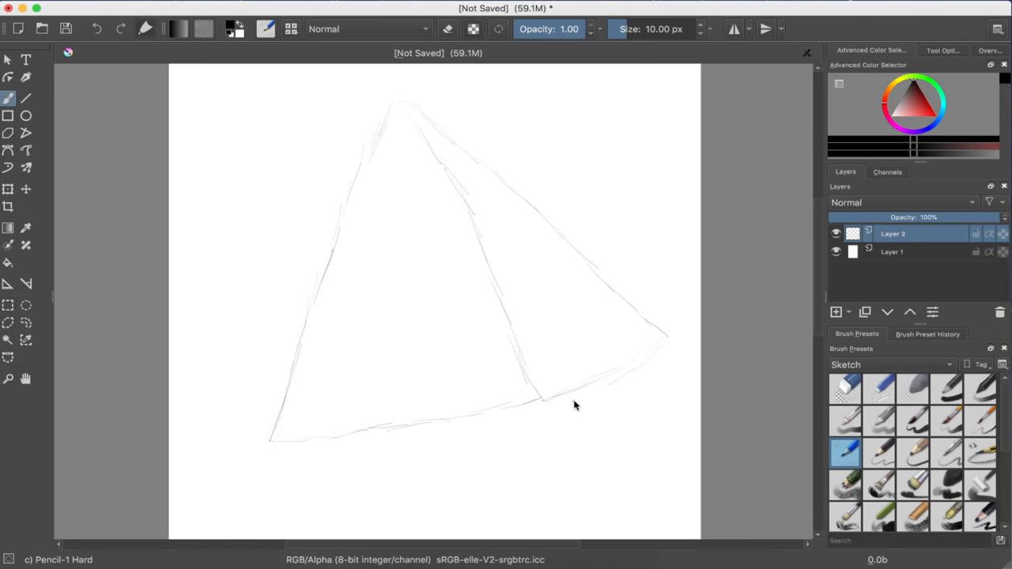
{"action": "mouse_move", "coordinate": [576, 390]}
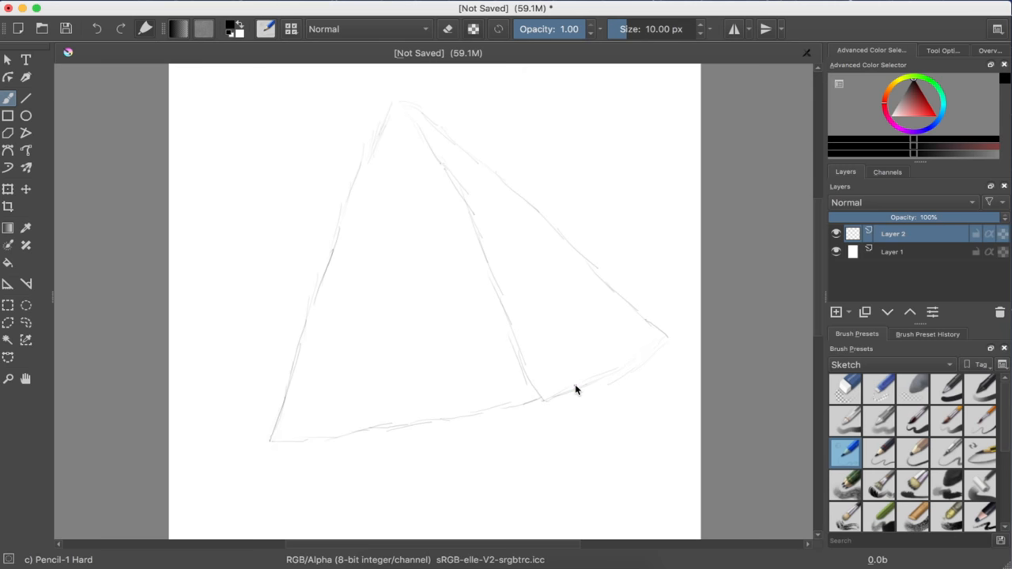
{"action": "mouse_move", "coordinate": [589, 402]}
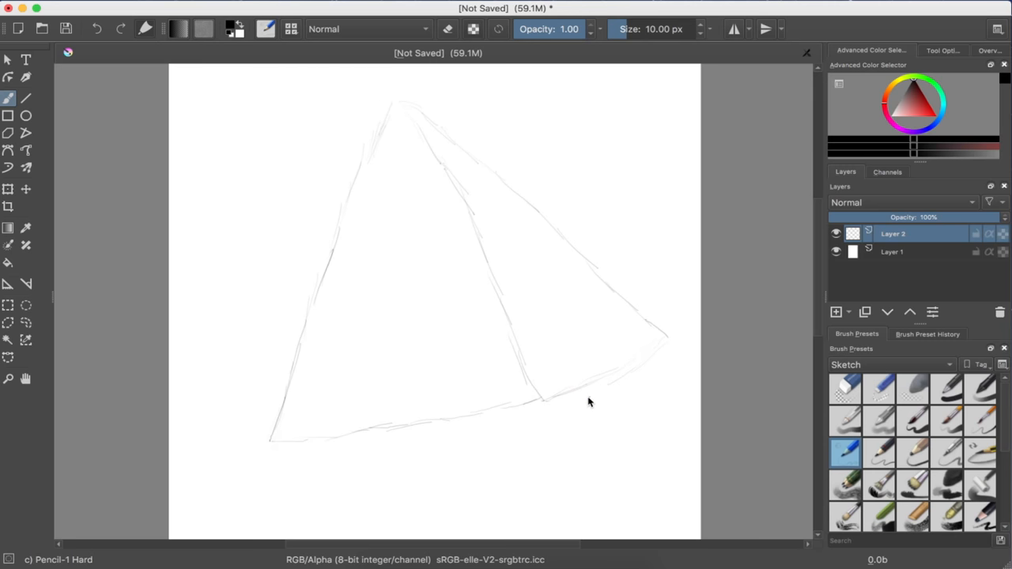
{"action": "mouse_move", "coordinate": [768, 510]}
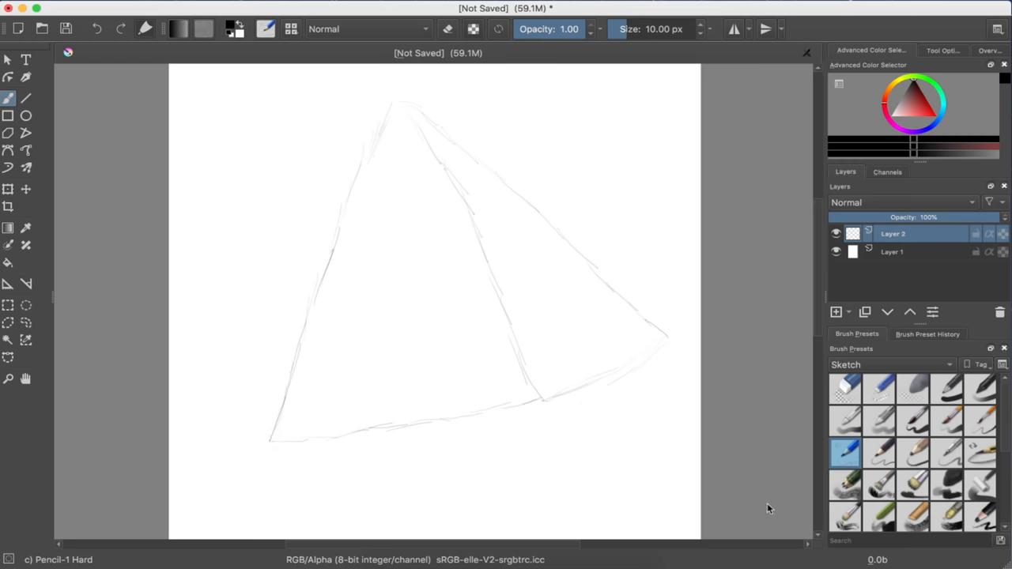
Step: With a firmer pencil, darken the left edge, bottom-left corner and base line
{"action": "left_click", "coordinate": [880, 452]}
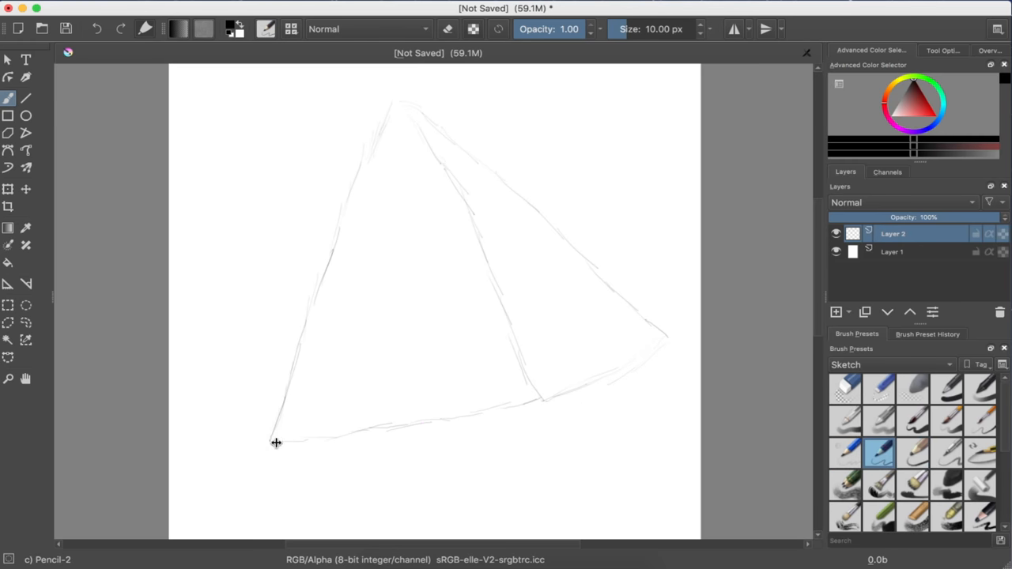
{"action": "mouse_move", "coordinate": [278, 431]}
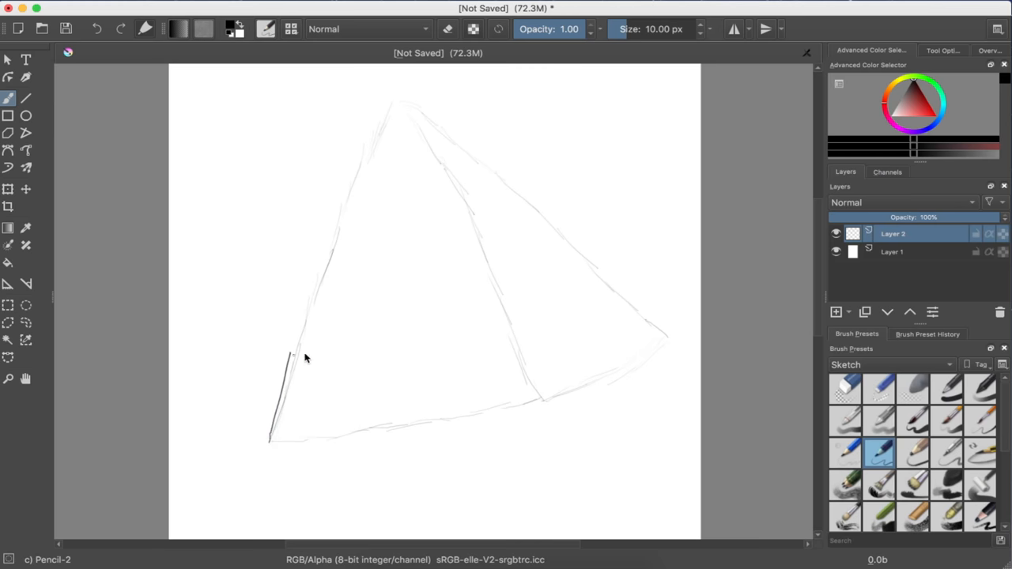
{"action": "left_click_drag", "start_coordinate": [291, 354], "coordinate": [270, 441]}
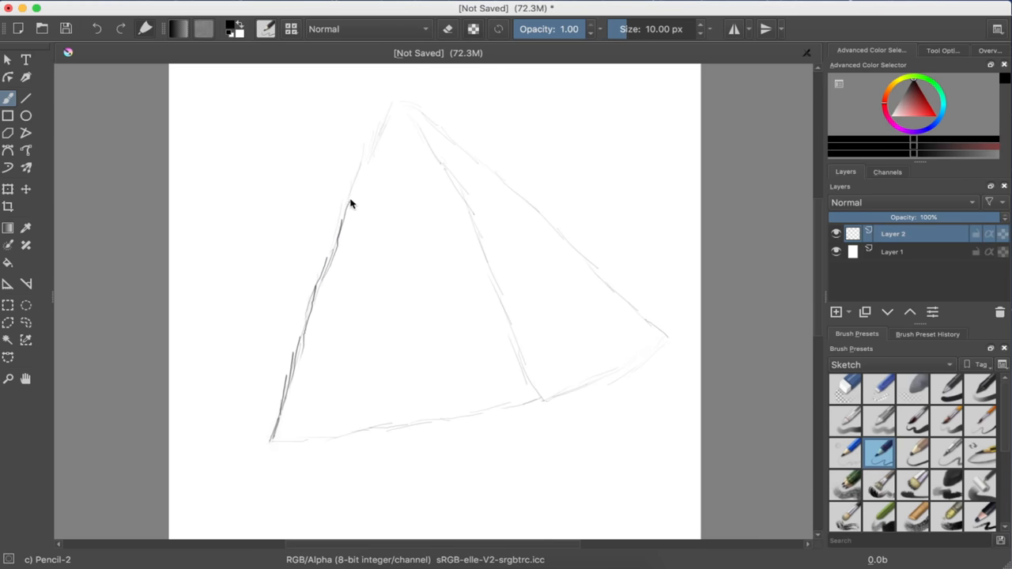
{"action": "left_click_drag", "start_coordinate": [351, 202], "coordinate": [371, 146]}
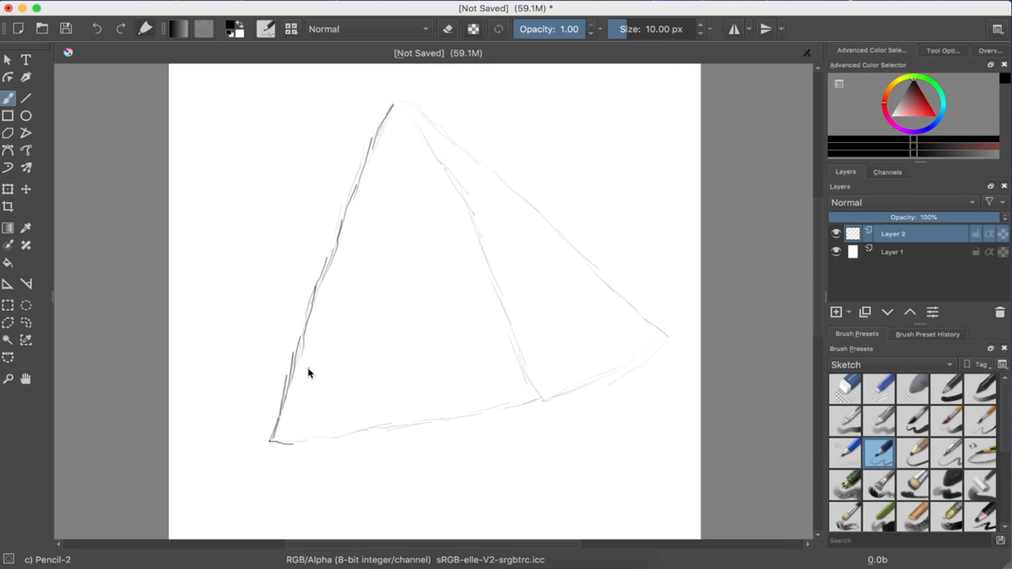
{"action": "mouse_move", "coordinate": [294, 449]}
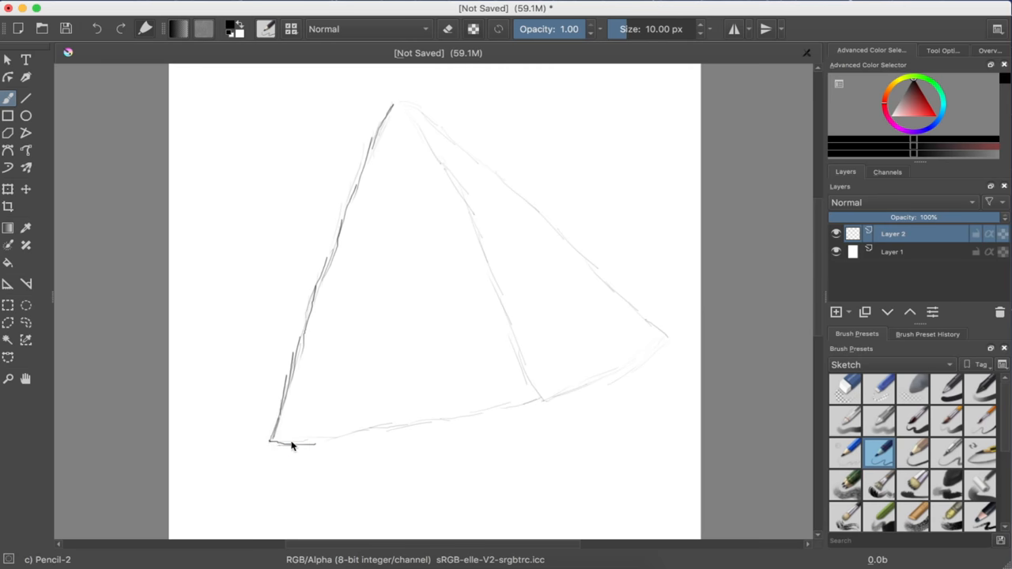
{"action": "left_click_drag", "start_coordinate": [293, 445], "coordinate": [378, 433]}
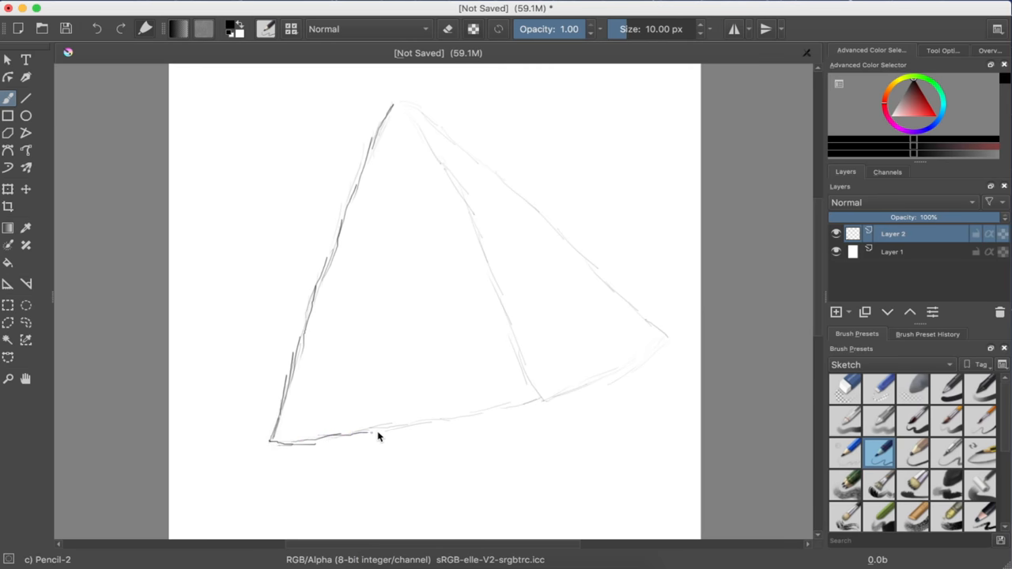
{"action": "left_click_drag", "start_coordinate": [372, 433], "coordinate": [427, 427]}
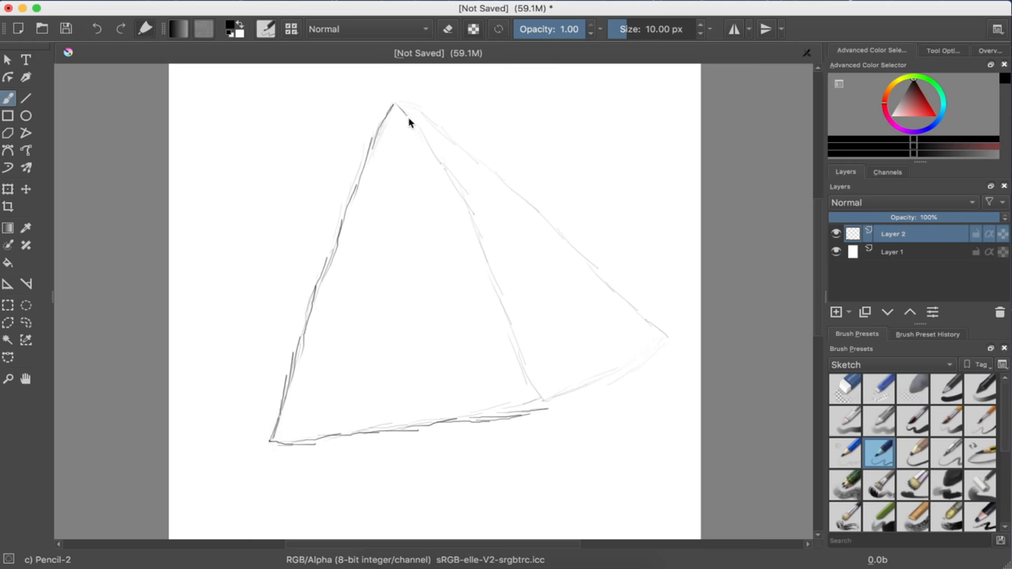
Step: Retrace the central ridge and the right-hand edge downward from the apex
{"action": "left_click_drag", "start_coordinate": [405, 117], "coordinate": [434, 155]}
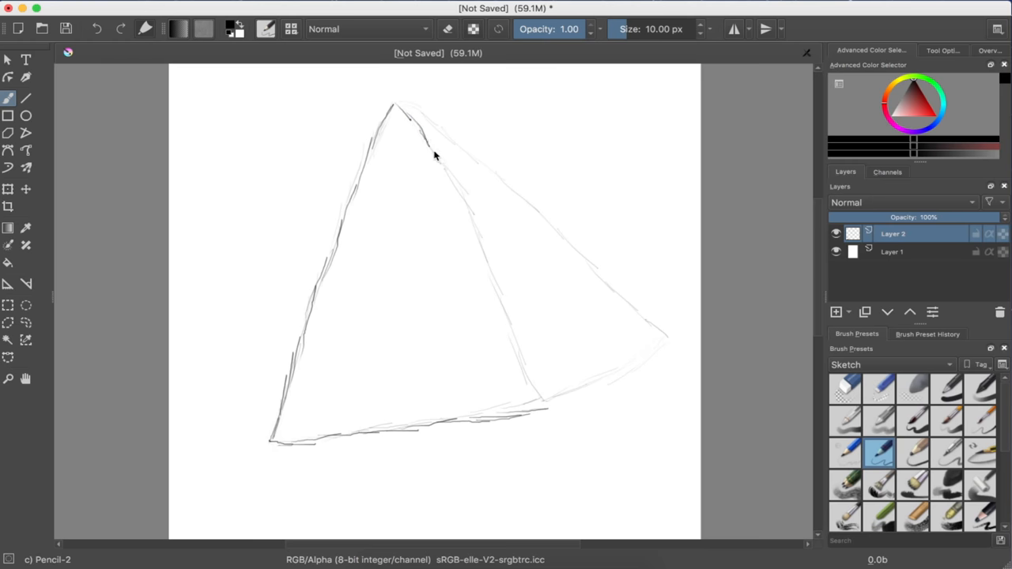
{"action": "left_click_drag", "start_coordinate": [424, 145], "coordinate": [462, 188]}
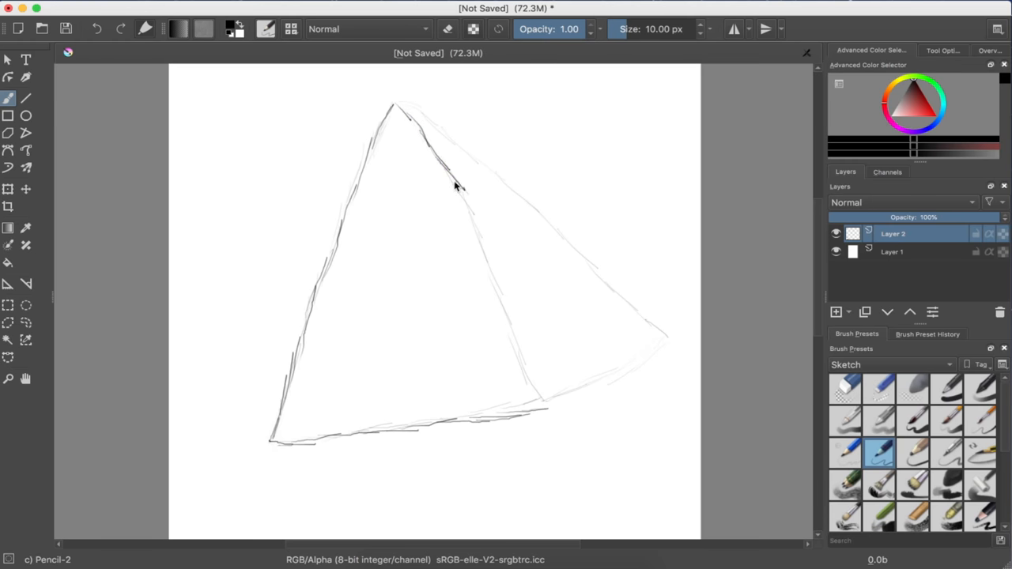
{"action": "left_click_drag", "start_coordinate": [456, 187], "coordinate": [482, 251]}
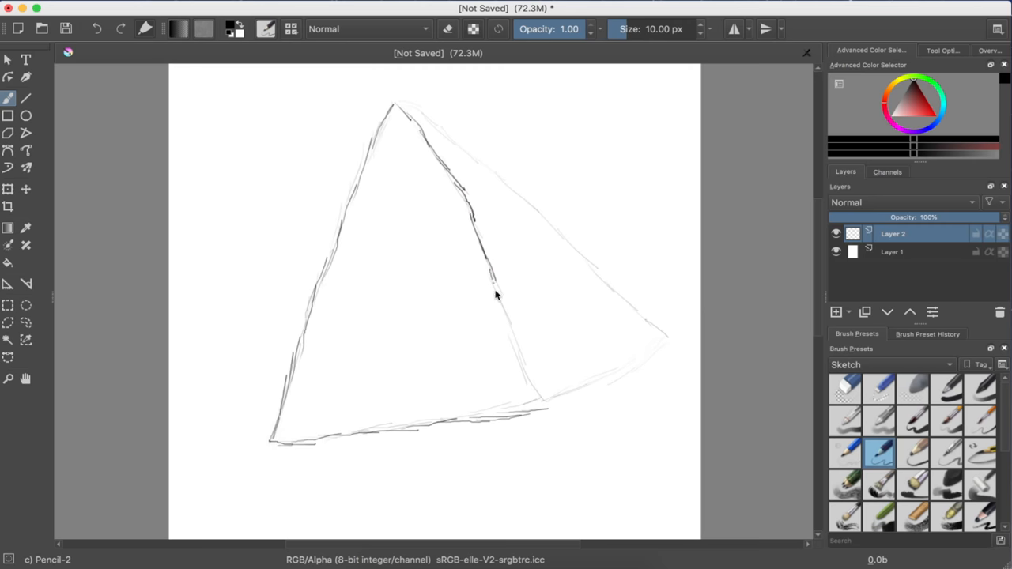
{"action": "left_click_drag", "start_coordinate": [492, 281], "coordinate": [520, 340]}
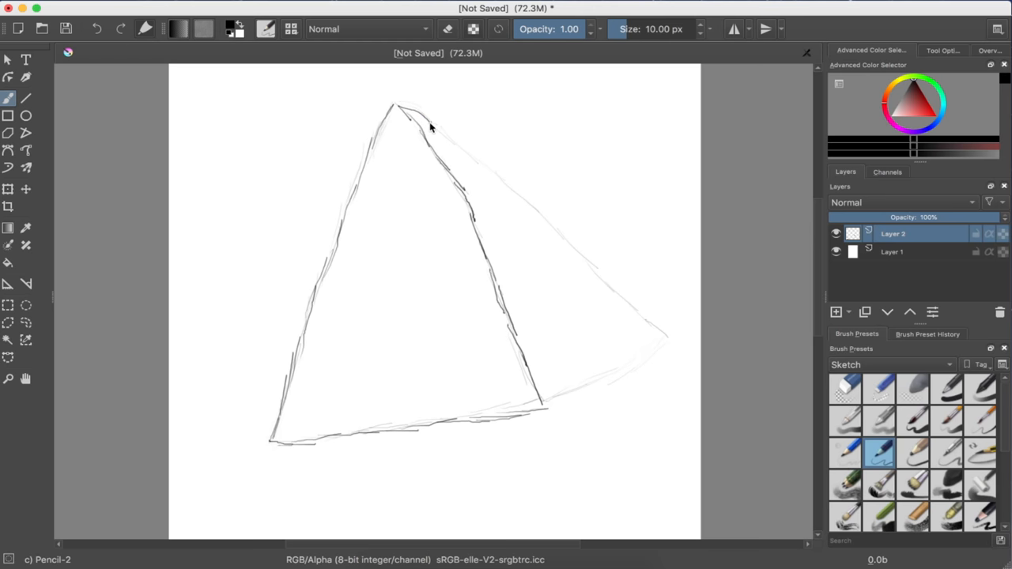
{"action": "left_click_drag", "start_coordinate": [431, 126], "coordinate": [478, 171]}
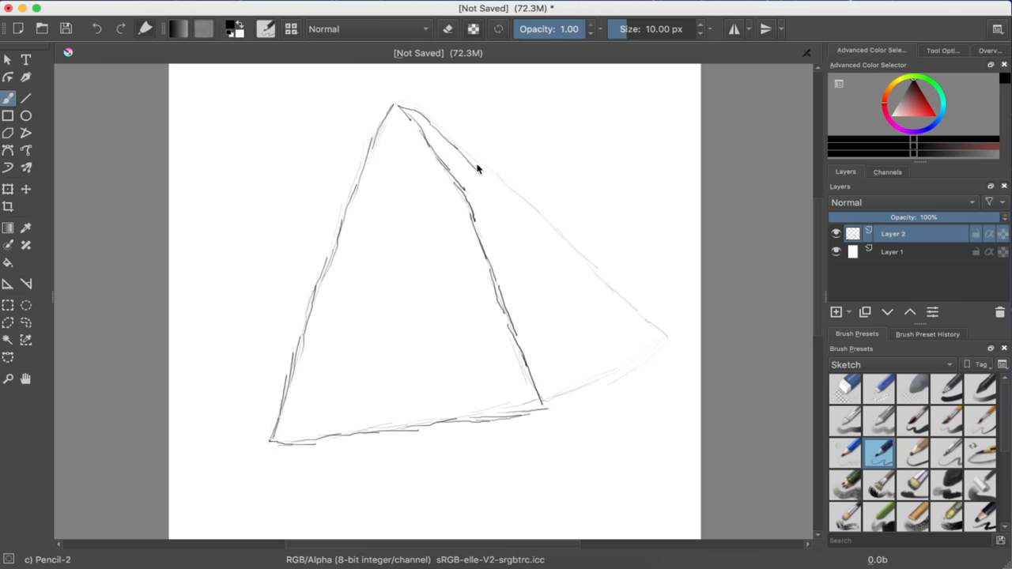
{"action": "left_click_drag", "start_coordinate": [478, 166], "coordinate": [519, 202]}
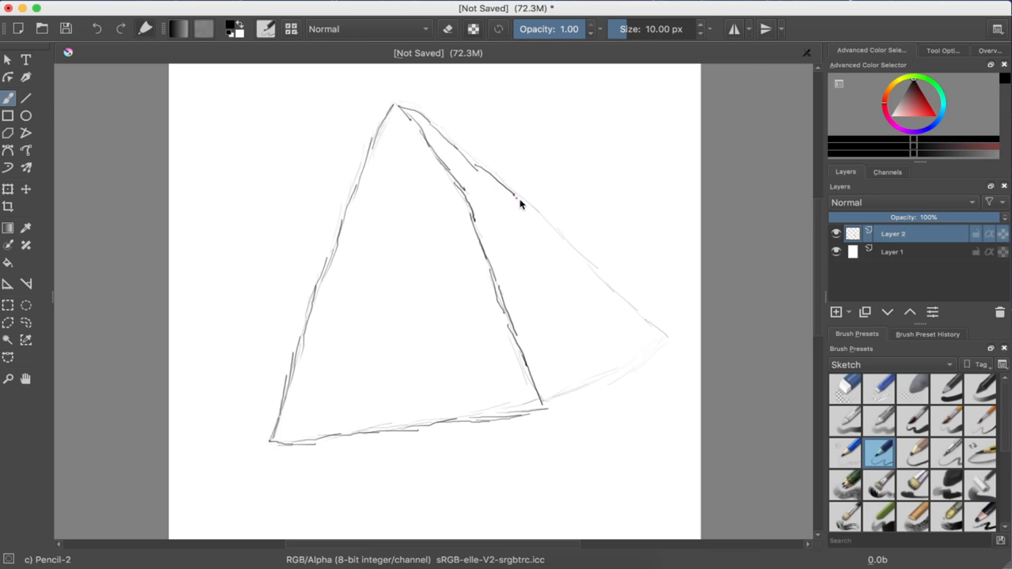
{"action": "left_click_drag", "start_coordinate": [514, 203], "coordinate": [569, 246]}
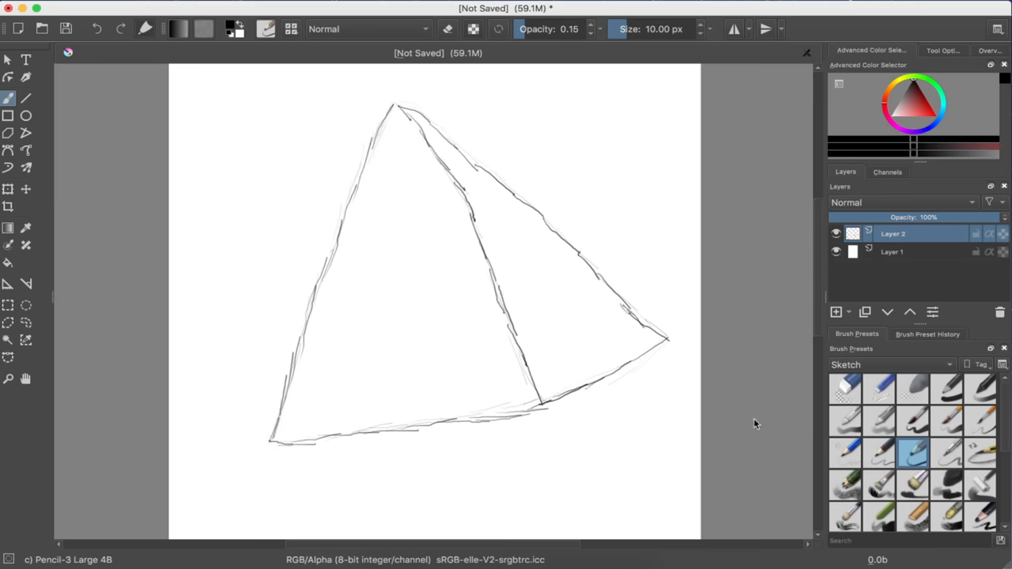
{"action": "mouse_move", "coordinate": [482, 205]}
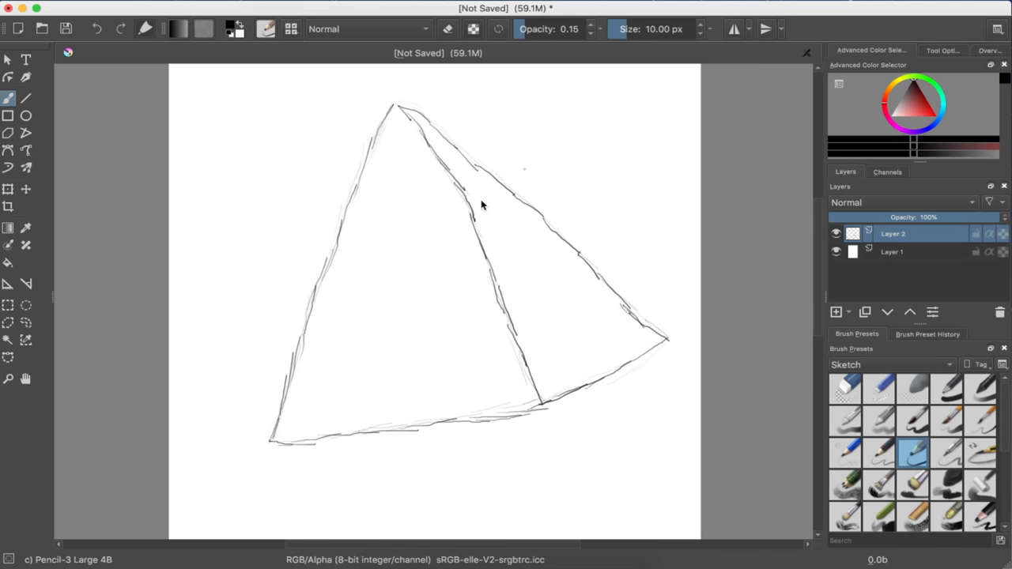
{"action": "mouse_move", "coordinate": [424, 301]}
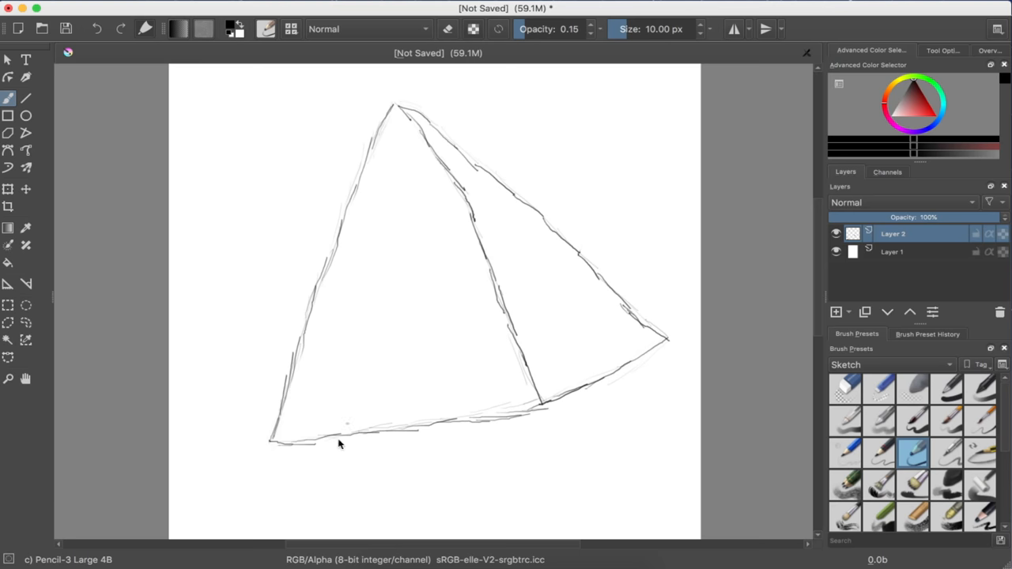
{"action": "mouse_move", "coordinate": [414, 478]}
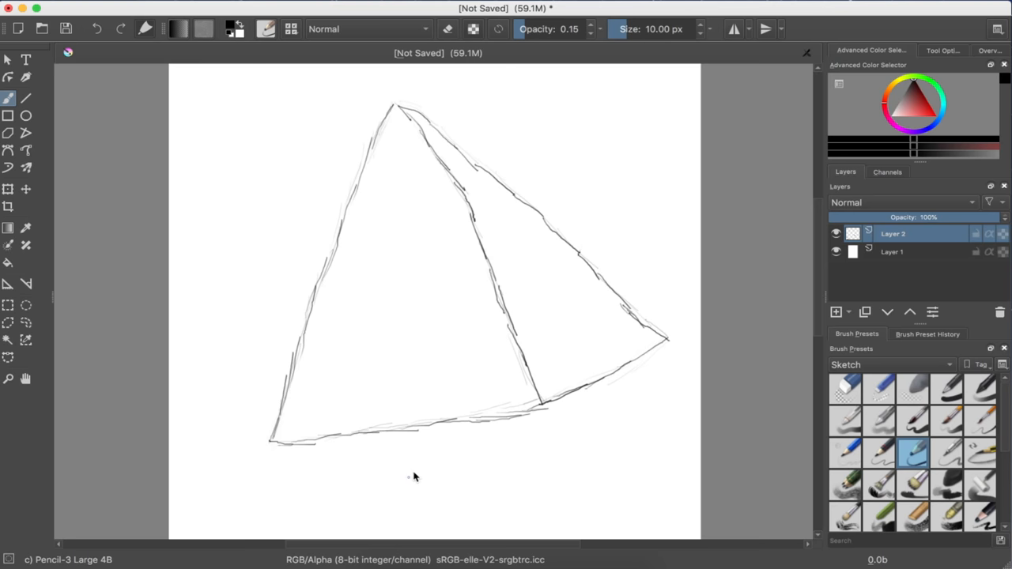
{"action": "mouse_move", "coordinate": [576, 178]}
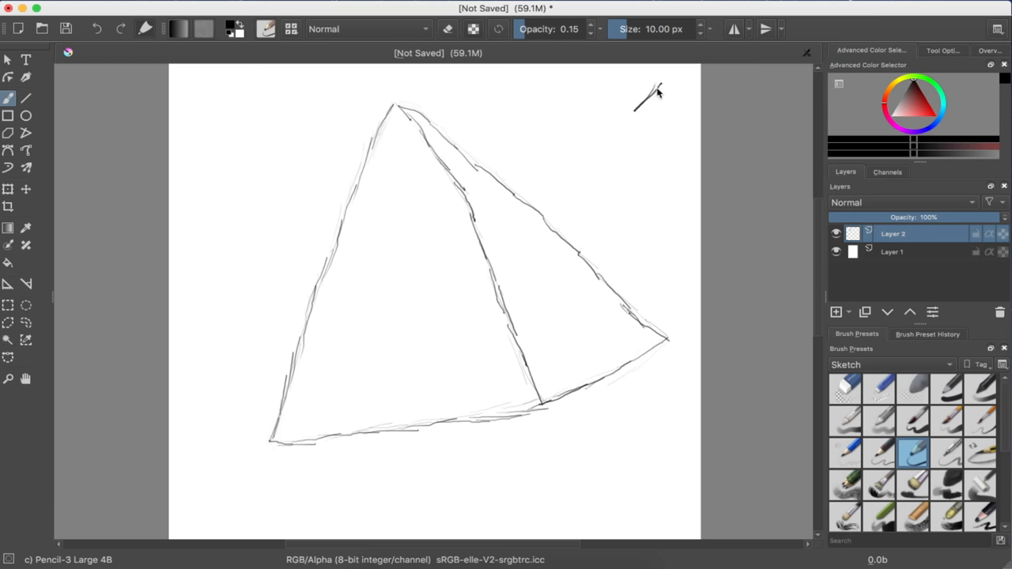
Step: Draw the light arrow's shaft and head in the upper right, then pick a shading pencil
{"action": "left_click_drag", "start_coordinate": [656, 90], "coordinate": [615, 130]}
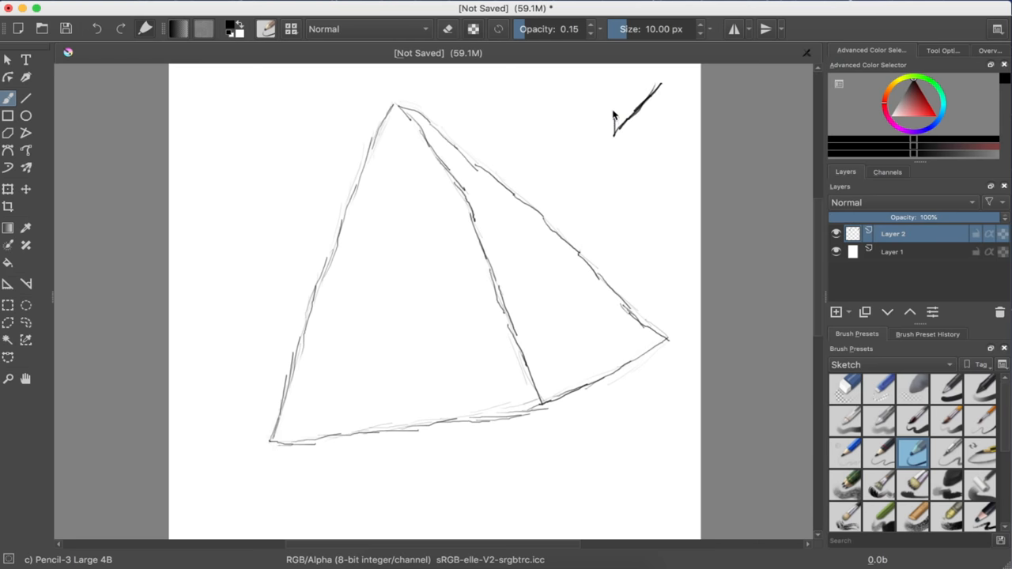
{"action": "left_click_drag", "start_coordinate": [620, 119], "coordinate": [633, 146]}
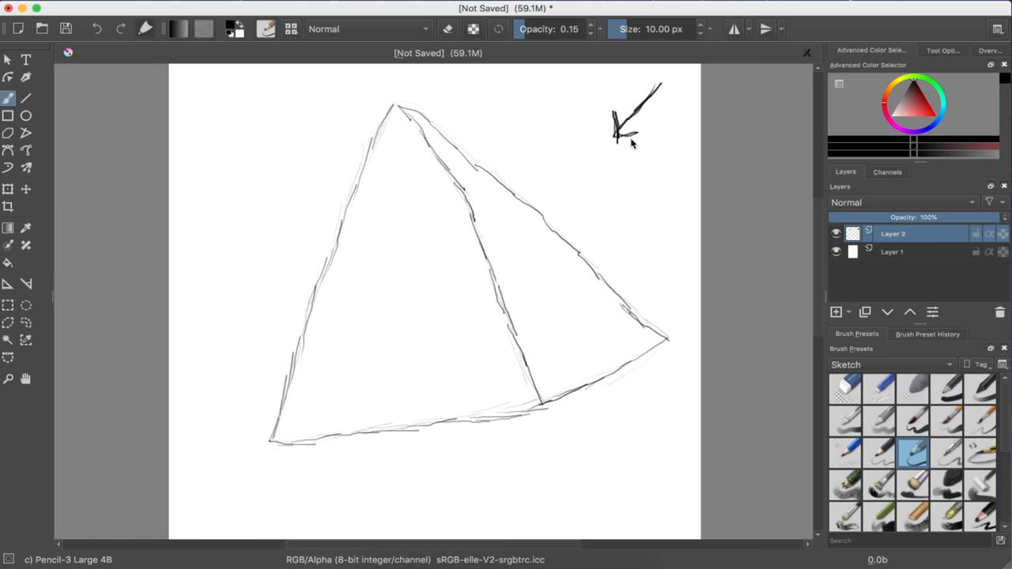
{"action": "left_click", "coordinate": [845, 484]}
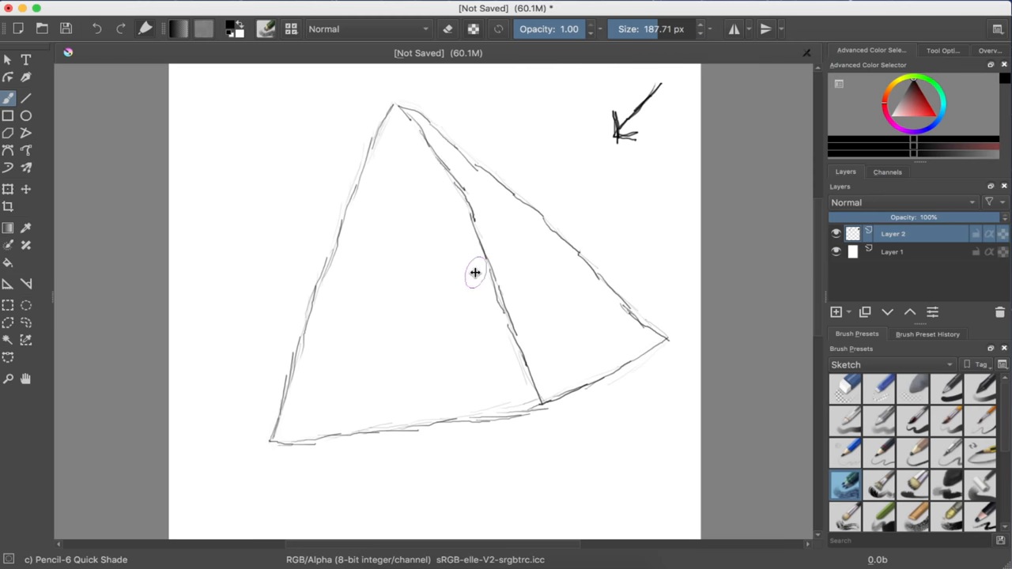
{"action": "mouse_move", "coordinate": [324, 388]}
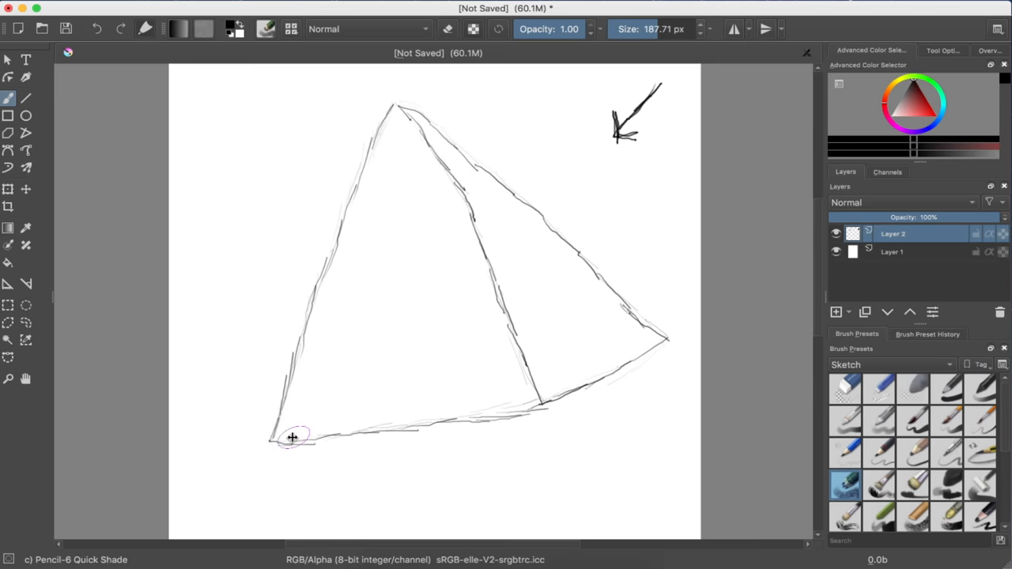
{"action": "mouse_move", "coordinate": [291, 430]}
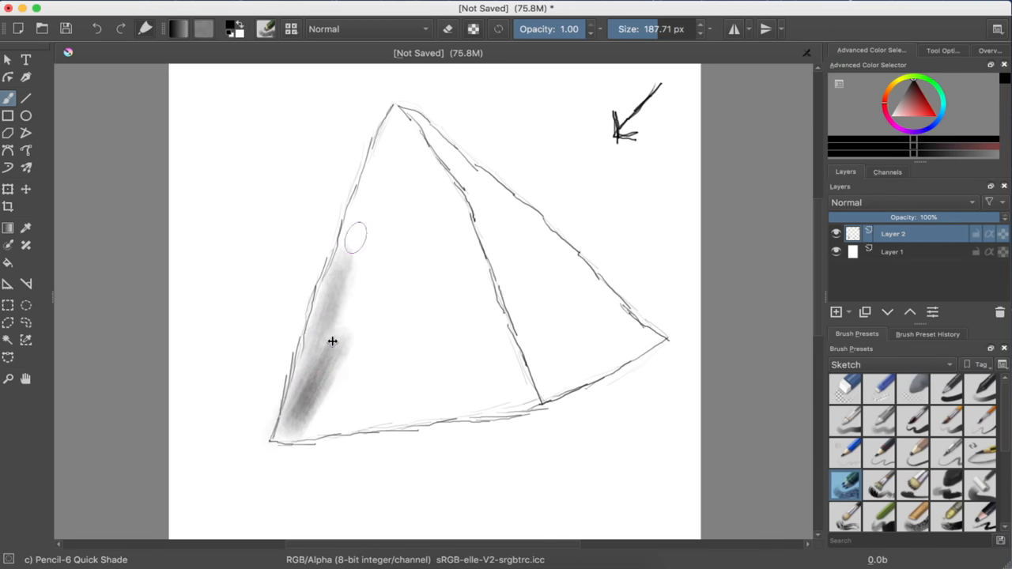
Step: Lay soft grey shading along the left face's left edge, bottom corner and base
{"action": "left_click_drag", "start_coordinate": [332, 342], "coordinate": [354, 231]}
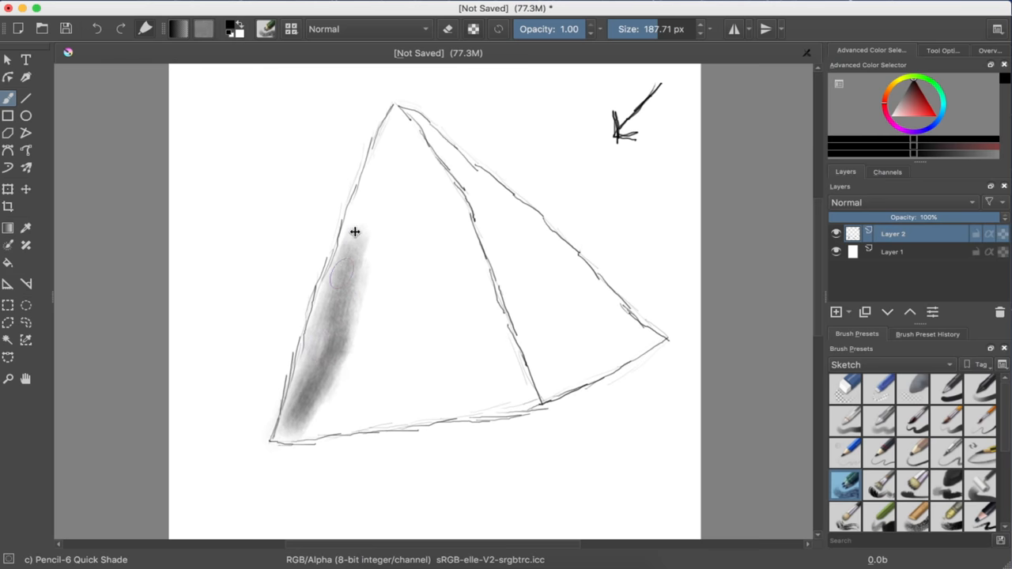
{"action": "left_click_drag", "start_coordinate": [355, 231], "coordinate": [299, 388]}
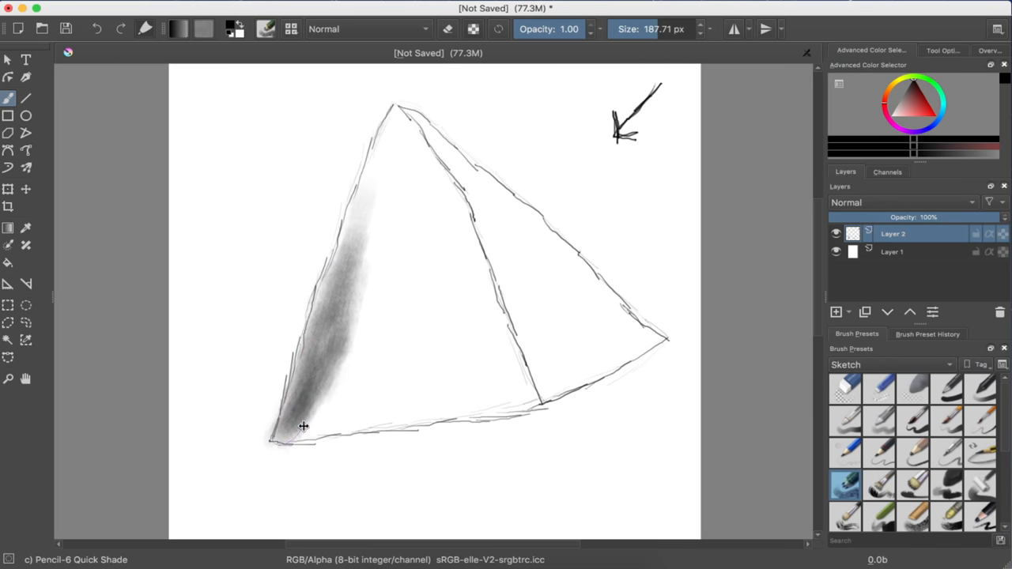
{"action": "left_click_drag", "start_coordinate": [285, 439], "coordinate": [388, 424]}
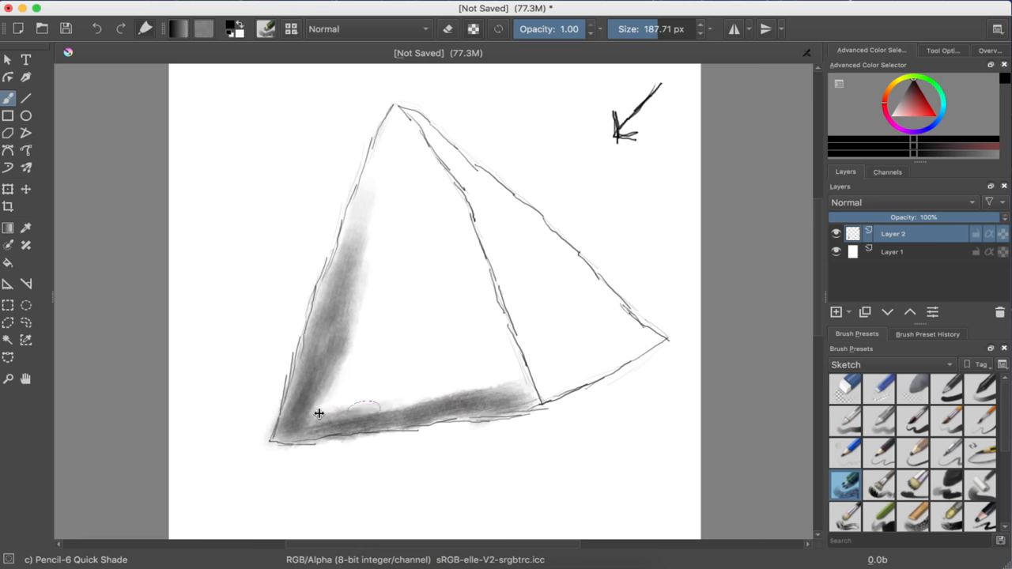
{"action": "left_click_drag", "start_coordinate": [325, 412], "coordinate": [458, 387]}
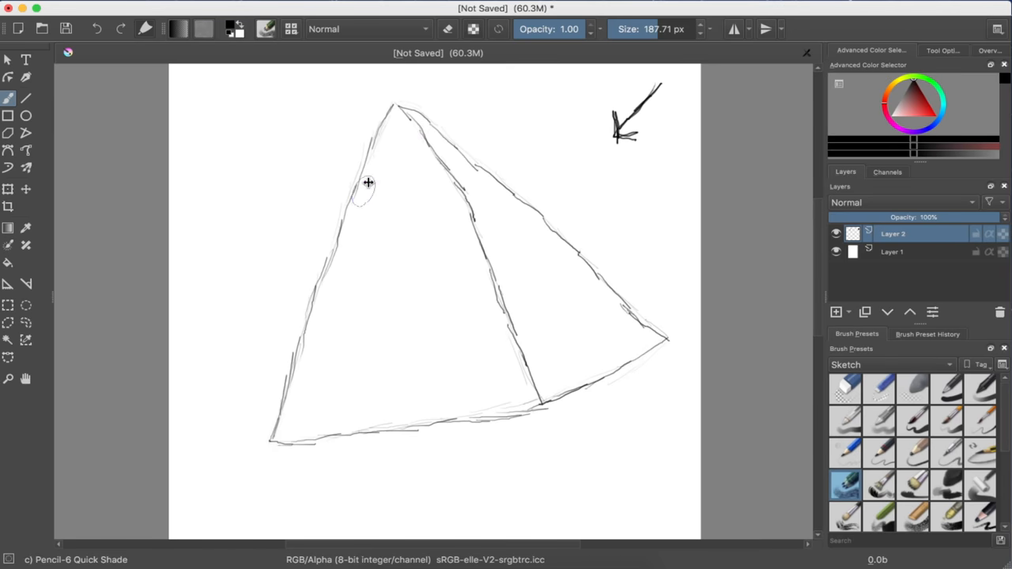
{"action": "mouse_move", "coordinate": [395, 116]}
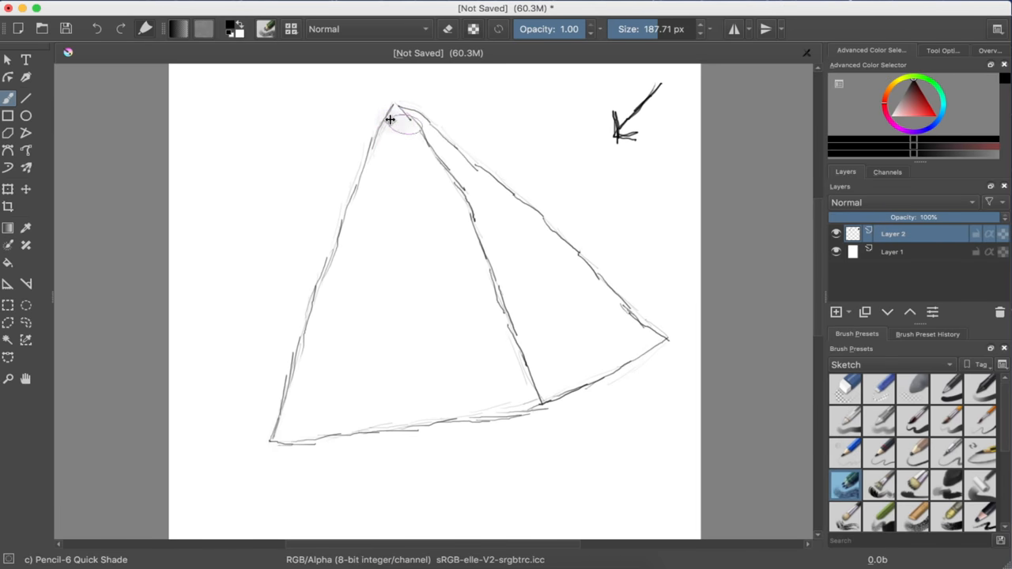
Step: Shade the upper left face with horizontal grey bands from just under the apex
{"action": "left_click_drag", "start_coordinate": [387, 118], "coordinate": [398, 142]}
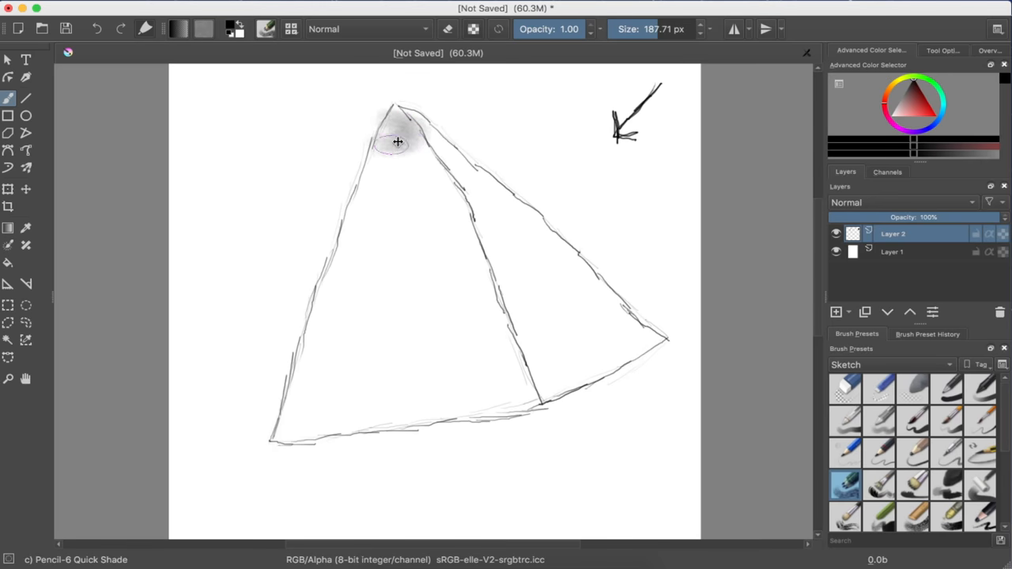
{"action": "left_click_drag", "start_coordinate": [399, 142], "coordinate": [383, 168]}
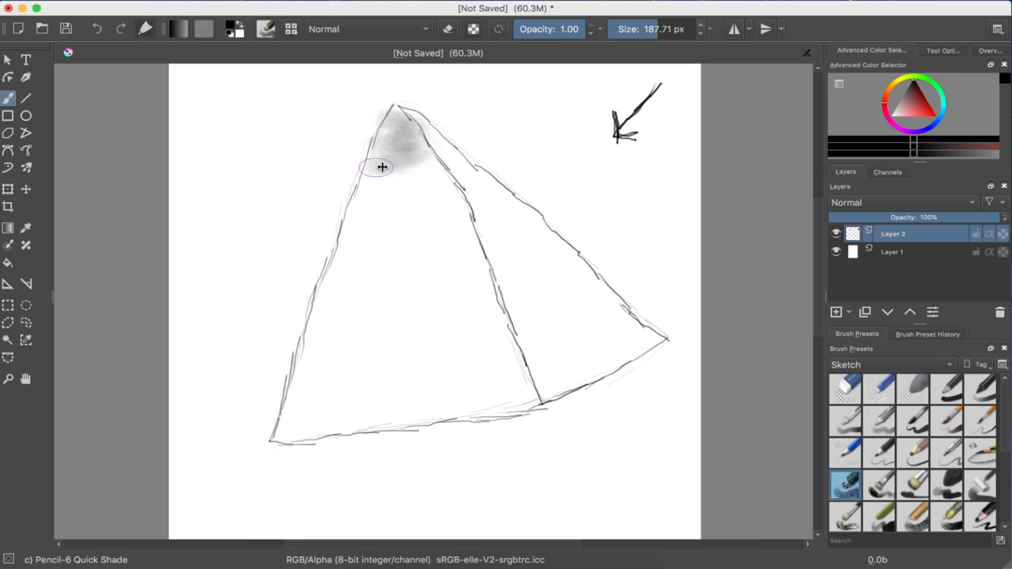
{"action": "left_click_drag", "start_coordinate": [383, 168], "coordinate": [419, 177]}
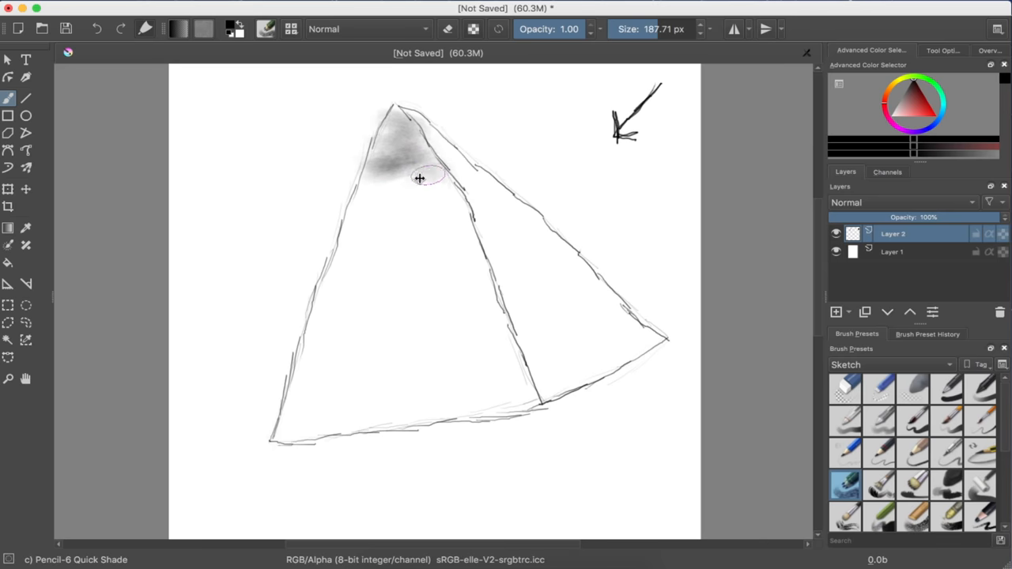
{"action": "left_click_drag", "start_coordinate": [419, 177], "coordinate": [367, 187]}
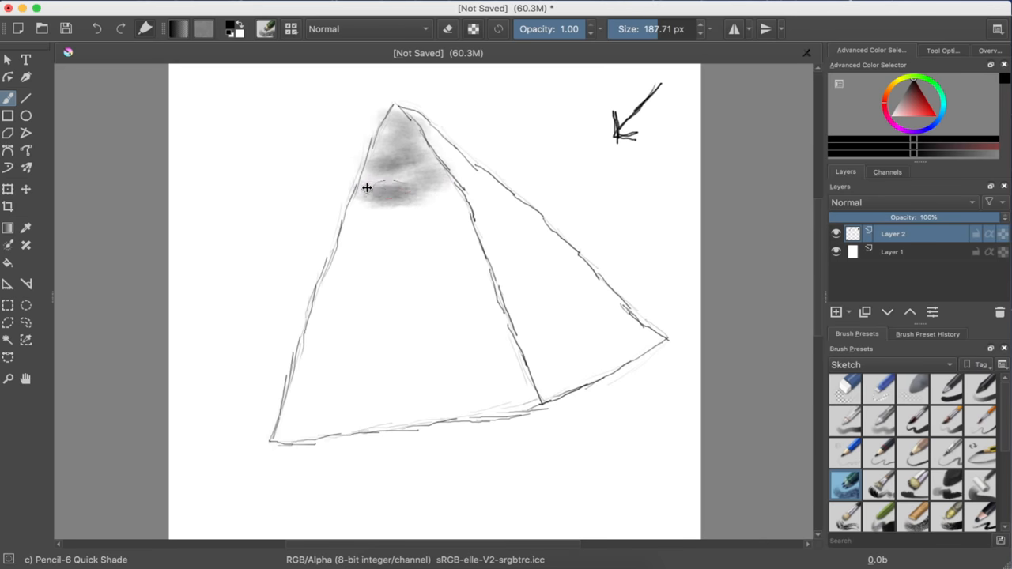
{"action": "left_click_drag", "start_coordinate": [367, 187], "coordinate": [425, 209]}
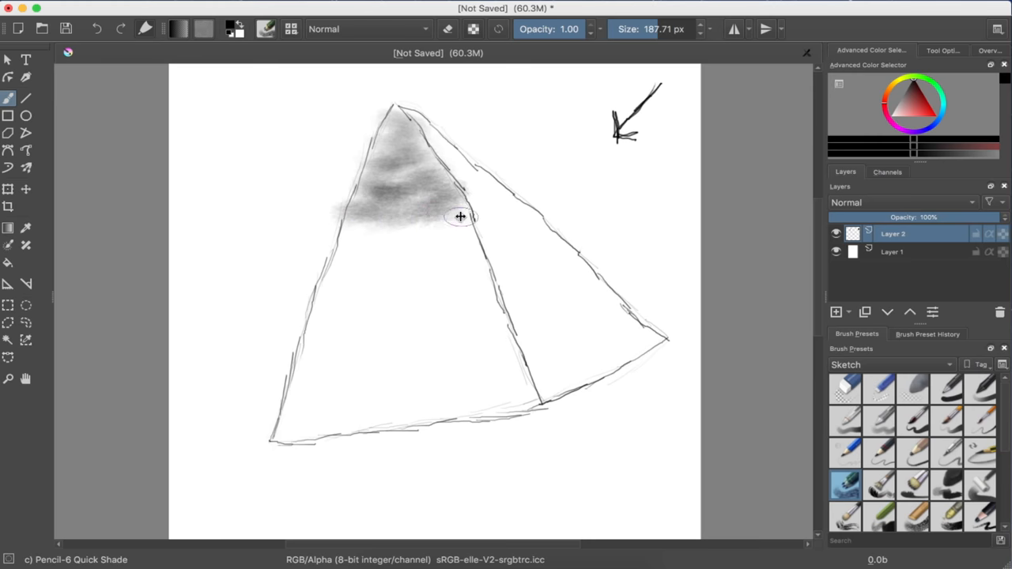
{"action": "left_click_drag", "start_coordinate": [462, 215], "coordinate": [371, 231]}
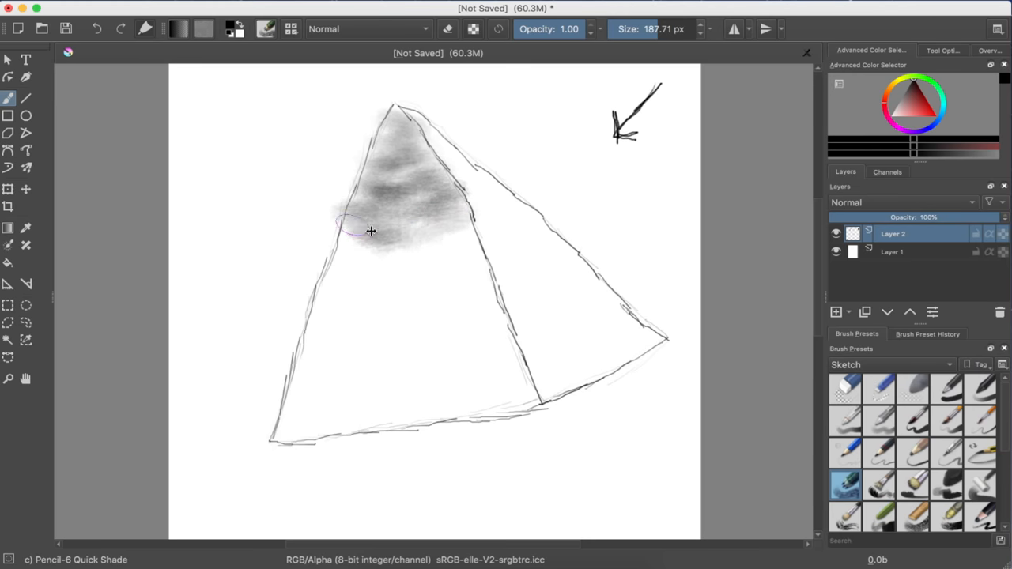
{"action": "left_click_drag", "start_coordinate": [364, 229], "coordinate": [456, 250]}
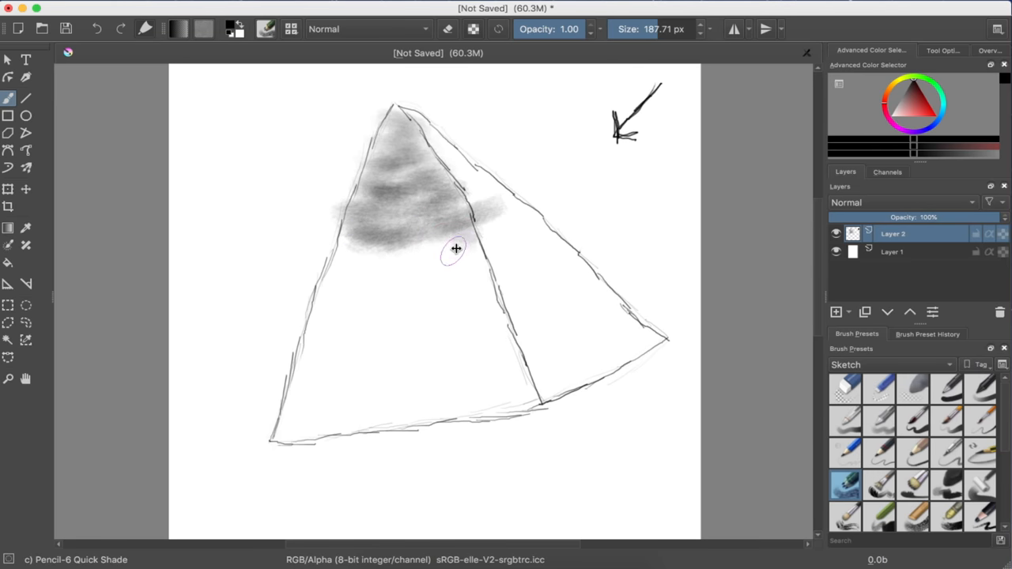
{"action": "left_click_drag", "start_coordinate": [456, 250], "coordinate": [356, 240]}
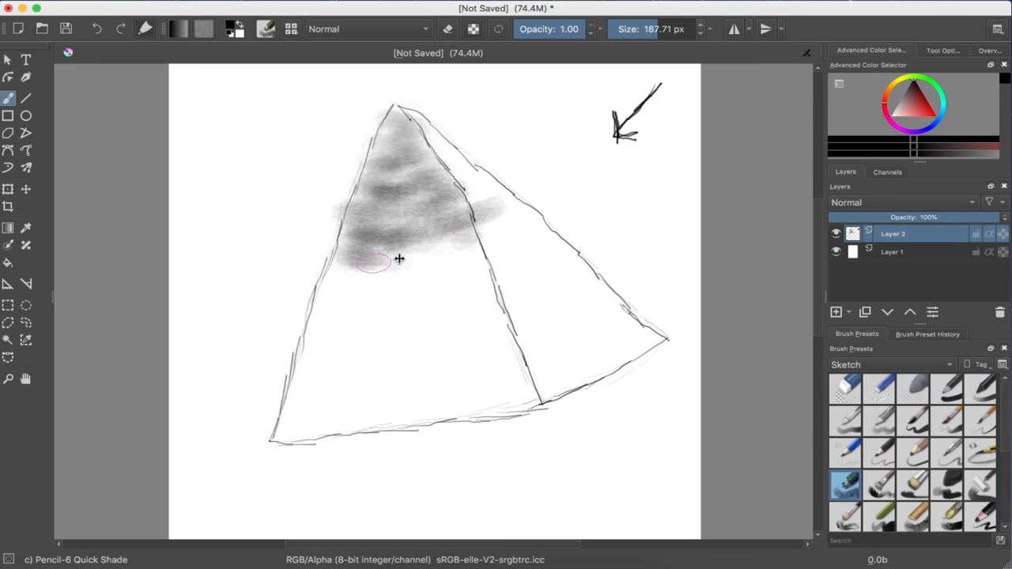
Step: Carry the streaky shading down through the middle and bottom of the left face
{"action": "left_click_drag", "start_coordinate": [372, 261], "coordinate": [443, 266]}
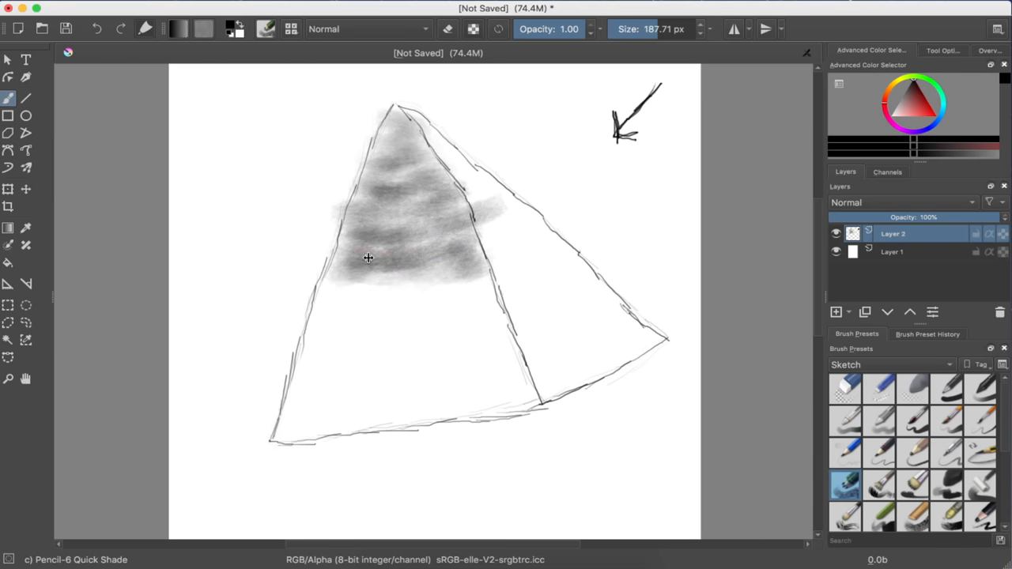
{"action": "left_click_drag", "start_coordinate": [367, 256], "coordinate": [430, 285]}
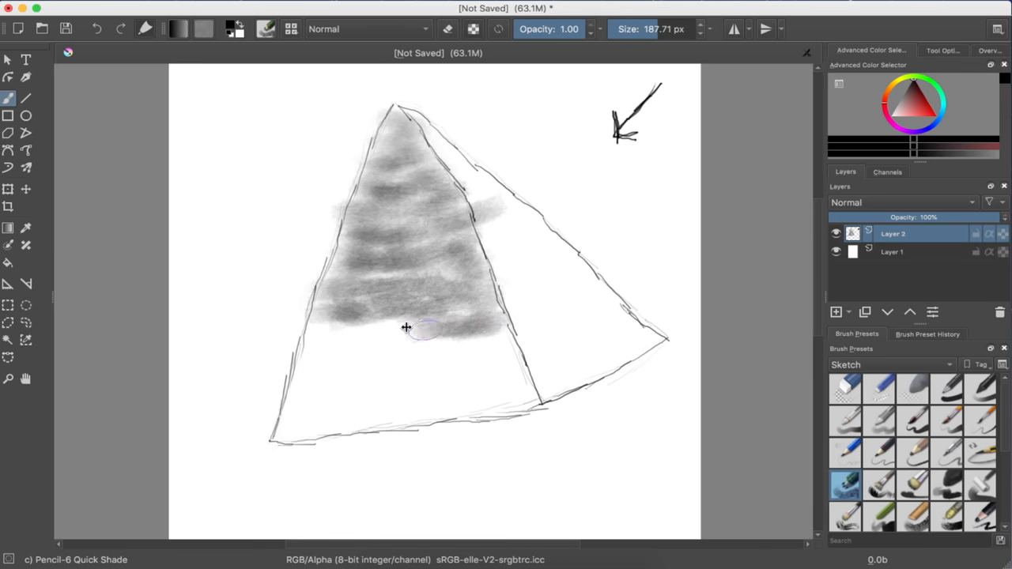
{"action": "left_click_drag", "start_coordinate": [419, 327], "coordinate": [329, 335]}
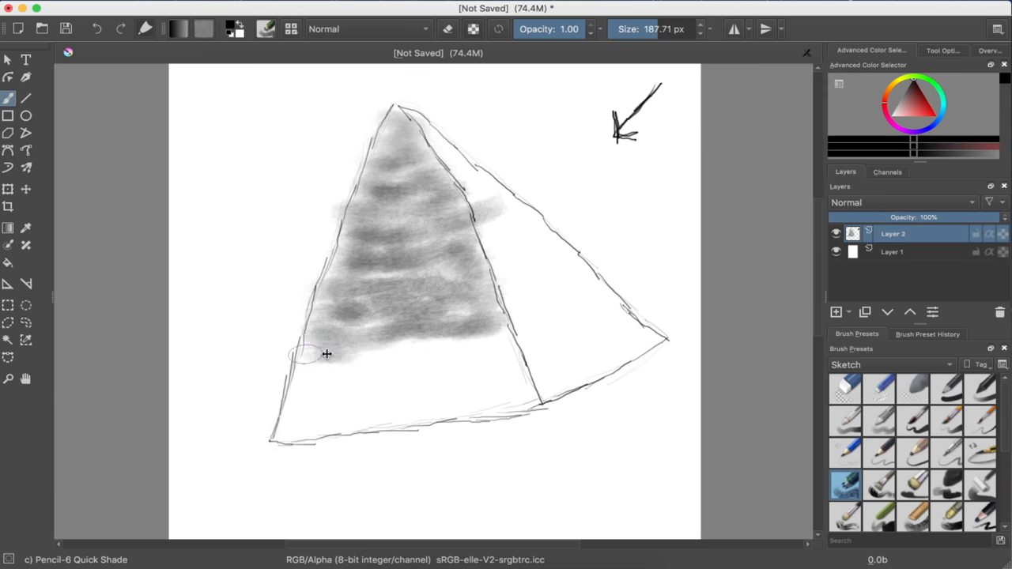
{"action": "left_click_drag", "start_coordinate": [301, 356], "coordinate": [490, 340]}
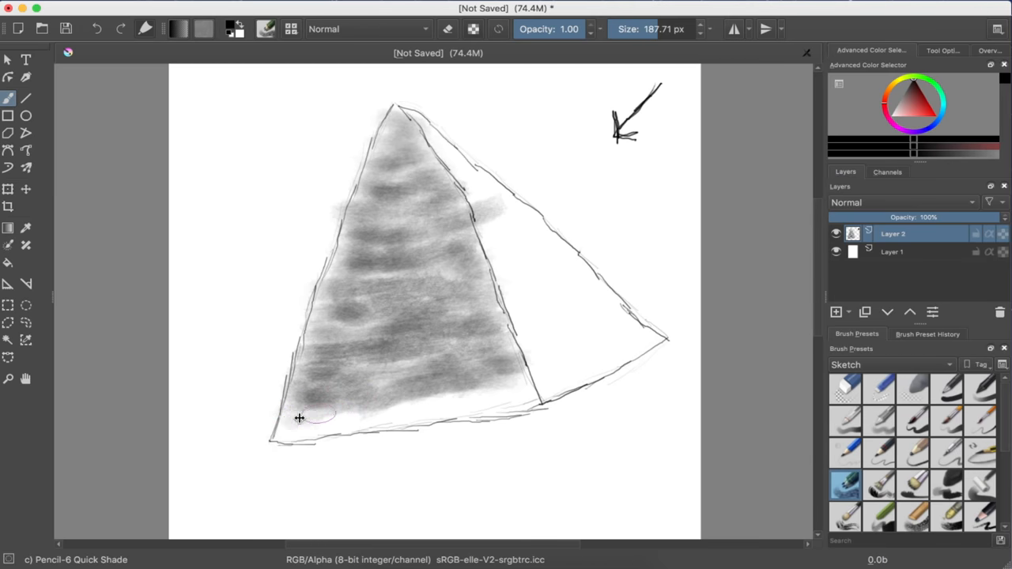
{"action": "left_click_drag", "start_coordinate": [299, 418], "coordinate": [450, 402]}
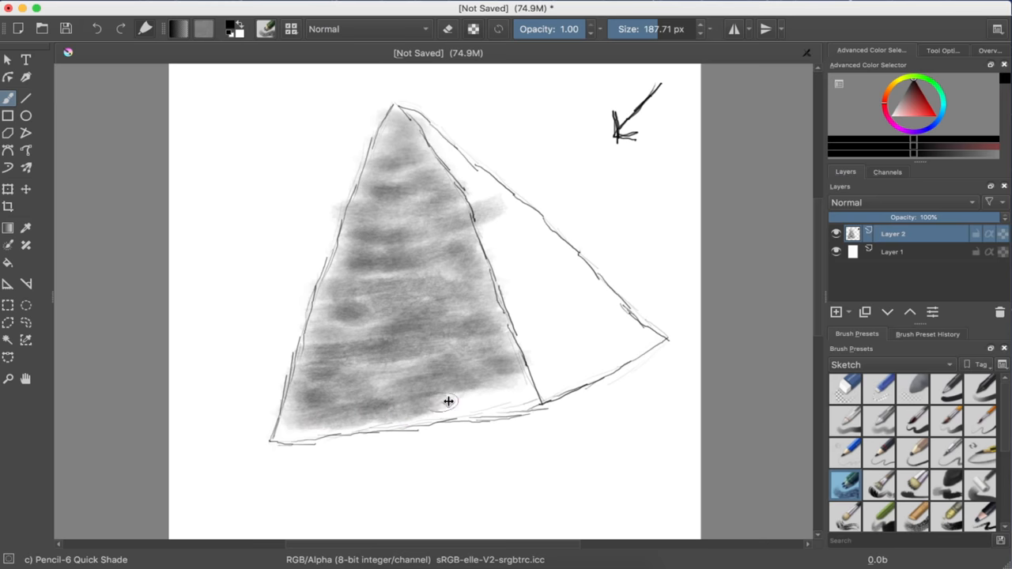
{"action": "mouse_move", "coordinate": [529, 399]}
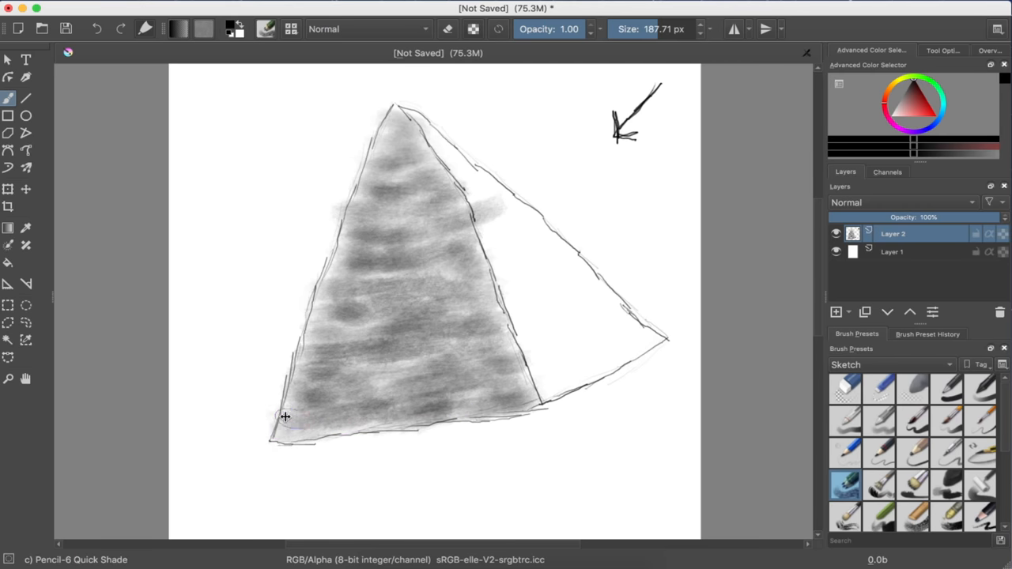
{"action": "mouse_move", "coordinate": [340, 263]}
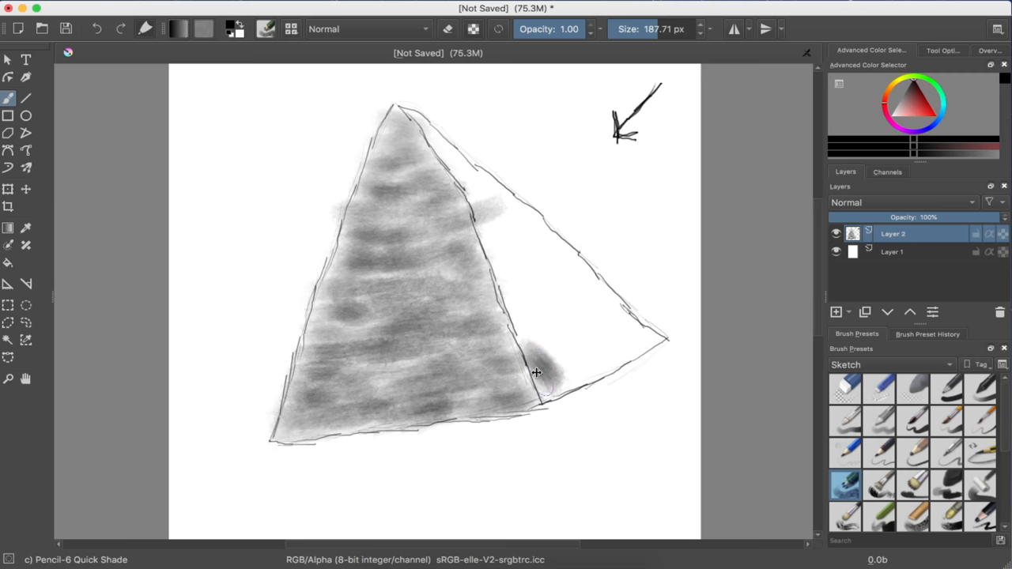
{"action": "left_click_drag", "start_coordinate": [550, 388], "coordinate": [538, 332]}
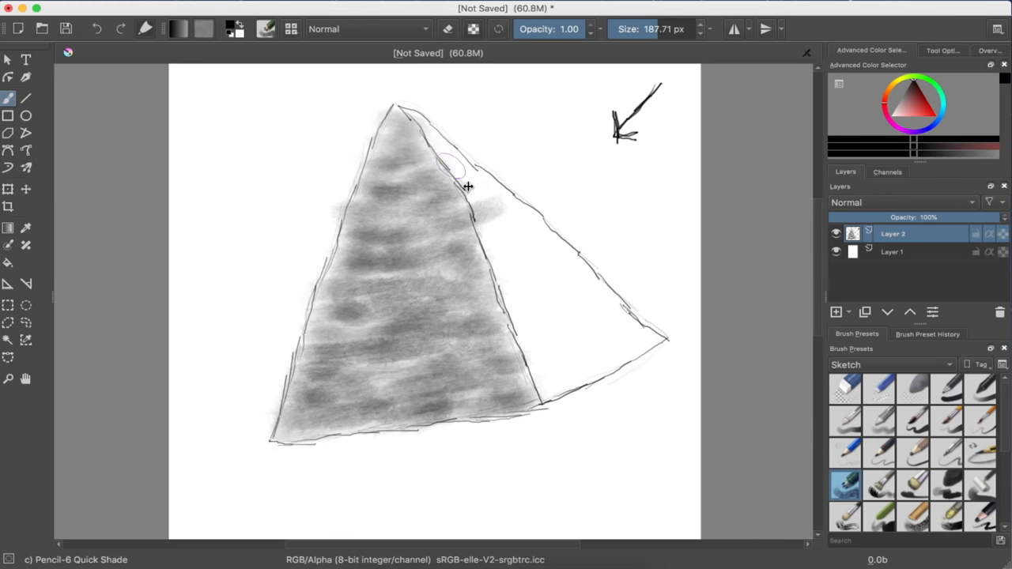
{"action": "mouse_move", "coordinate": [443, 162]}
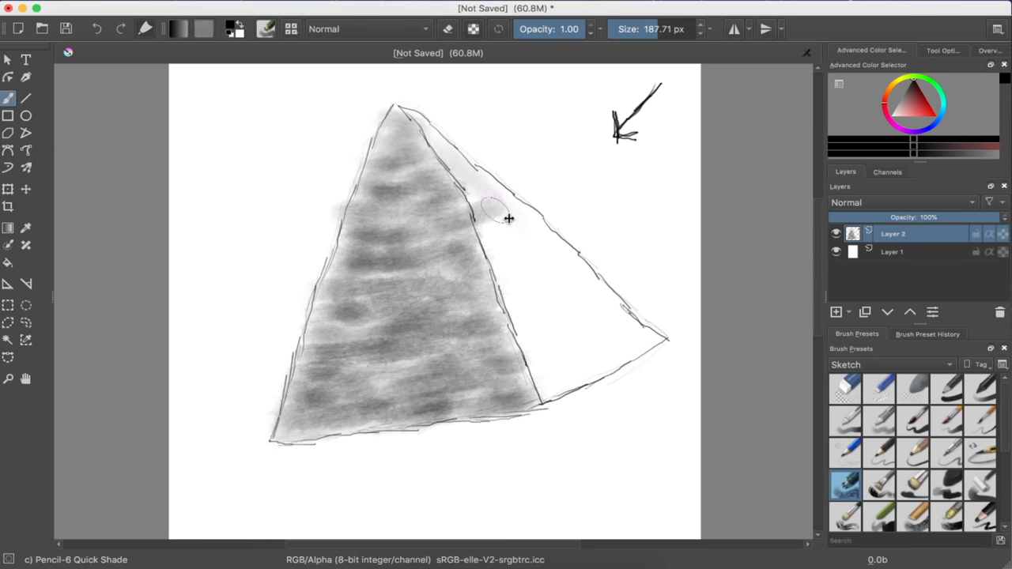
Step: Switch to a small eraser and clean stray grey beyond the left face
{"action": "left_click", "coordinate": [878, 387]}
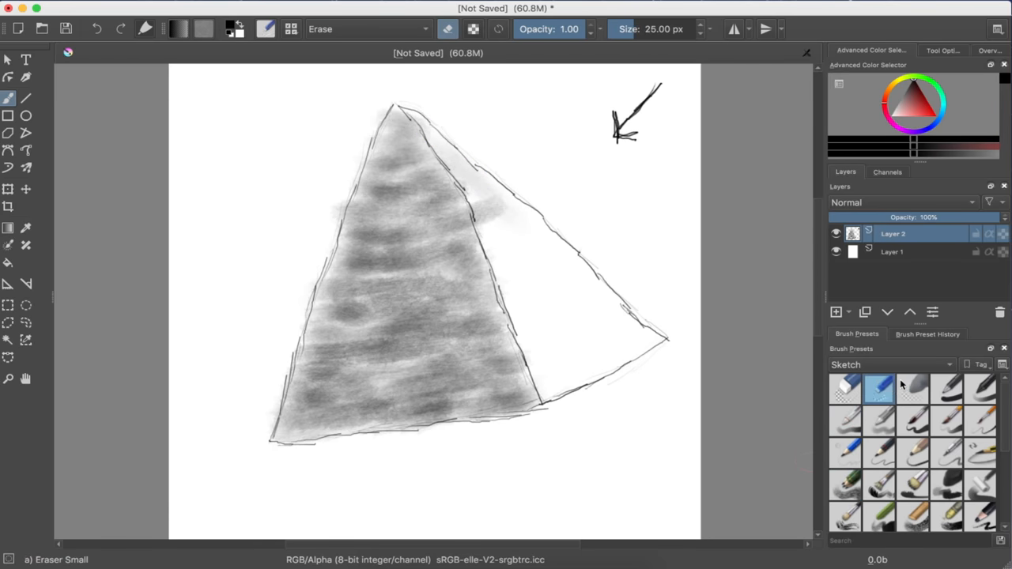
{"action": "left_click", "coordinate": [911, 388]}
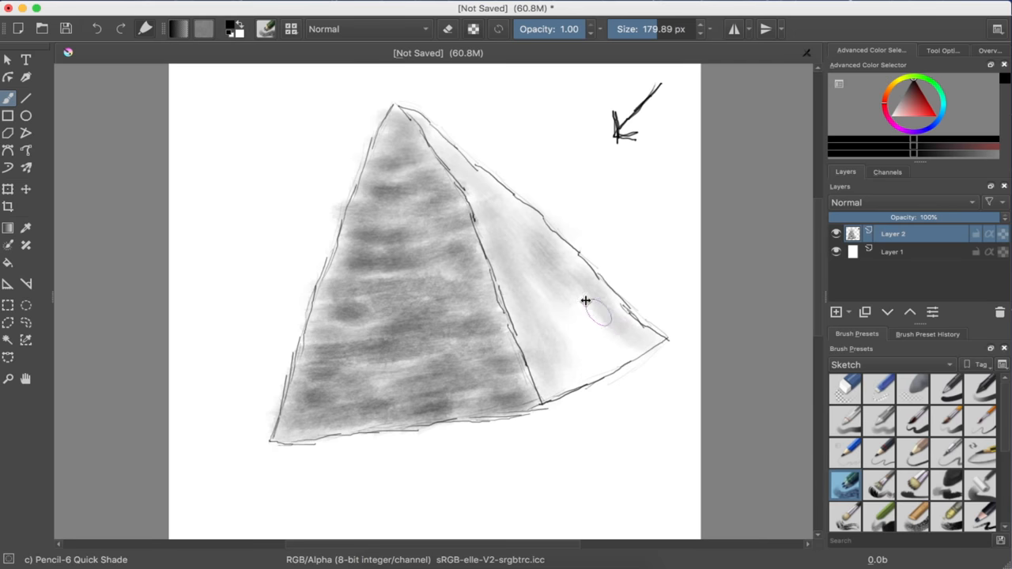
Step: Deepen the light tone on the right face, then choose the tilted pencil
{"action": "left_click_drag", "start_coordinate": [589, 304], "coordinate": [573, 349]}
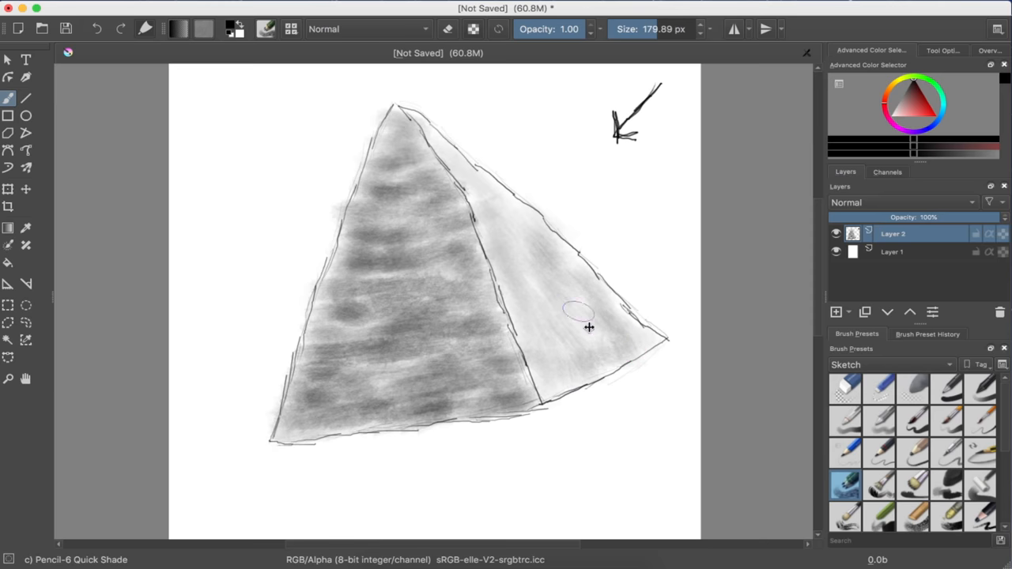
{"action": "mouse_move", "coordinate": [602, 282]}
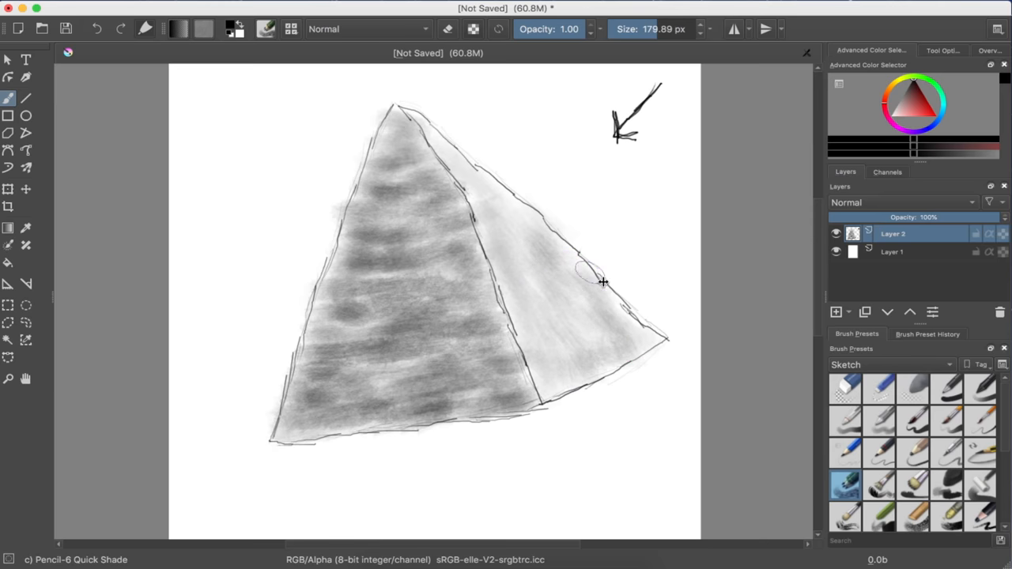
{"action": "mouse_move", "coordinate": [598, 373]}
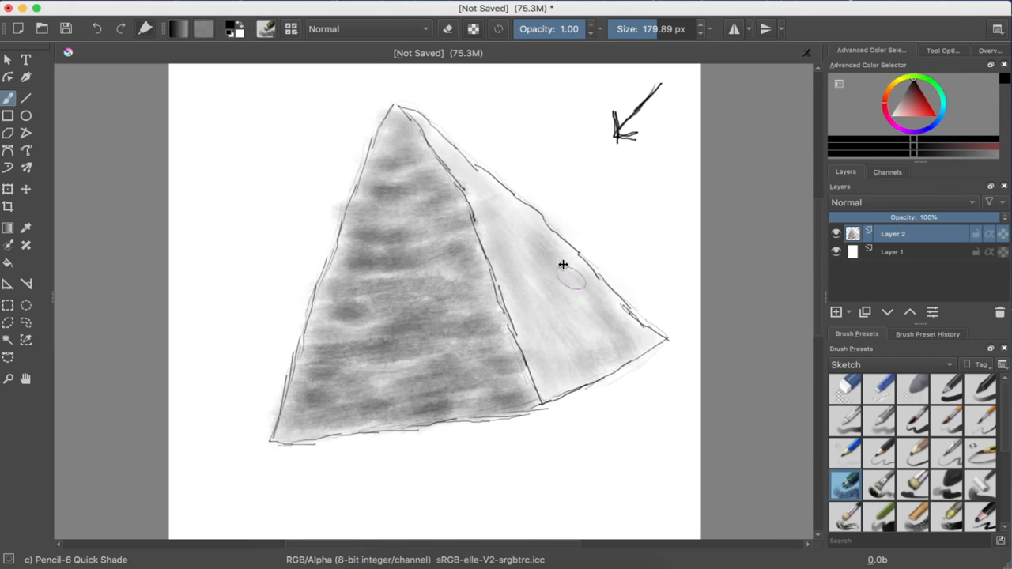
{"action": "mouse_move", "coordinate": [547, 435]}
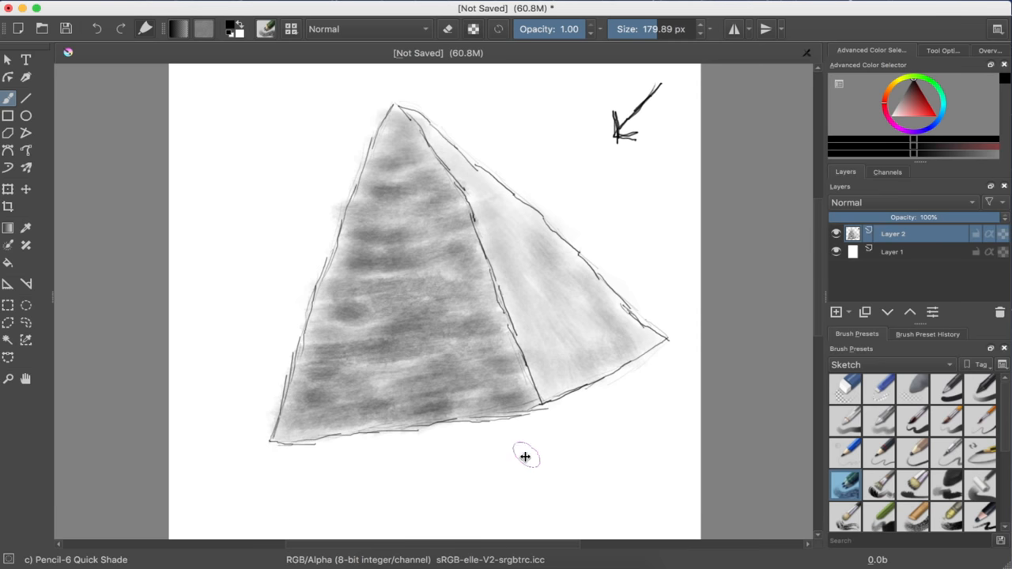
{"action": "left_click", "coordinate": [981, 452]}
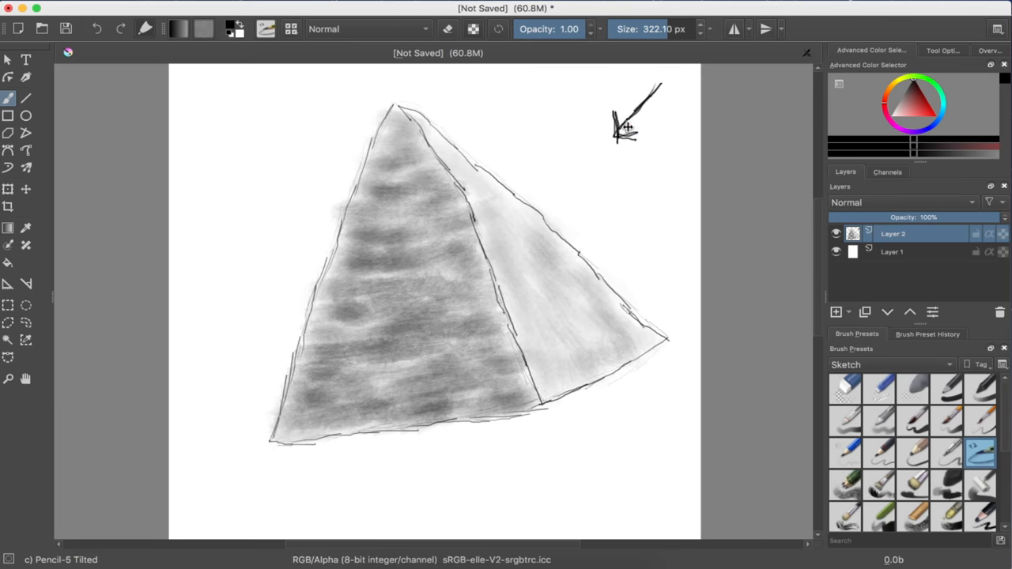
{"action": "mouse_move", "coordinate": [557, 228]}
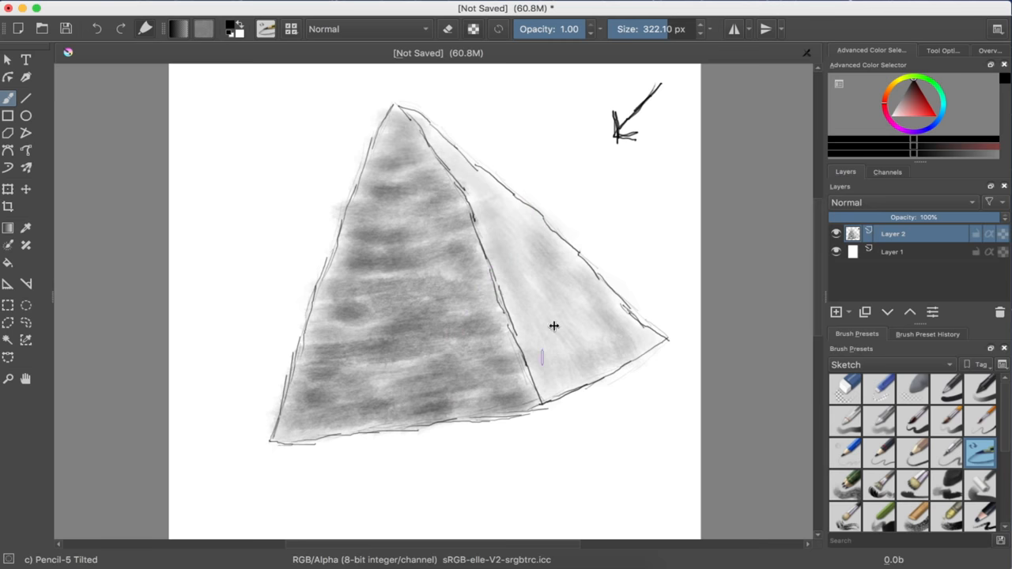
{"action": "mouse_move", "coordinate": [583, 250]}
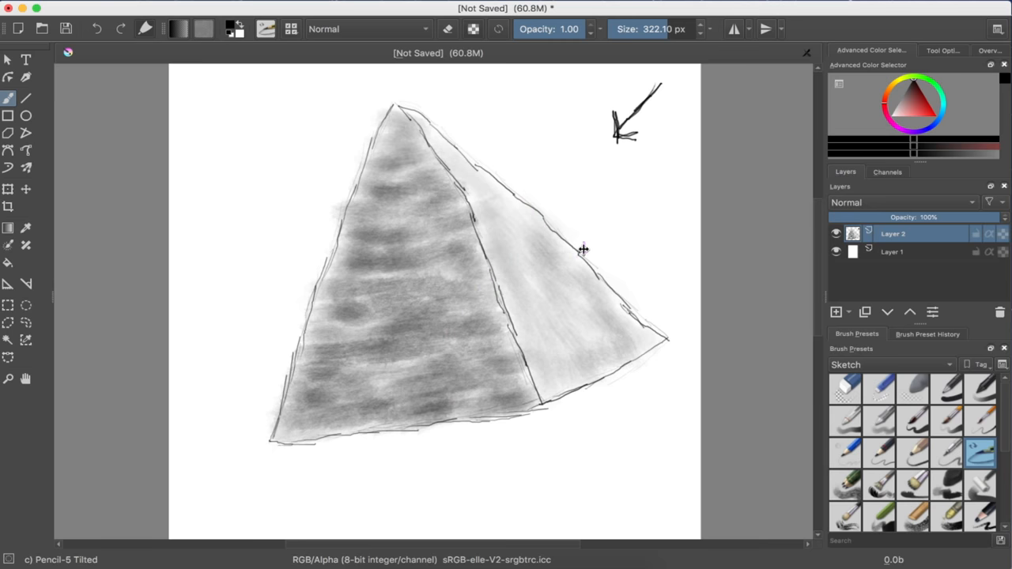
{"action": "mouse_move", "coordinate": [572, 247]}
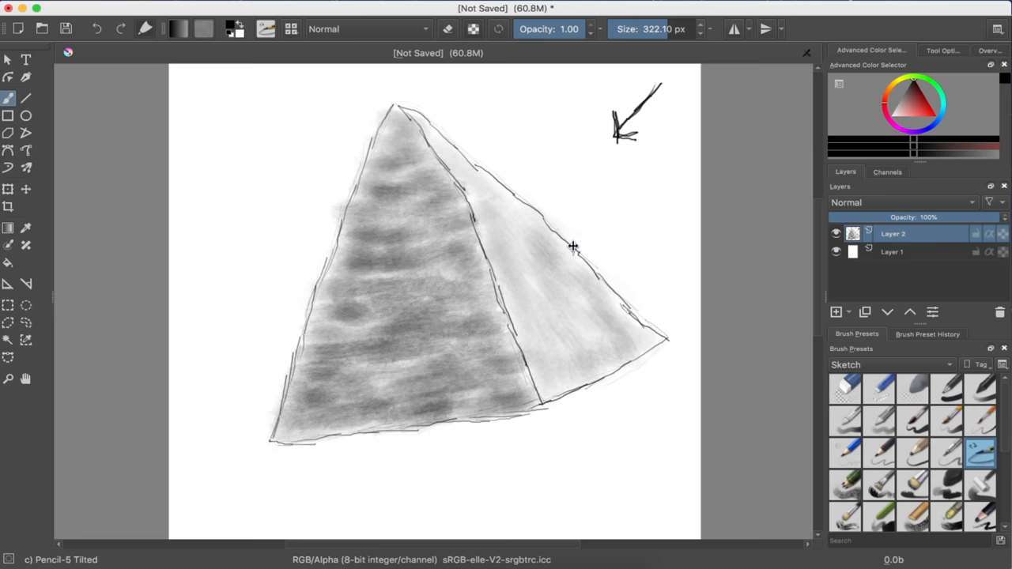
{"action": "mouse_move", "coordinate": [612, 166]}
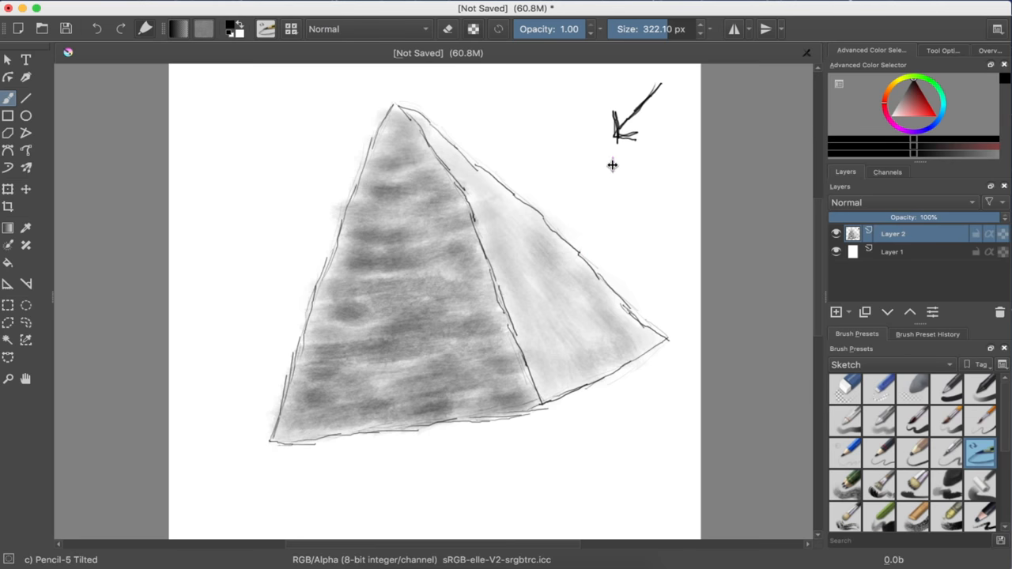
{"action": "mouse_move", "coordinate": [604, 185]}
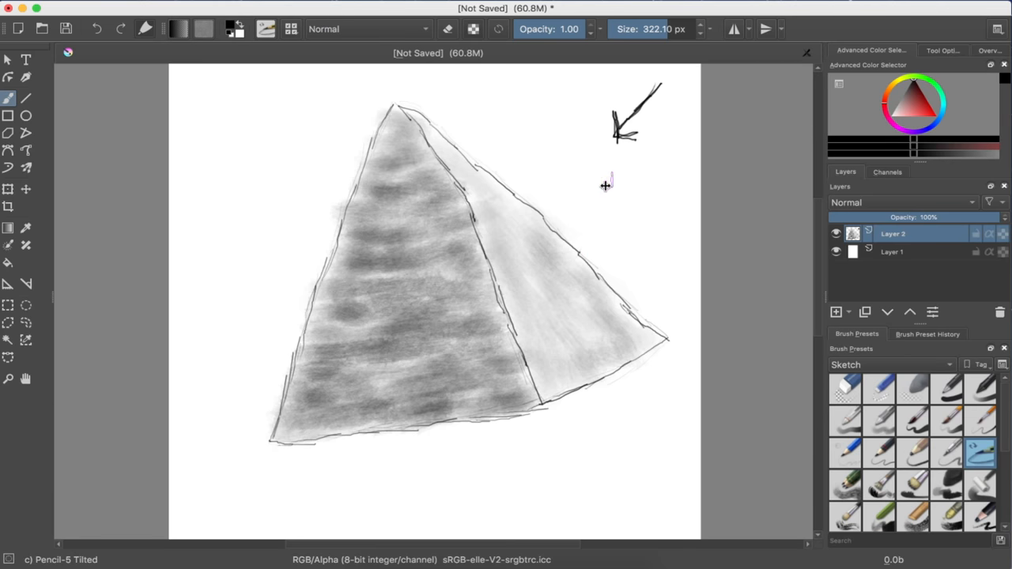
{"action": "mouse_move", "coordinate": [512, 437]}
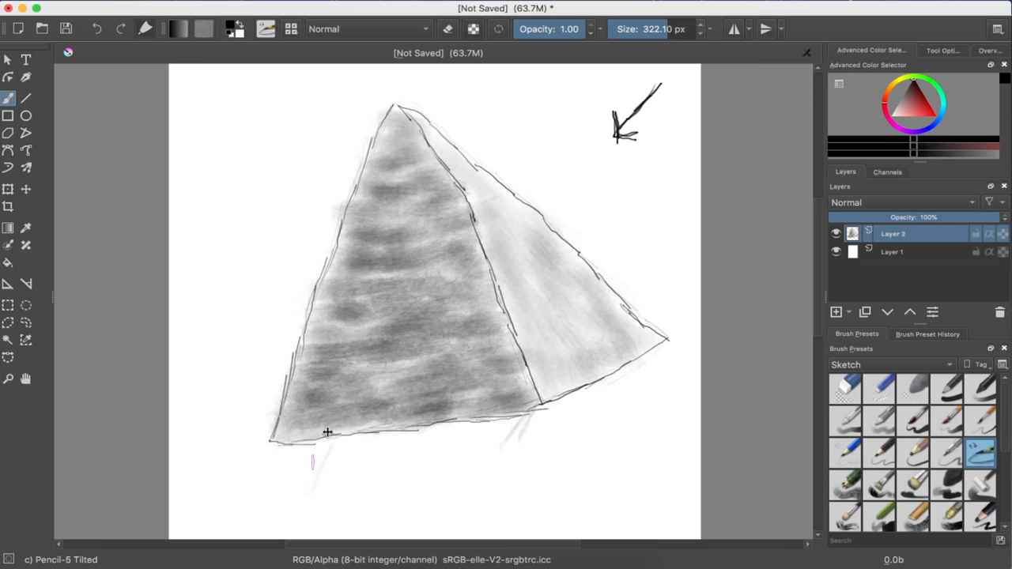
{"action": "mouse_move", "coordinate": [316, 481]}
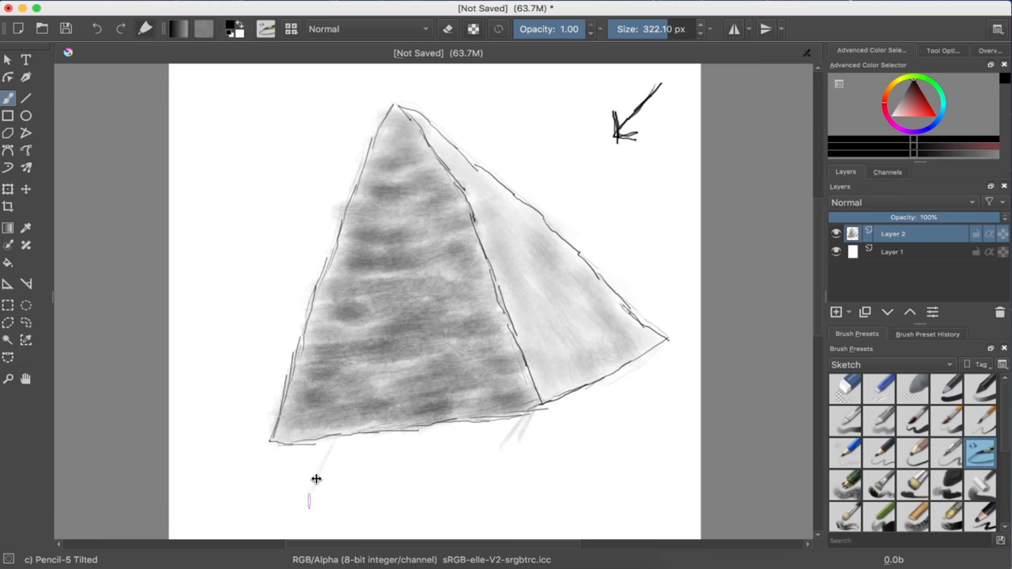
{"action": "mouse_move", "coordinate": [354, 490]}
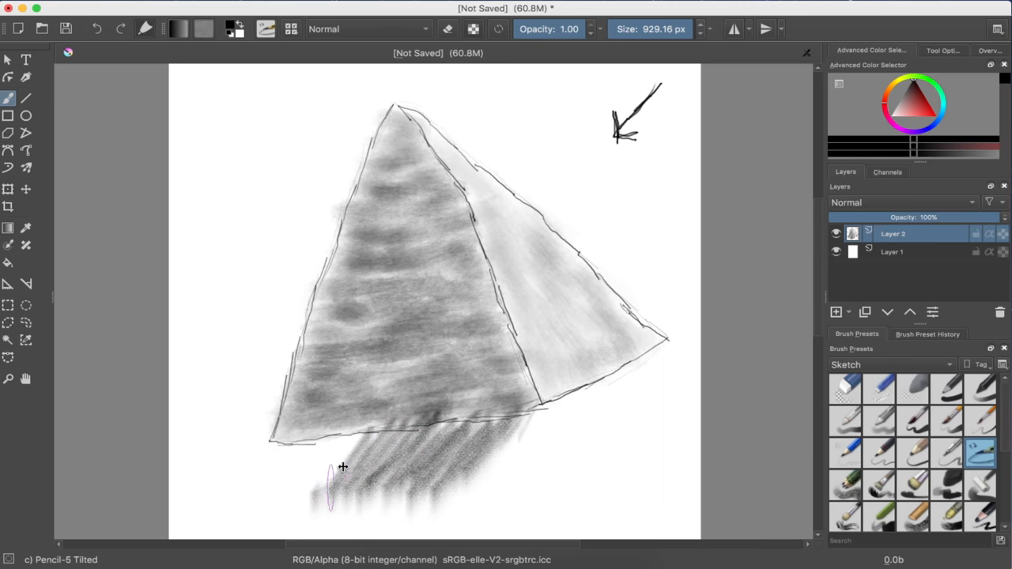
Step: Layer diagonal strokes below the base into a dark streaked shadow spreading down-left
{"action": "left_click_drag", "start_coordinate": [332, 498], "coordinate": [356, 435]}
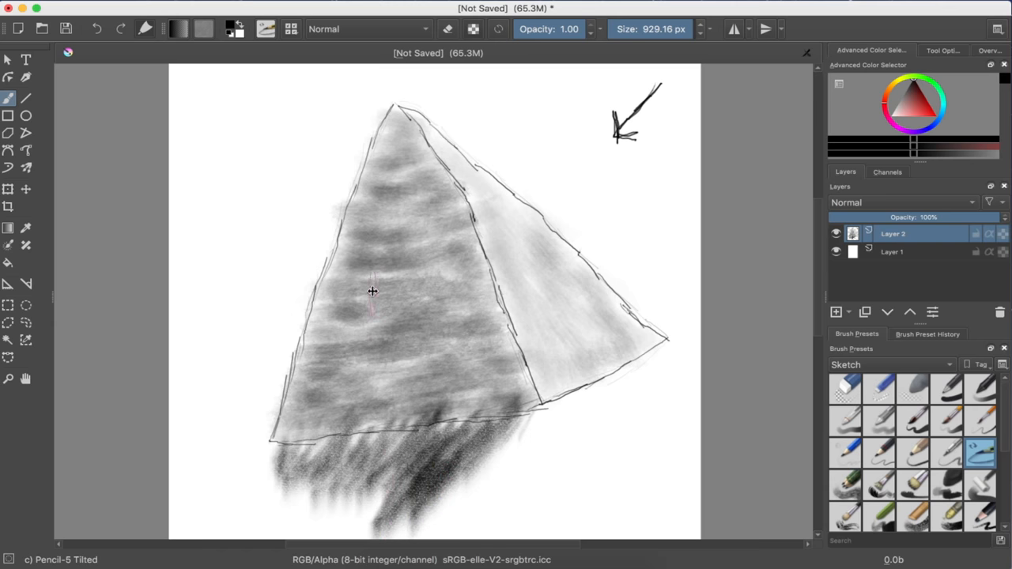
{"action": "scroll", "scroll_direction": "down", "scroll_amount": 3}
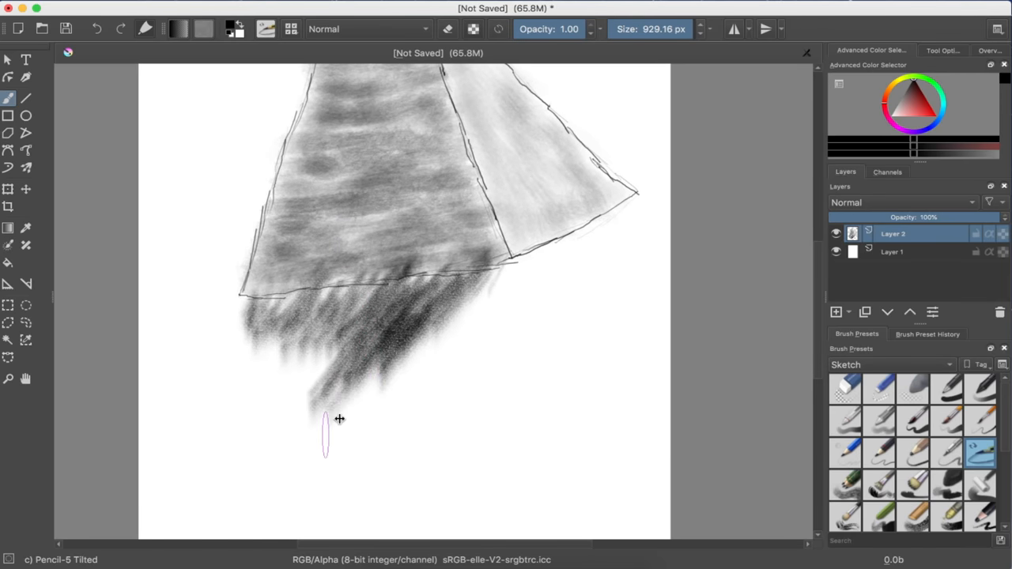
{"action": "left_click_drag", "start_coordinate": [340, 419], "coordinate": [288, 433]}
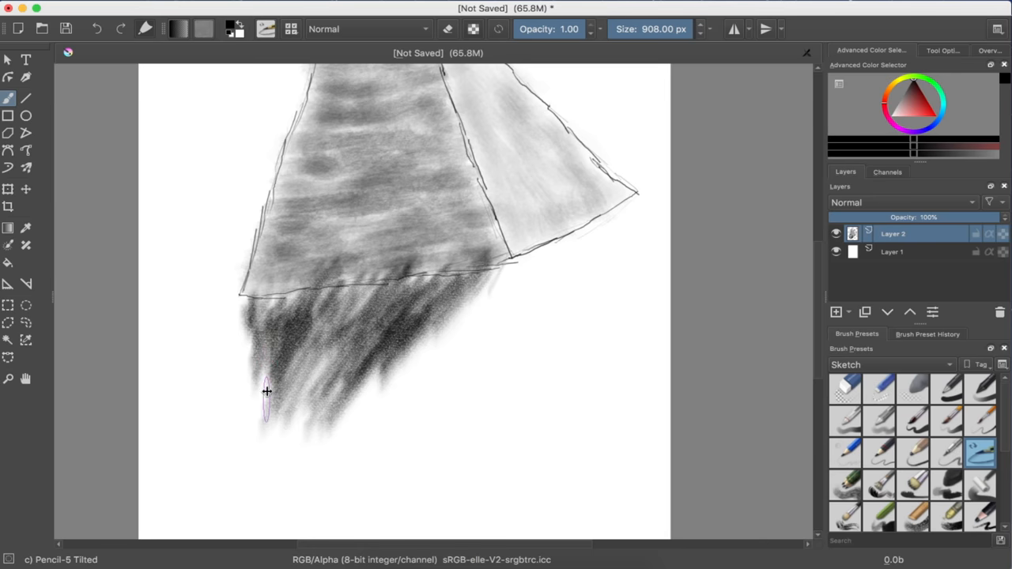
{"action": "left_click_drag", "start_coordinate": [266, 393], "coordinate": [244, 318]}
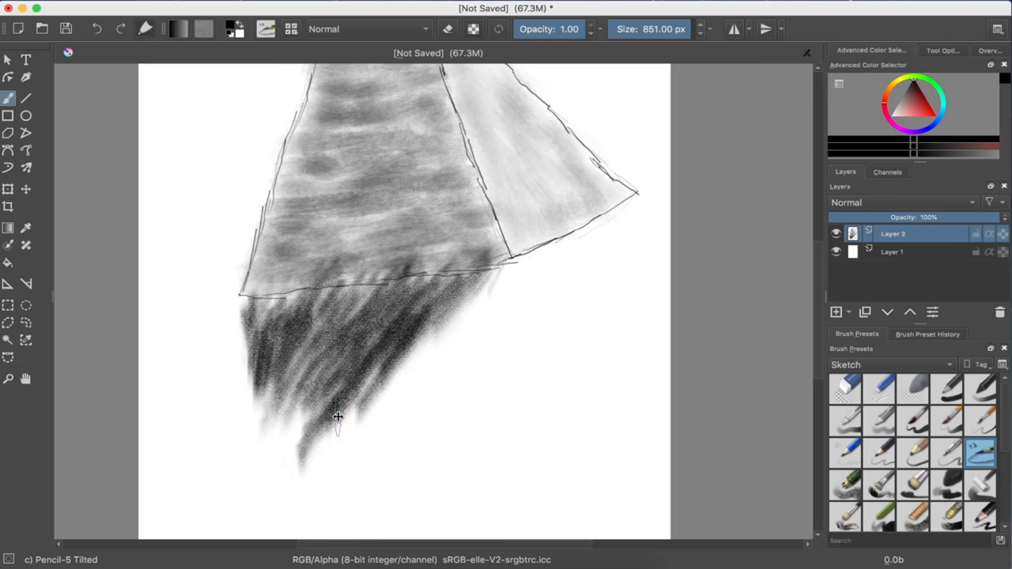
{"action": "left_click_drag", "start_coordinate": [340, 419], "coordinate": [275, 452]}
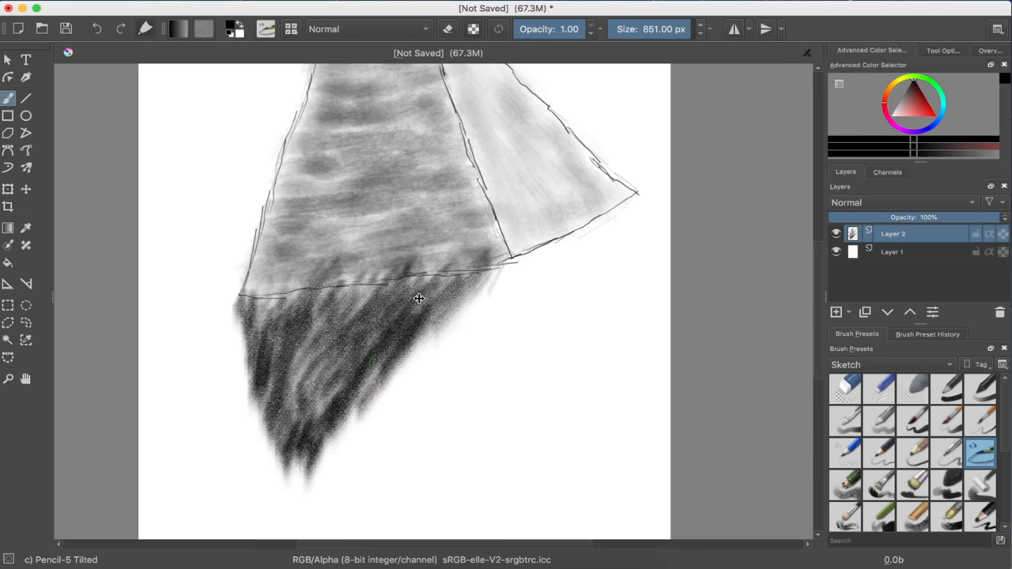
{"action": "left_click_drag", "start_coordinate": [419, 299], "coordinate": [300, 482]}
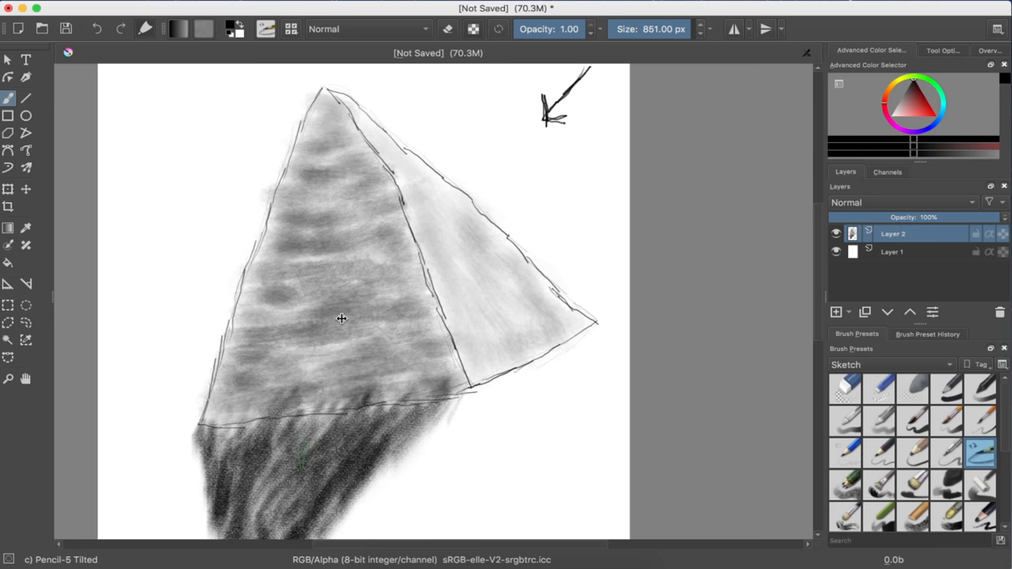
Step: Darken the cast shadow under the pyramid and scroll a blank area into view
{"action": "left_click_drag", "start_coordinate": [341, 320], "coordinate": [342, 319]}
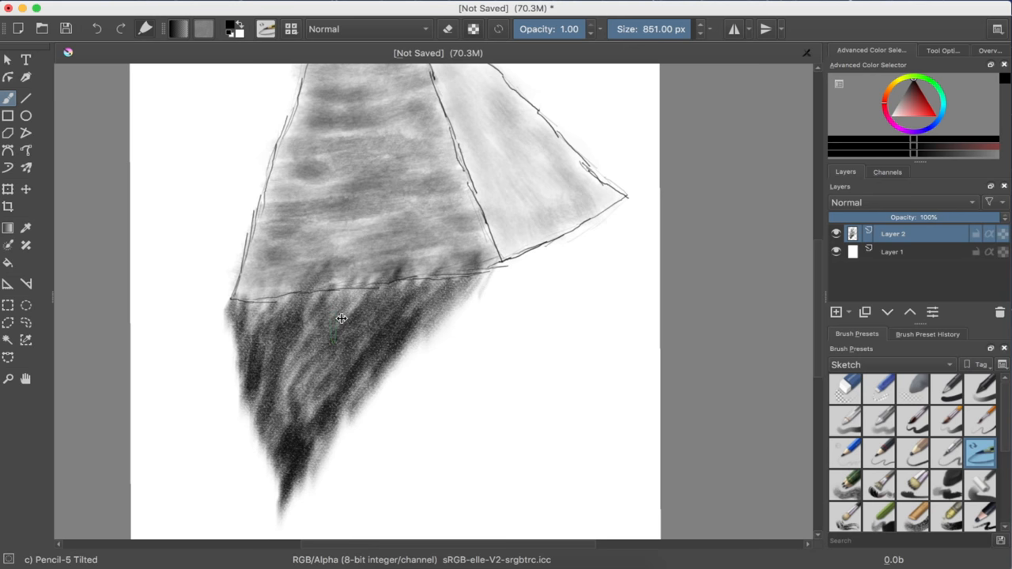
{"action": "mouse_move", "coordinate": [411, 155]}
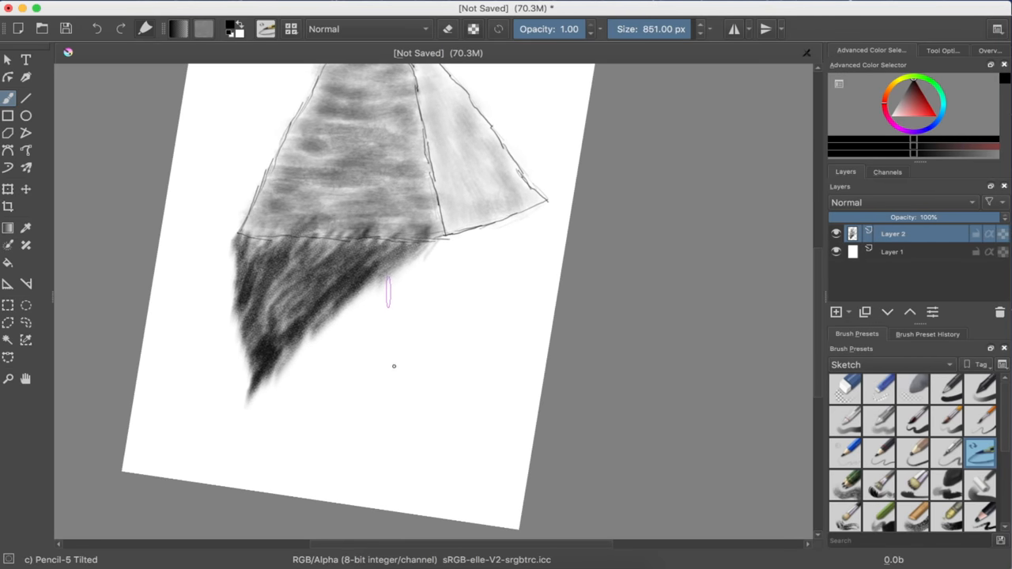
{"action": "mouse_move", "coordinate": [394, 366]}
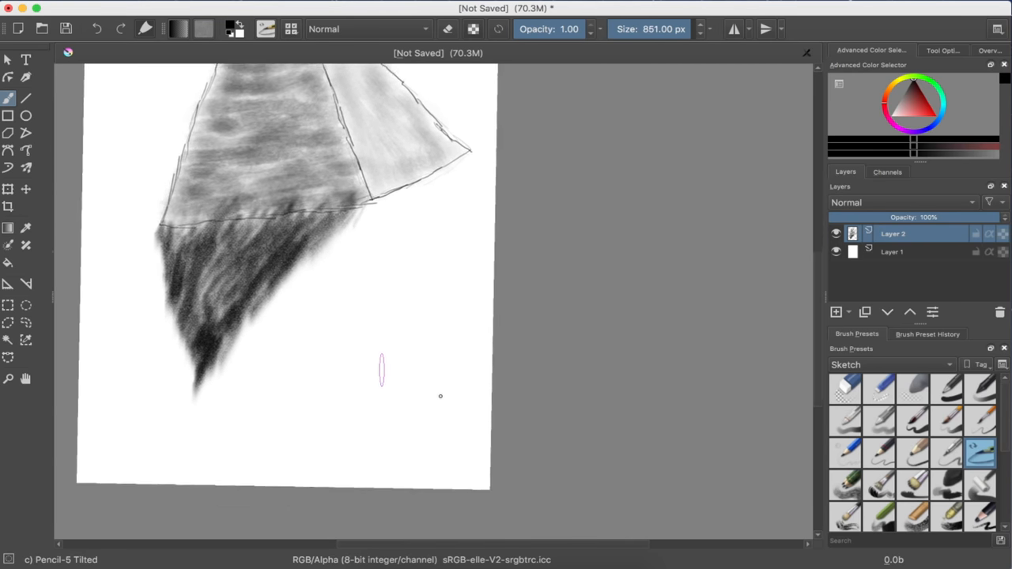
{"action": "scroll", "scroll_direction": "down", "scroll_amount": 3}
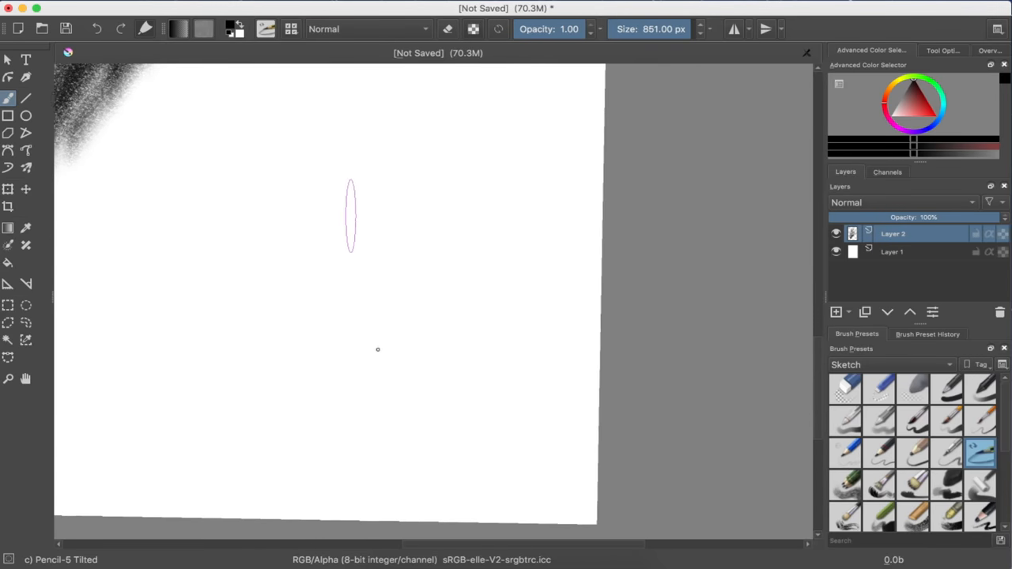
{"action": "mouse_move", "coordinate": [494, 391]}
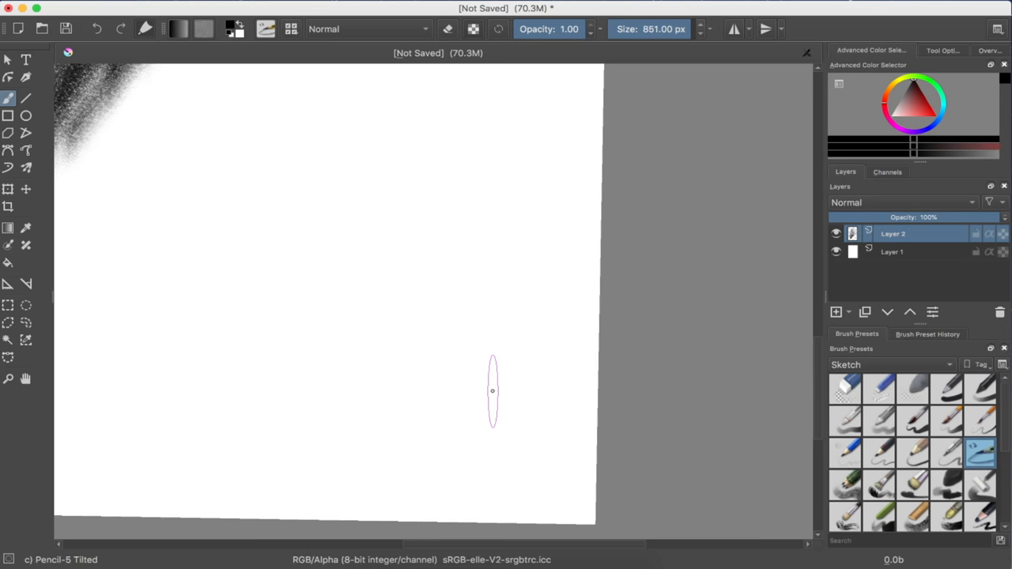
{"action": "mouse_move", "coordinate": [879, 446]}
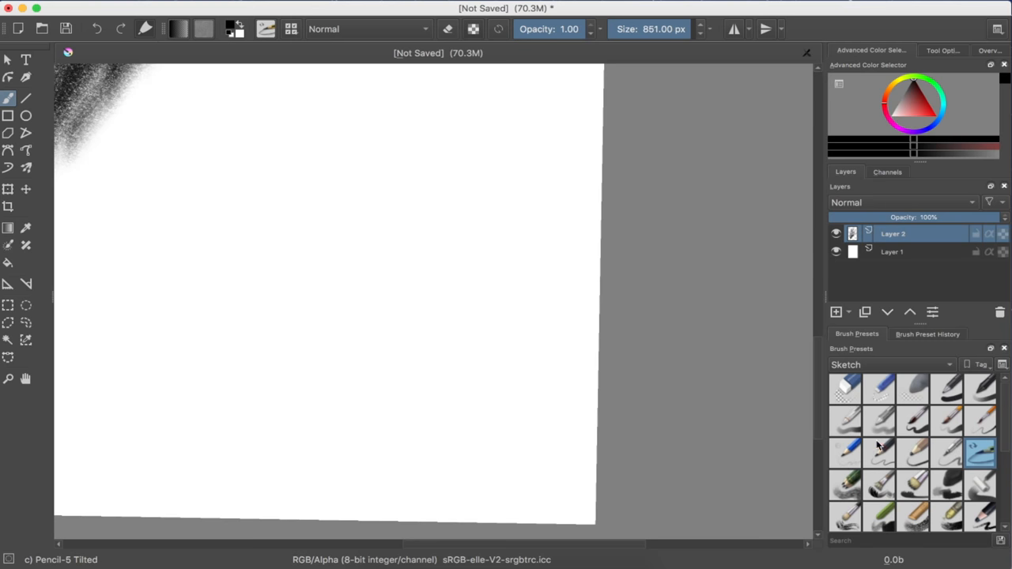
Step: Switch to the soft charcoal brush and draw the small pyramid's edges
{"action": "left_click", "coordinate": [880, 452]}
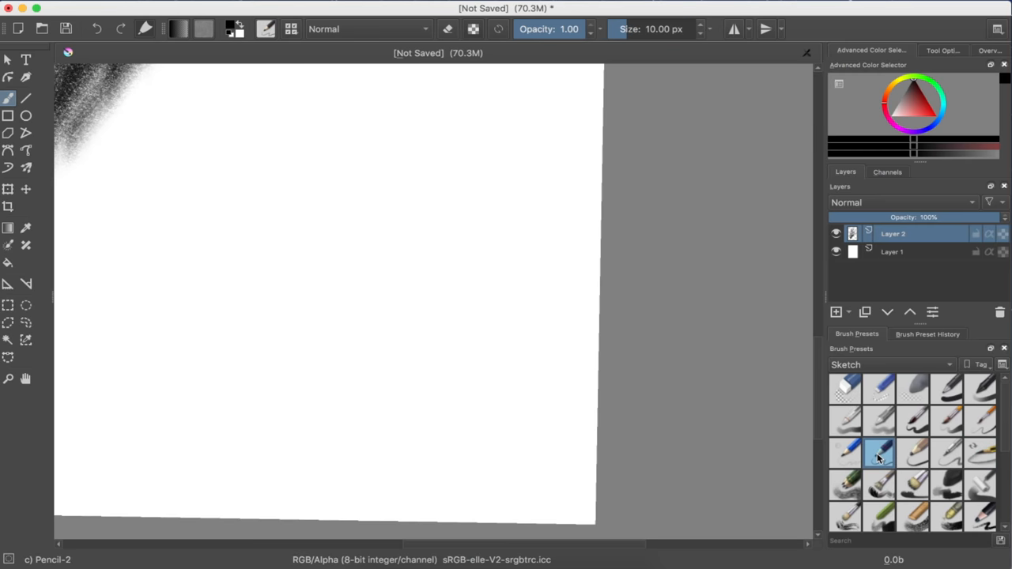
{"action": "left_click", "coordinate": [946, 489]}
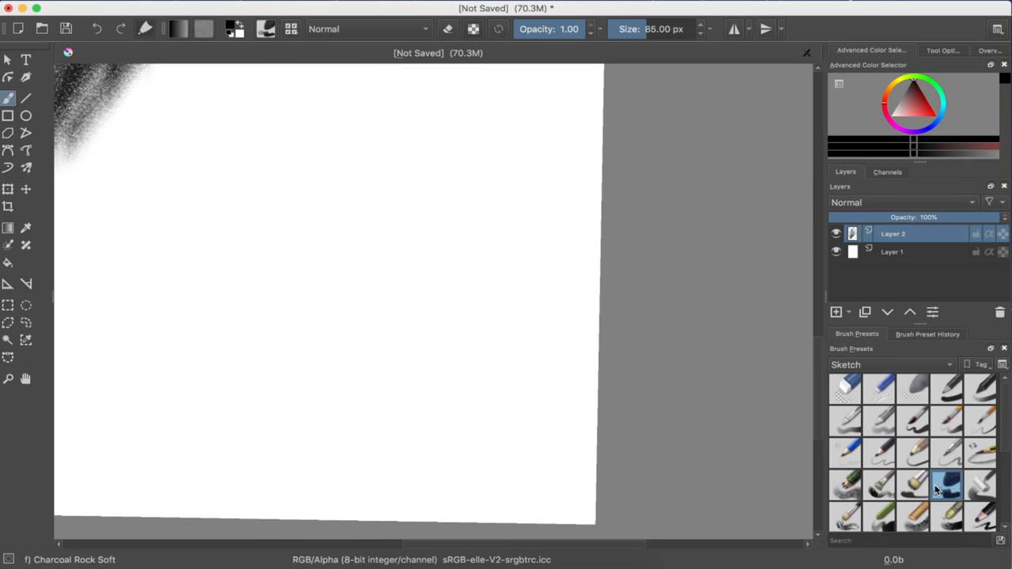
{"action": "mouse_move", "coordinate": [327, 240]}
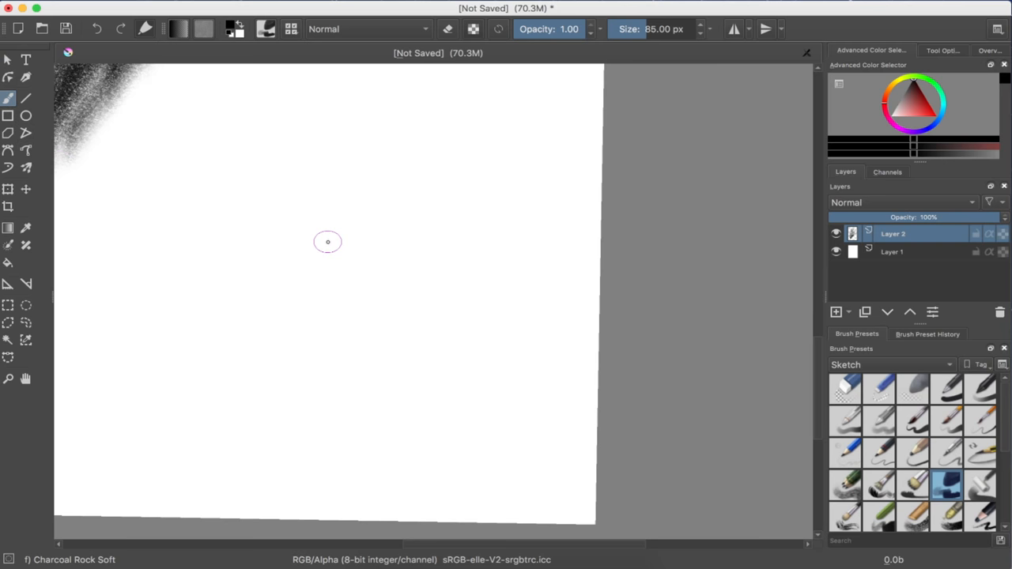
{"action": "mouse_move", "coordinate": [316, 262]}
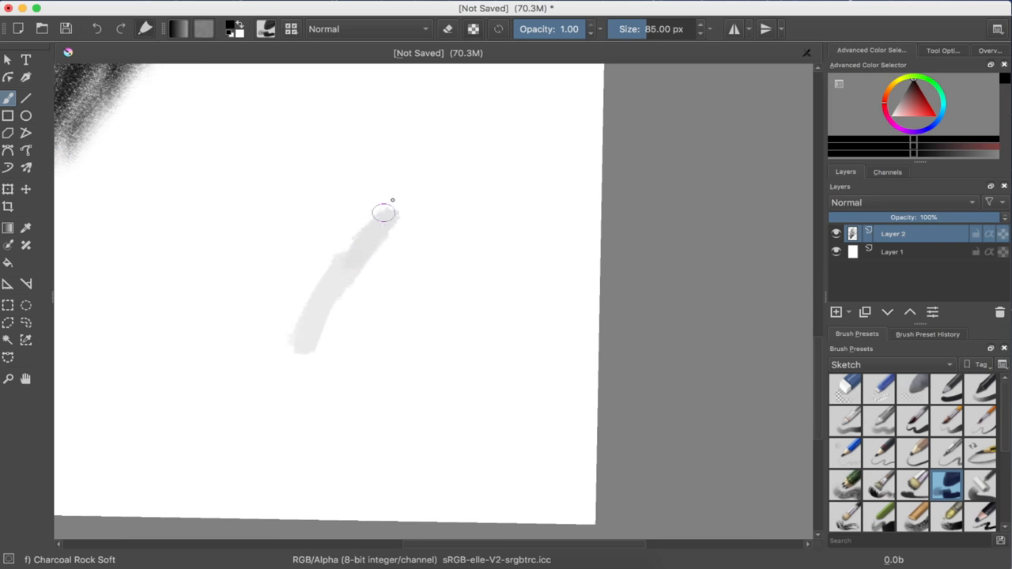
{"action": "left_click_drag", "start_coordinate": [383, 214], "coordinate": [465, 250]}
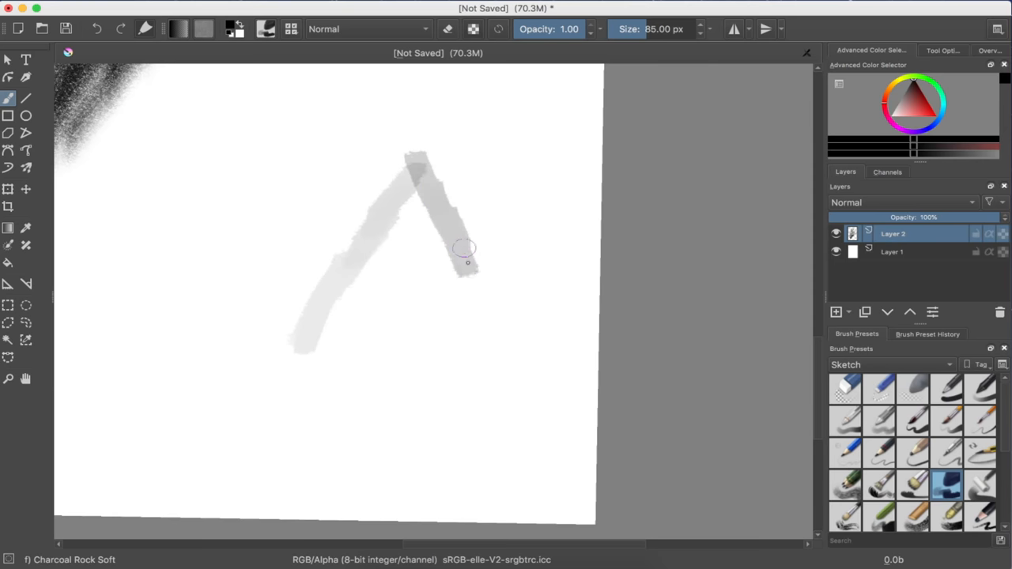
{"action": "left_click_drag", "start_coordinate": [465, 249], "coordinate": [348, 348]}
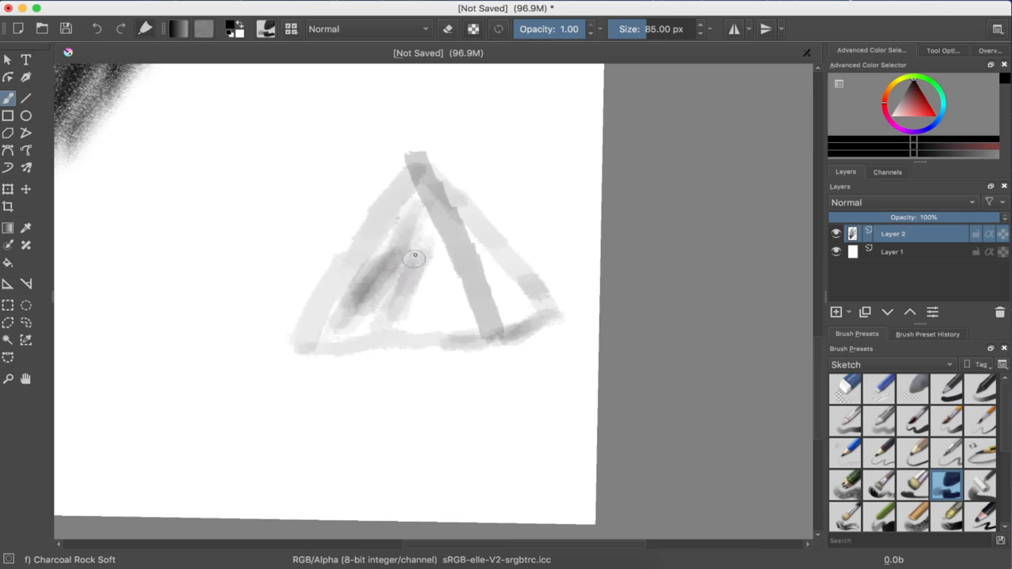
Step: Lay darker charcoal strokes inside the small pyramid's left face and middle
{"action": "left_click_drag", "start_coordinate": [419, 253], "coordinate": [356, 303]}
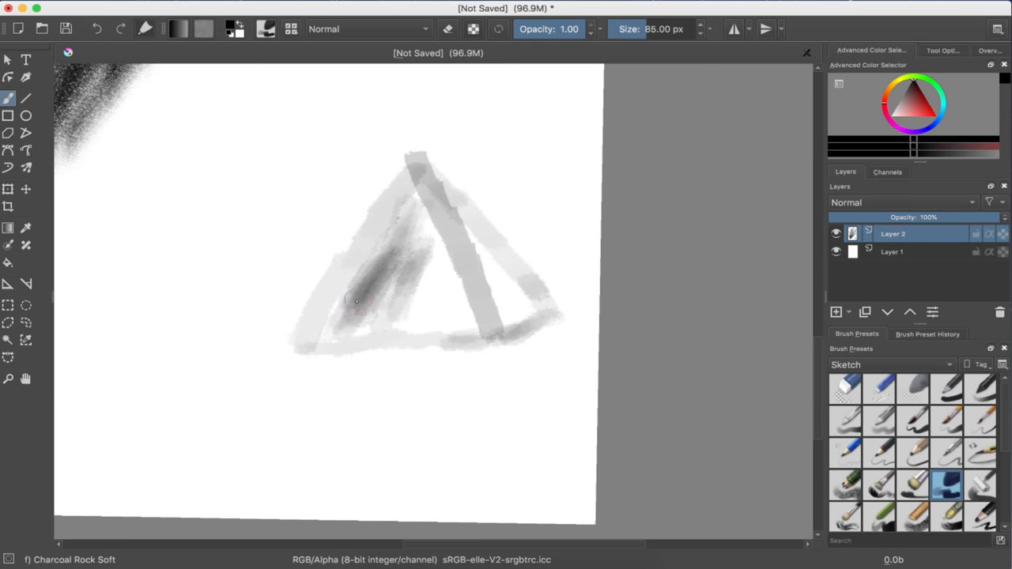
{"action": "left_click_drag", "start_coordinate": [356, 300], "coordinate": [424, 310]}
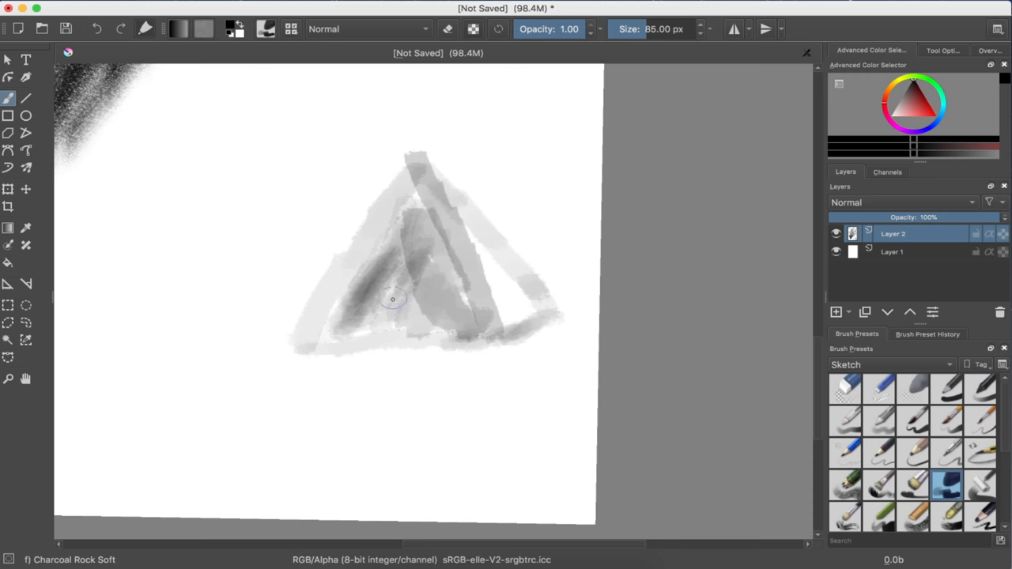
{"action": "left_click_drag", "start_coordinate": [392, 299], "coordinate": [392, 229]}
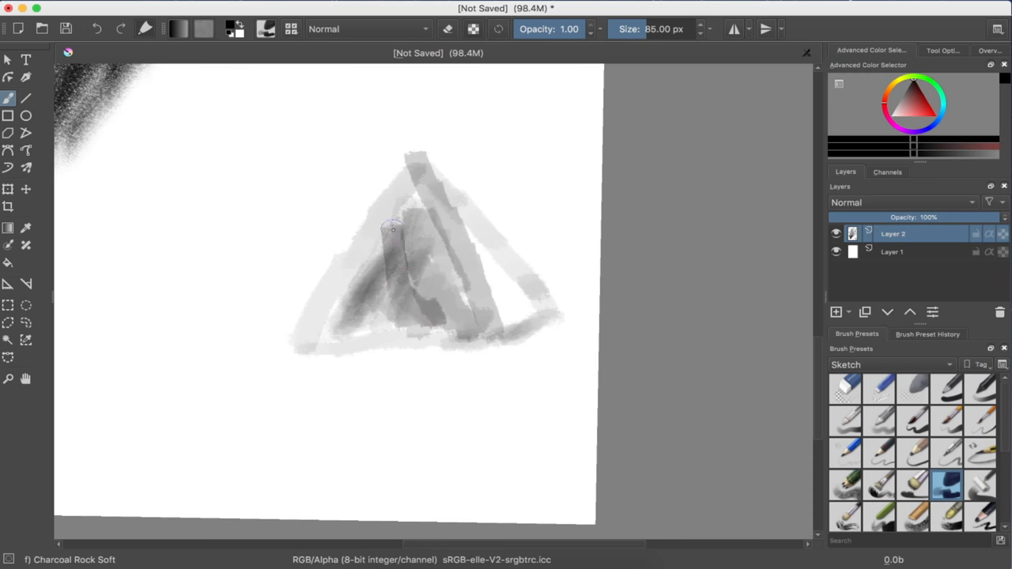
{"action": "left_click_drag", "start_coordinate": [392, 229], "coordinate": [344, 316]}
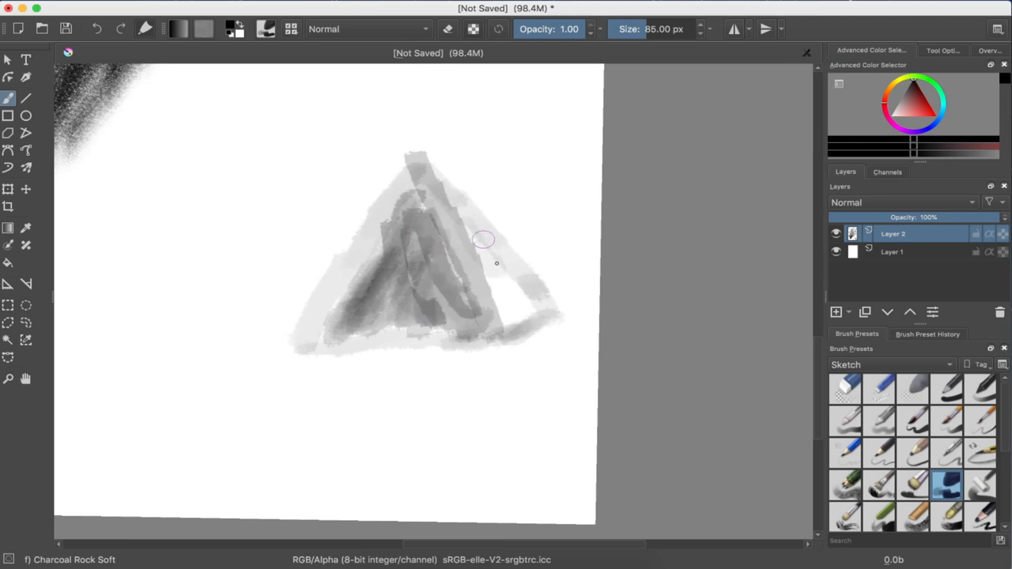
Step: Layer darker Charcoal Rock Soft strokes over the small pyramid's faces and inner right side
{"action": "left_click_drag", "start_coordinate": [482, 240], "coordinate": [500, 315]}
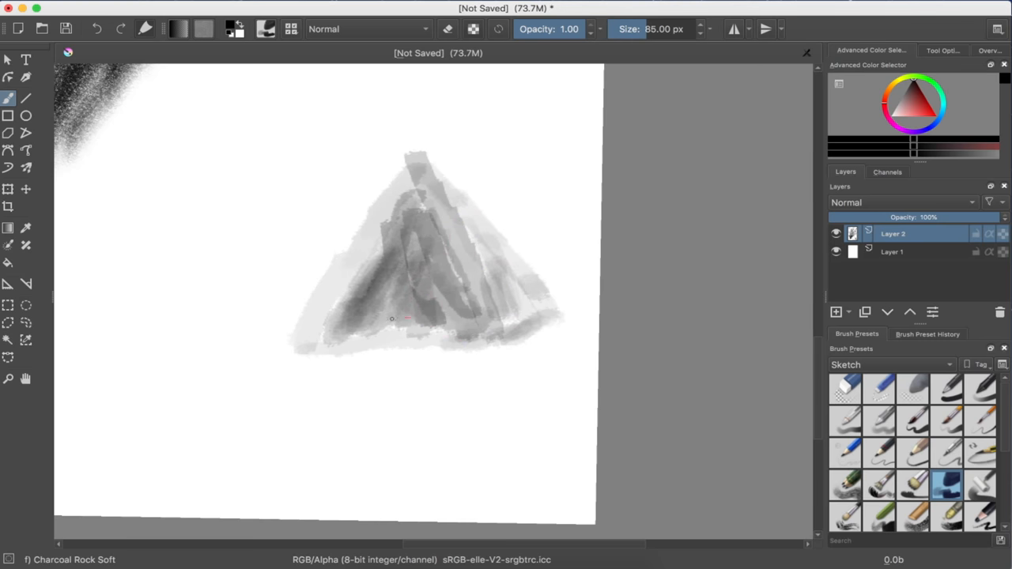
{"action": "left_click_drag", "start_coordinate": [392, 325], "coordinate": [451, 271]}
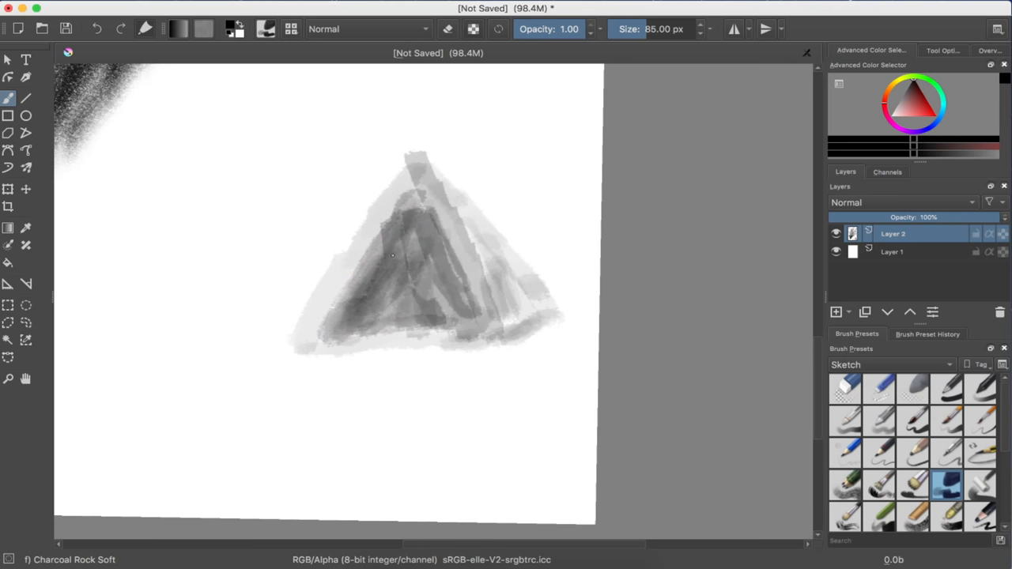
{"action": "left_click_drag", "start_coordinate": [395, 253], "coordinate": [446, 316]}
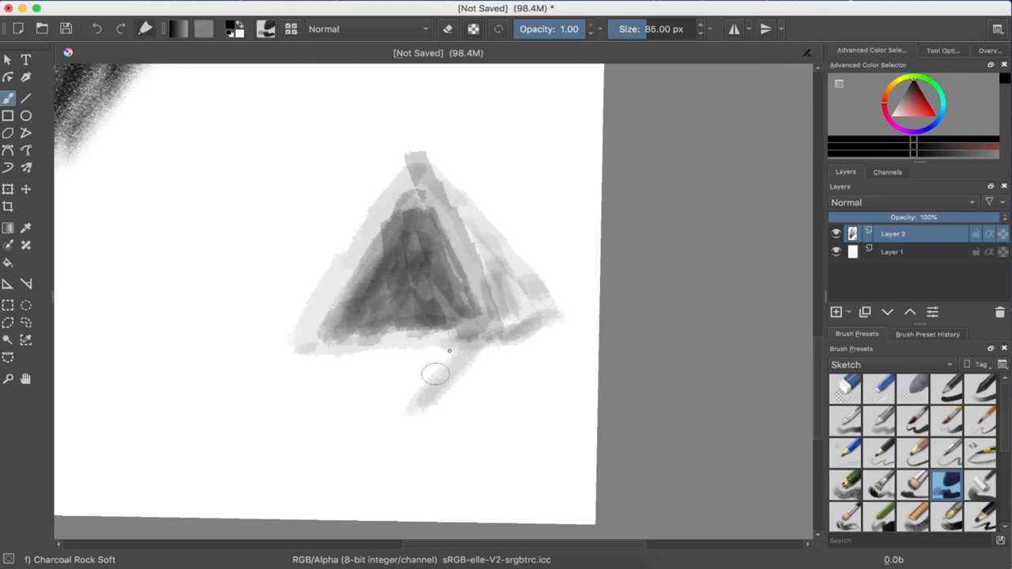
Step: Hatch and crosshatch a grey cast shadow extending below the small pyramid toward the lower left
{"action": "left_click_drag", "start_coordinate": [435, 376], "coordinate": [380, 371]}
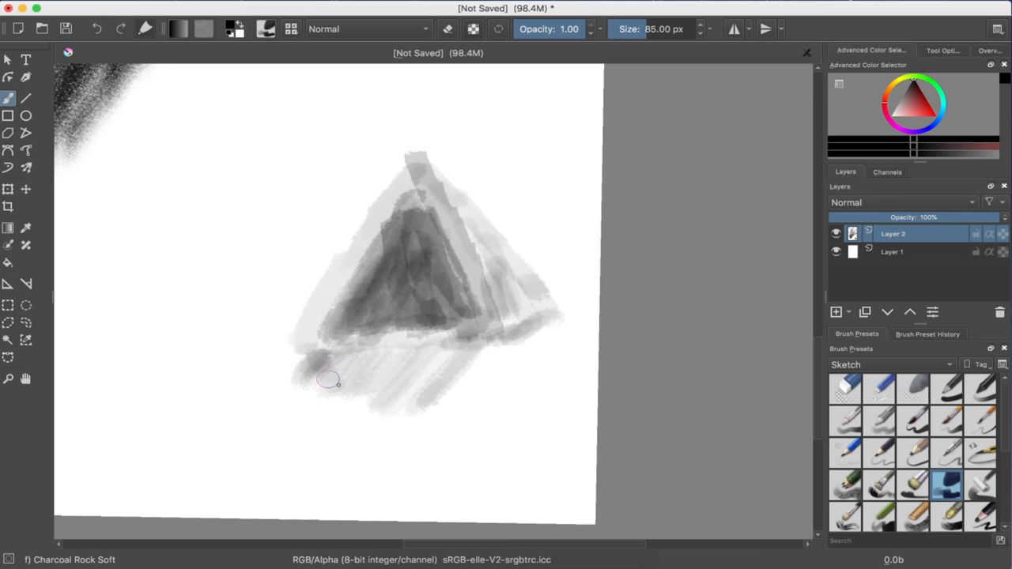
{"action": "left_click_drag", "start_coordinate": [333, 385], "coordinate": [408, 357]}
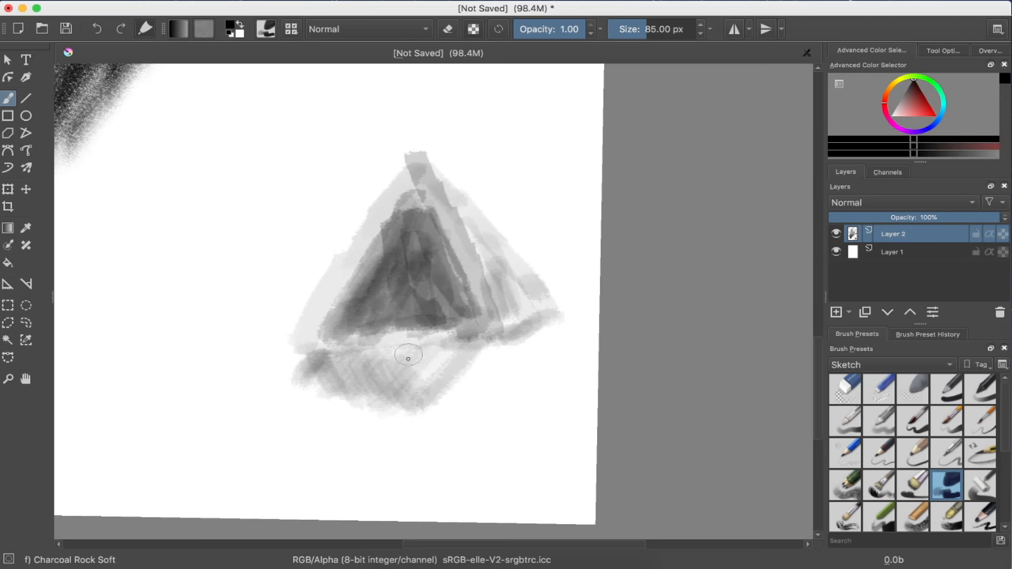
{"action": "left_click_drag", "start_coordinate": [409, 358], "coordinate": [389, 437]}
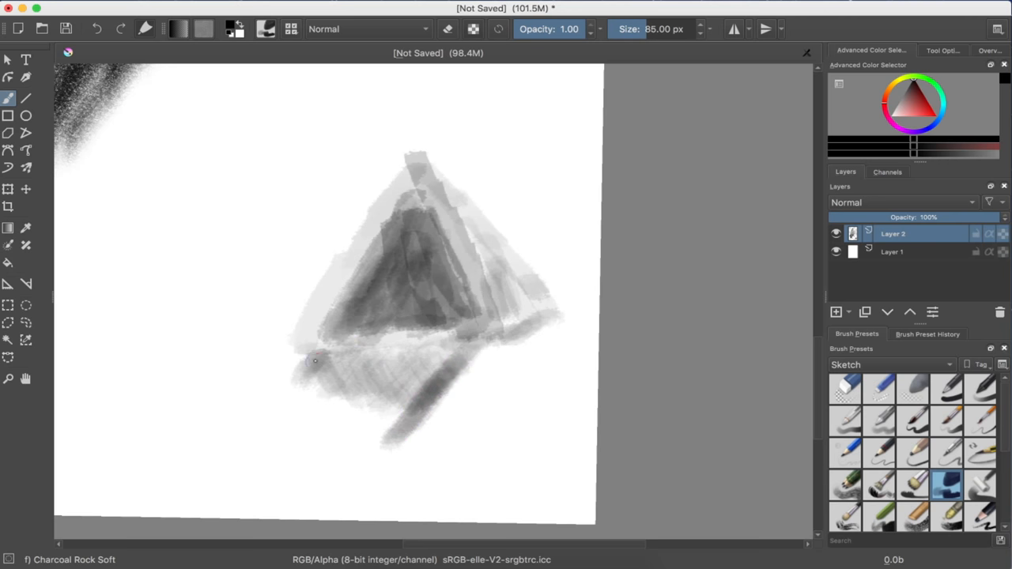
{"action": "left_click_drag", "start_coordinate": [315, 360], "coordinate": [351, 417]}
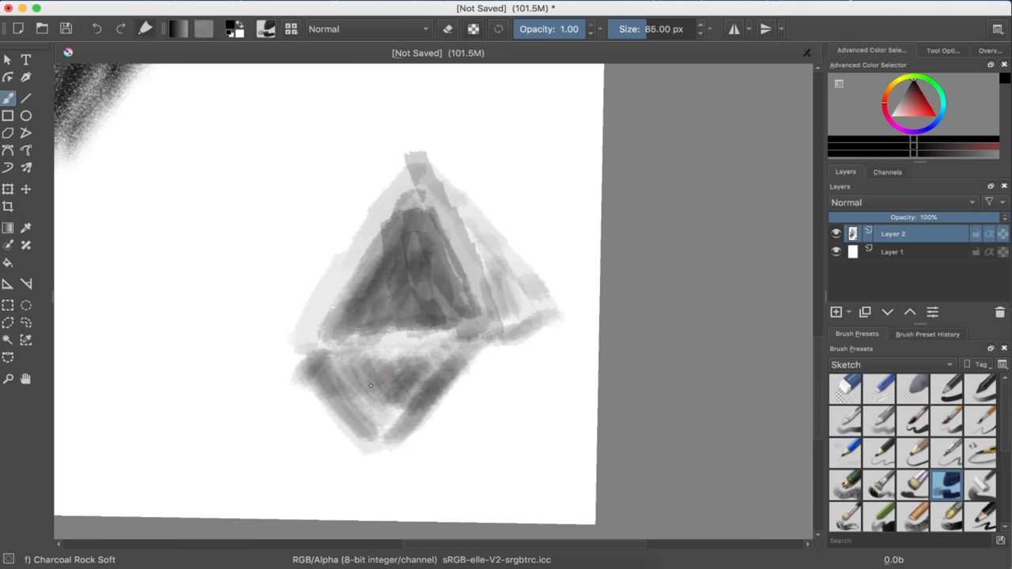
{"action": "left_click_drag", "start_coordinate": [370, 386], "coordinate": [370, 411]}
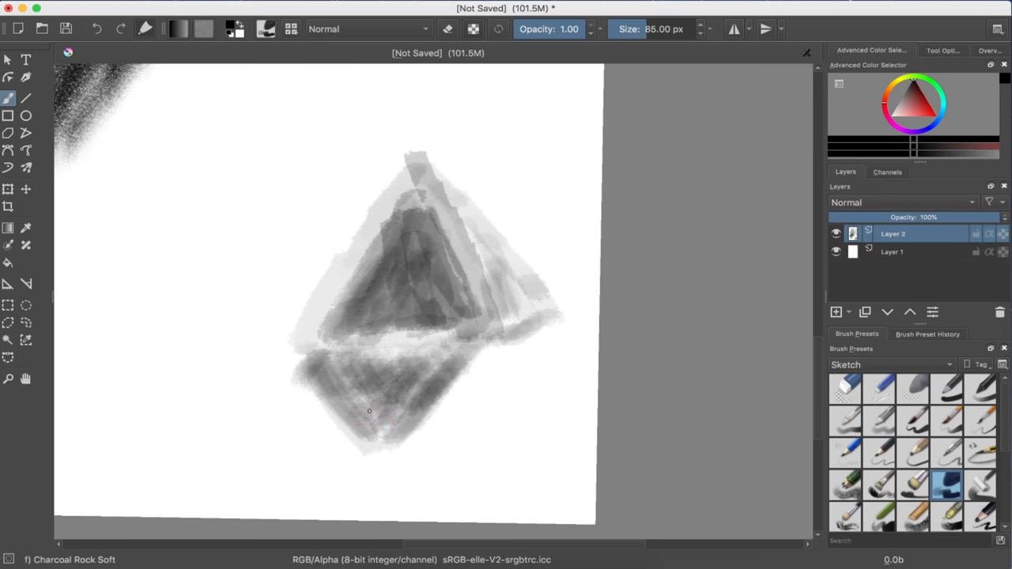
{"action": "left_click_drag", "start_coordinate": [370, 411], "coordinate": [433, 361]}
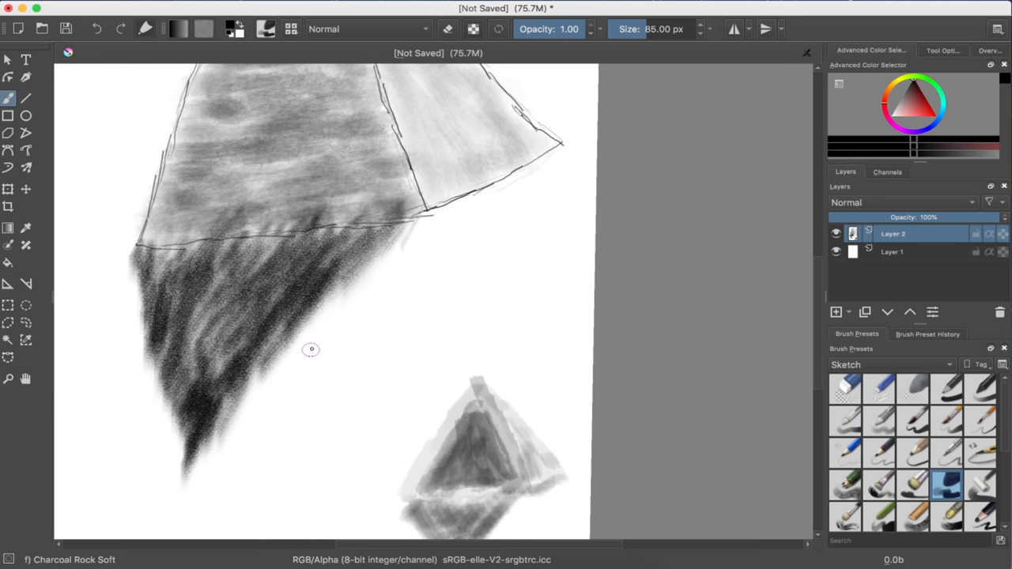
{"action": "mouse_move", "coordinate": [481, 425]}
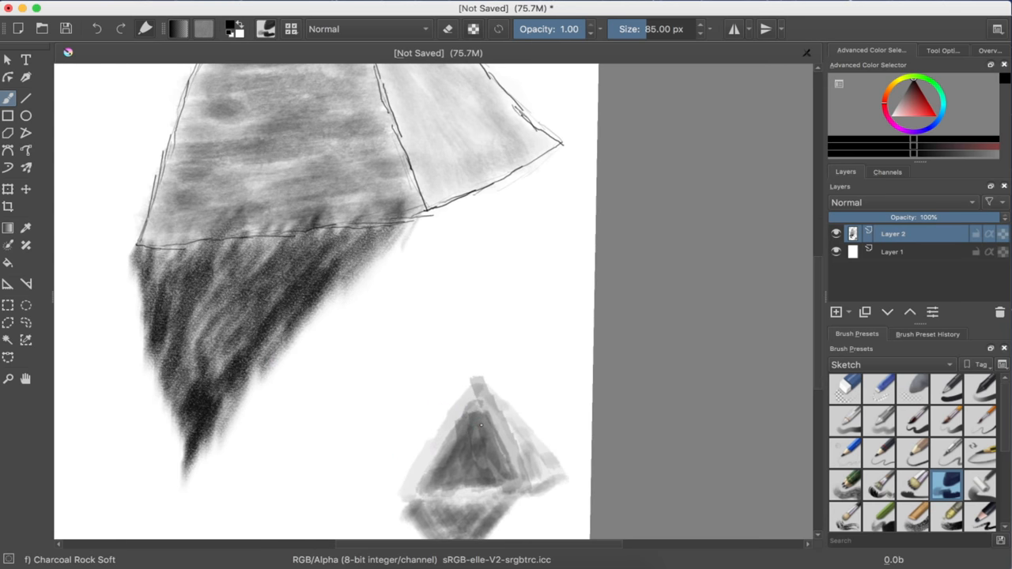
Step: Zoom out so the entire page with both pyramids and the light arrow fits in view
{"action": "scroll", "scroll_direction": "down", "scroll_amount": 3}
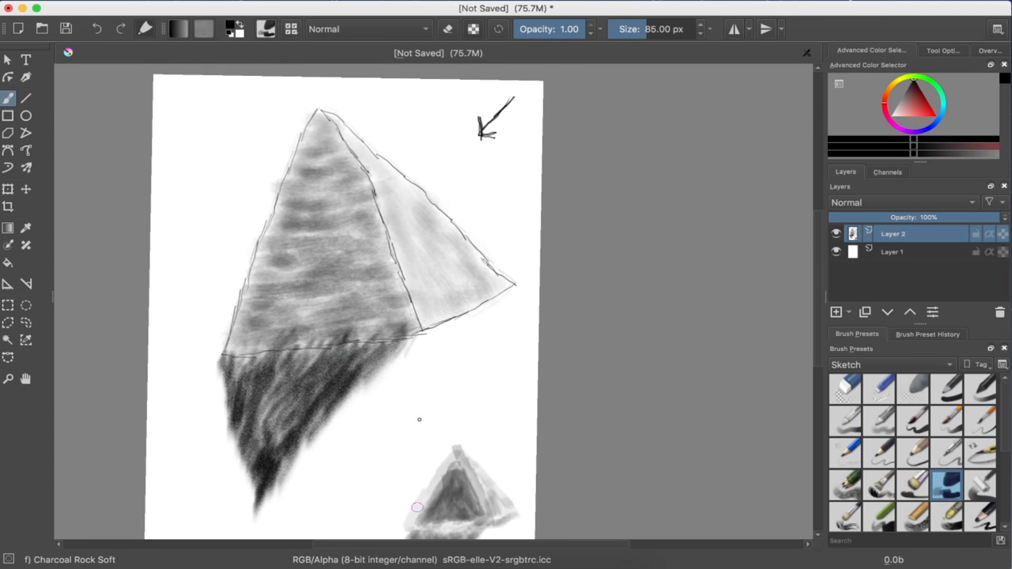
{"action": "mouse_move", "coordinate": [343, 316]}
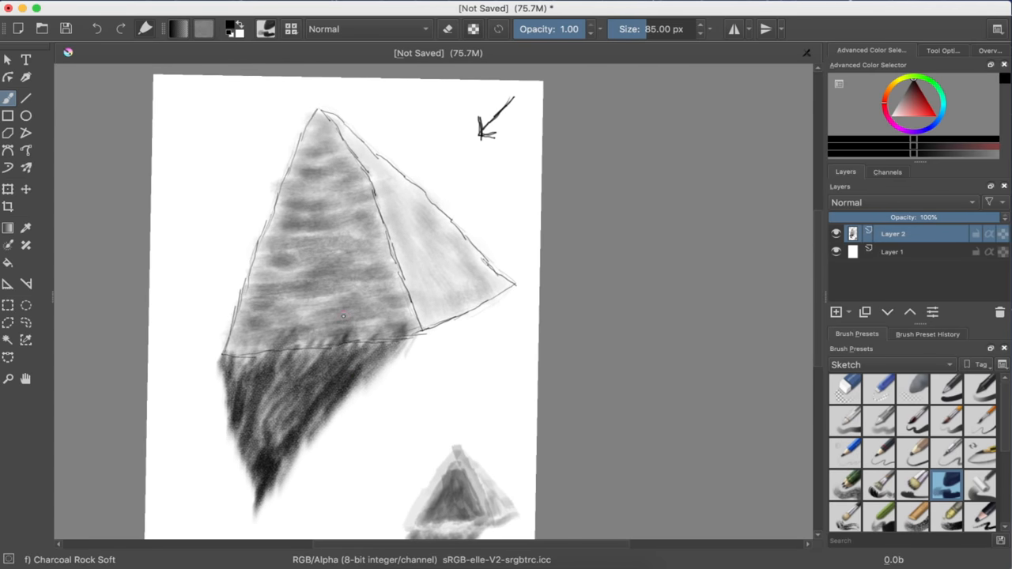